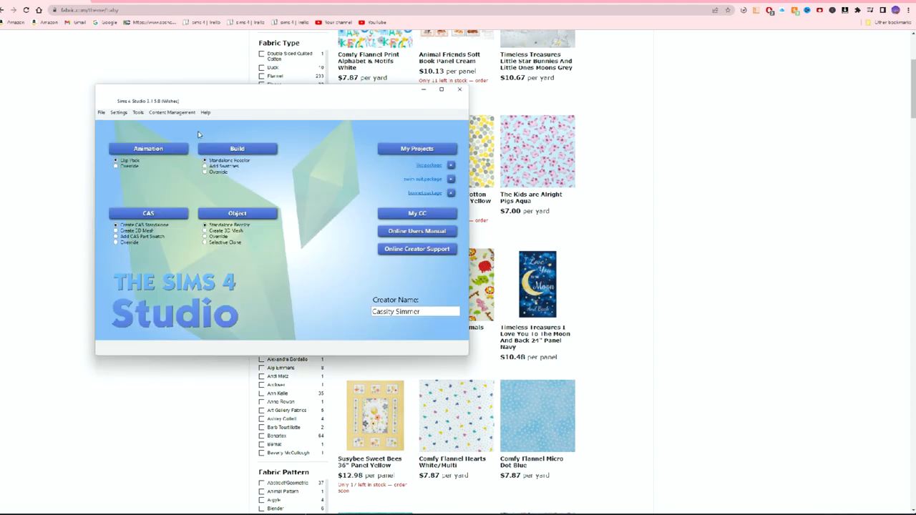
# Start a standalone CAS clone project and scroll the item grid toward the swimsuit
pyautogui.moveTo(283, 90); pyautogui.dragTo(521, 91)
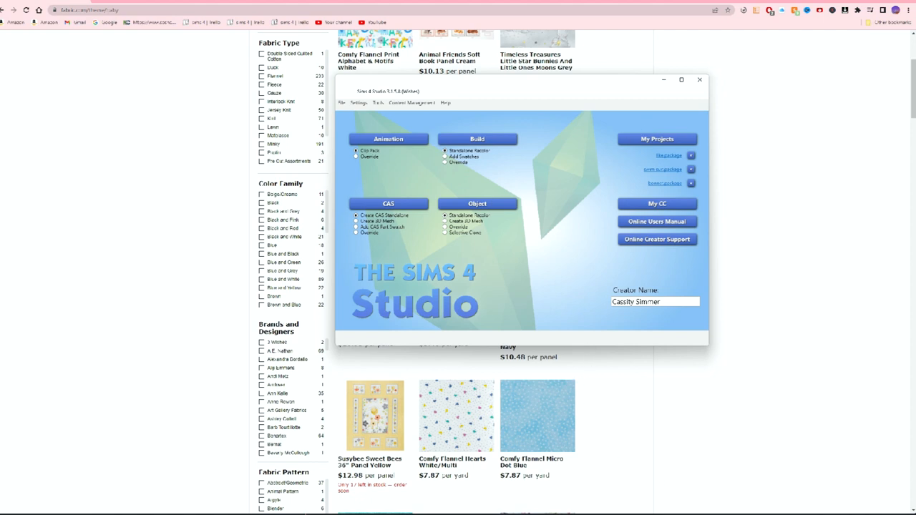
pyautogui.moveTo(614, 396)
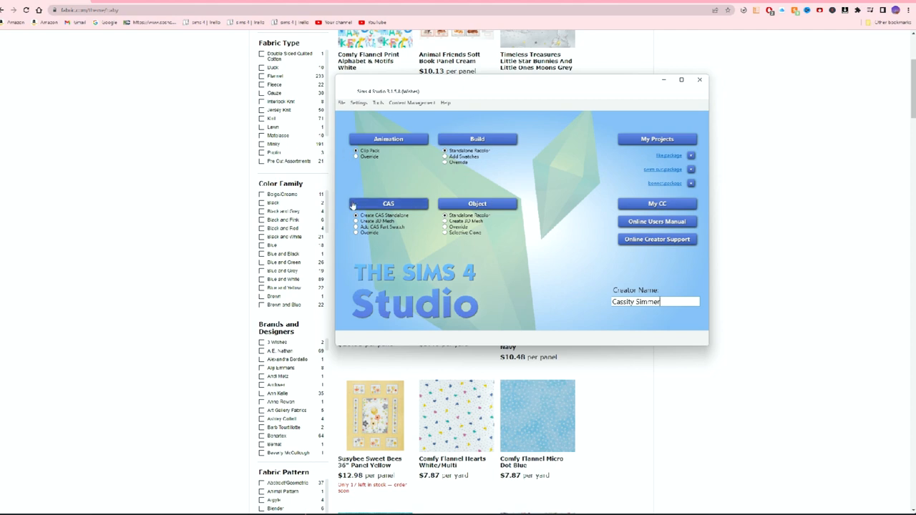
pyautogui.click(357, 215)
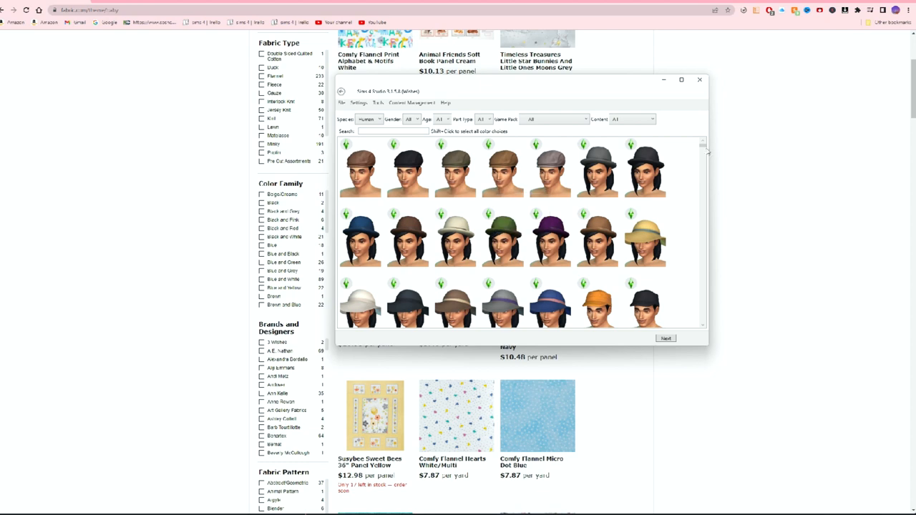
pyautogui.scroll(-3)
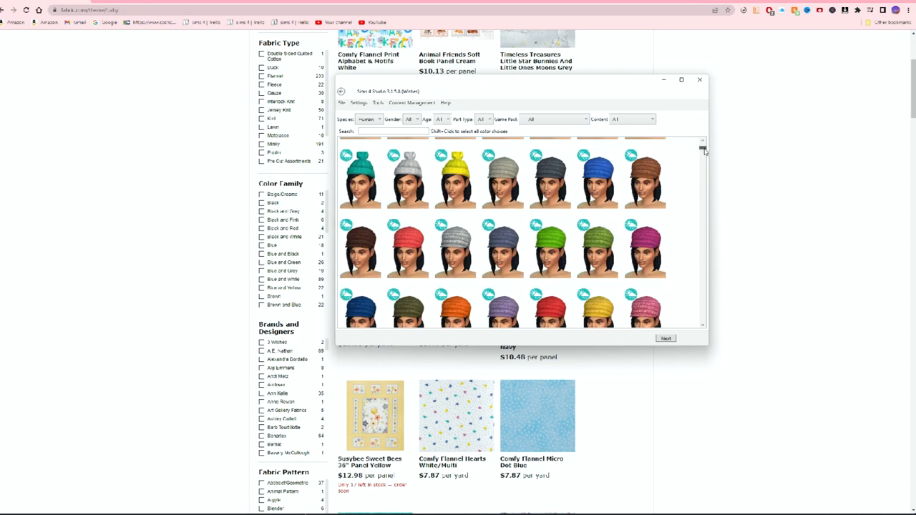
pyautogui.scroll(-3)
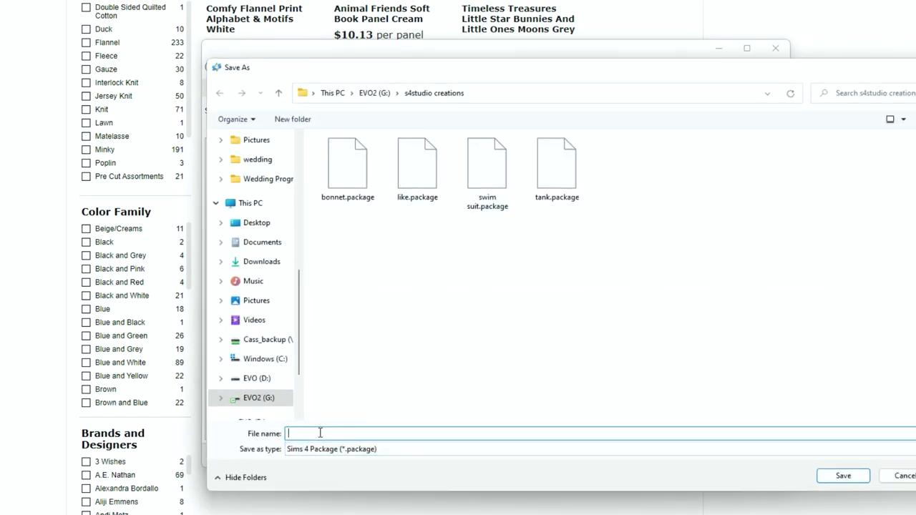
# Name the new package 'New Swim Suit' in the s4studio creations folder
pyautogui.write('n')
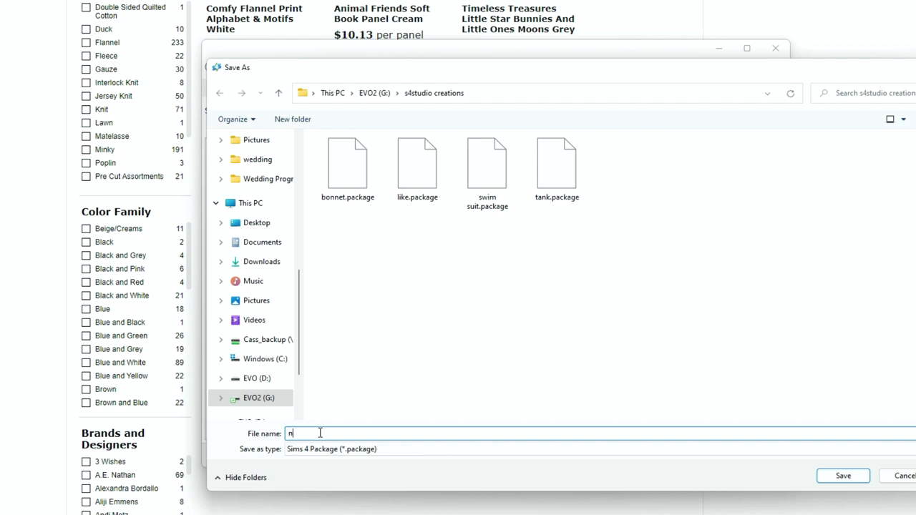
pyautogui.write('EW sWIM')
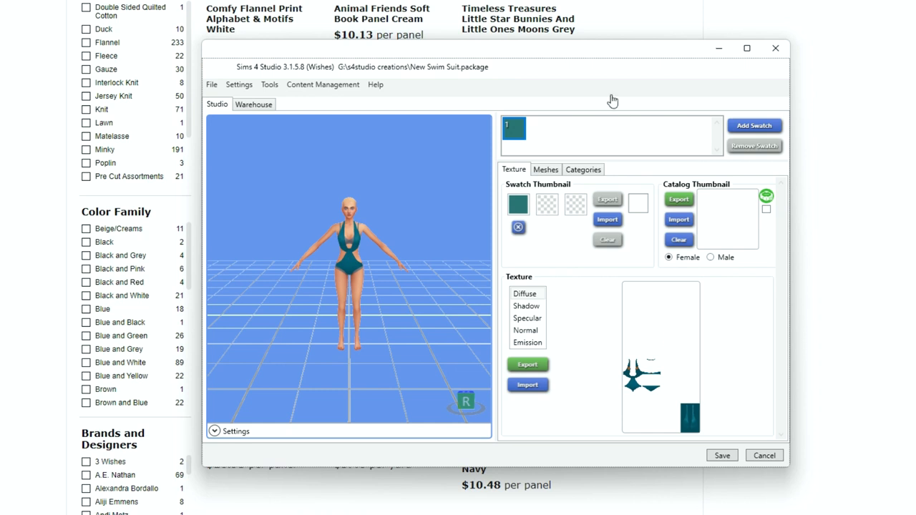
pyautogui.moveTo(573, 92)
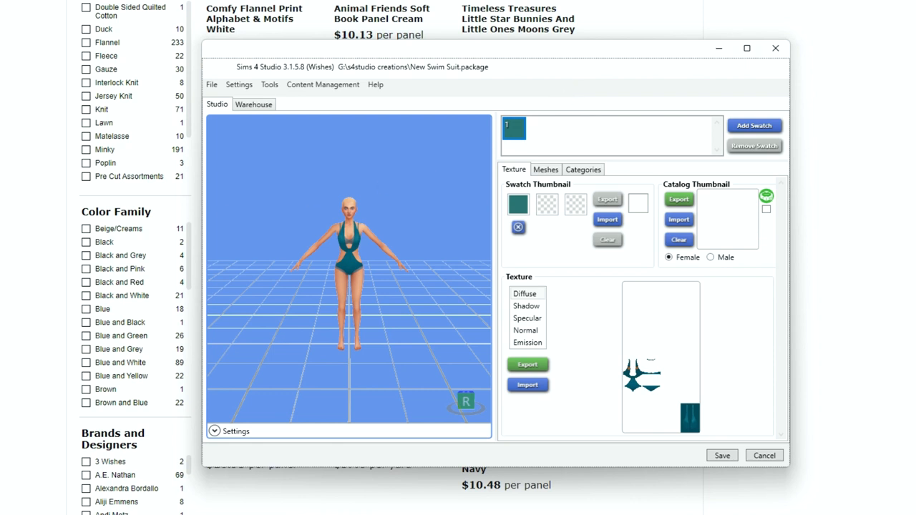
pyautogui.moveTo(378, 223)
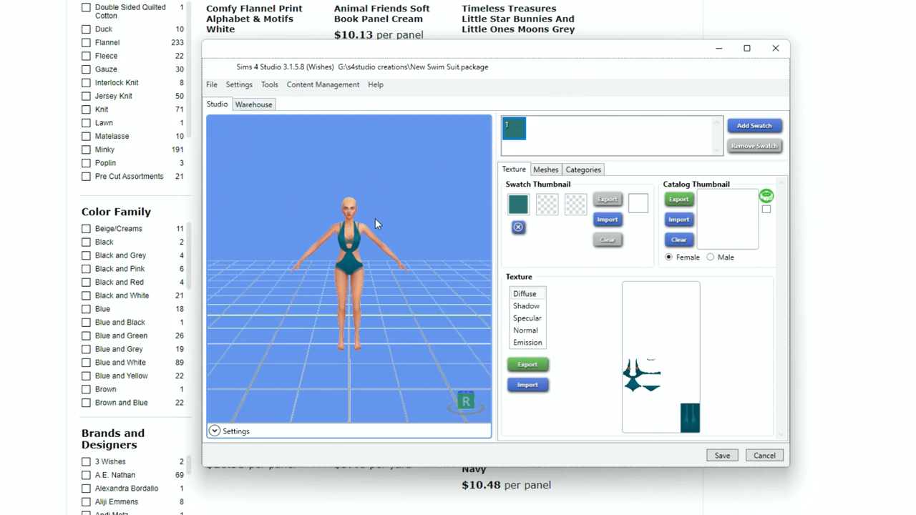
pyautogui.moveTo(235, 135)
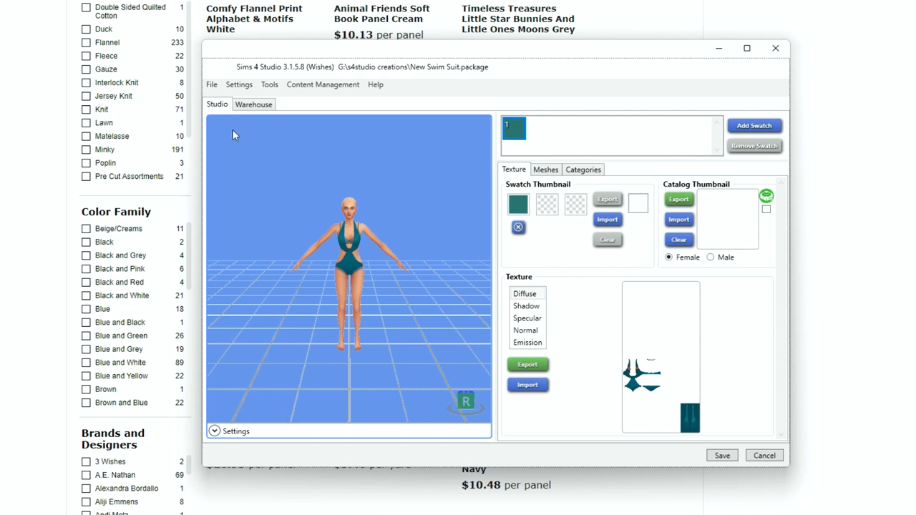
# Check the Warehouse resources, add swatches up to six, and select the Diffuse texture
pyautogui.click(253, 103)
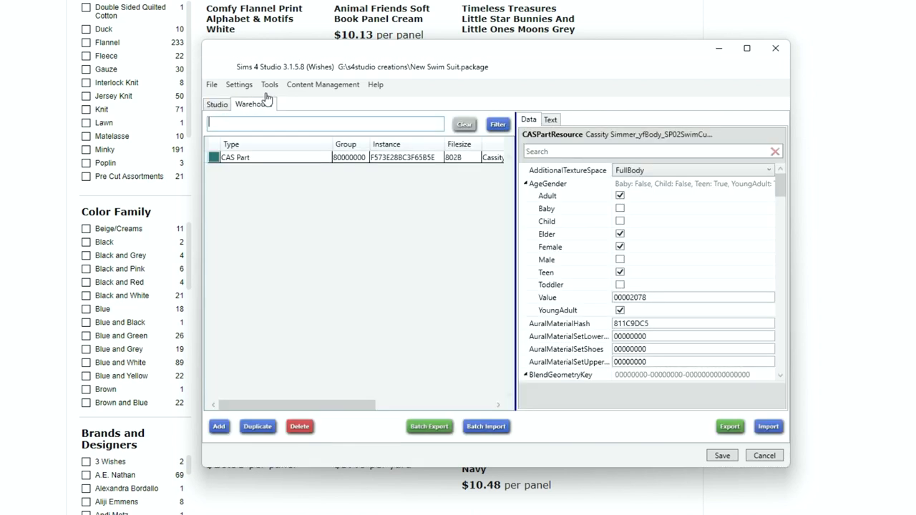
pyautogui.click(218, 103)
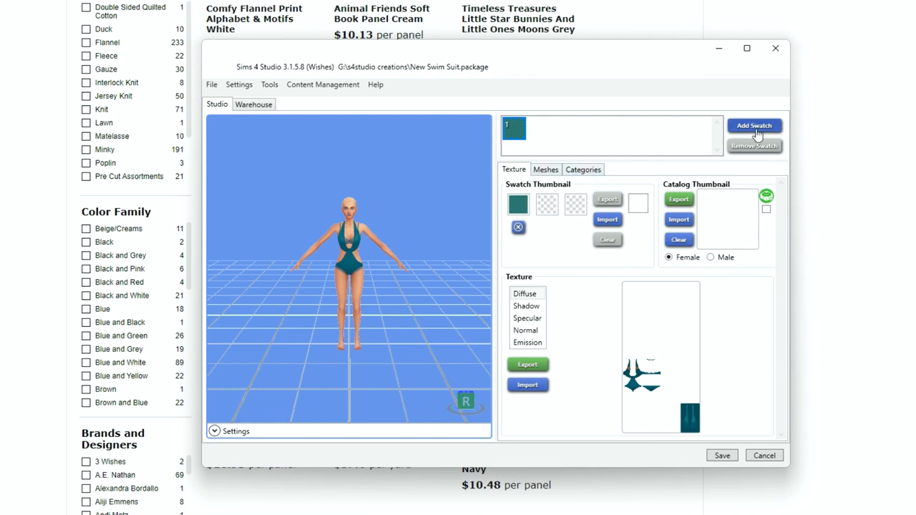
pyautogui.click(755, 126)
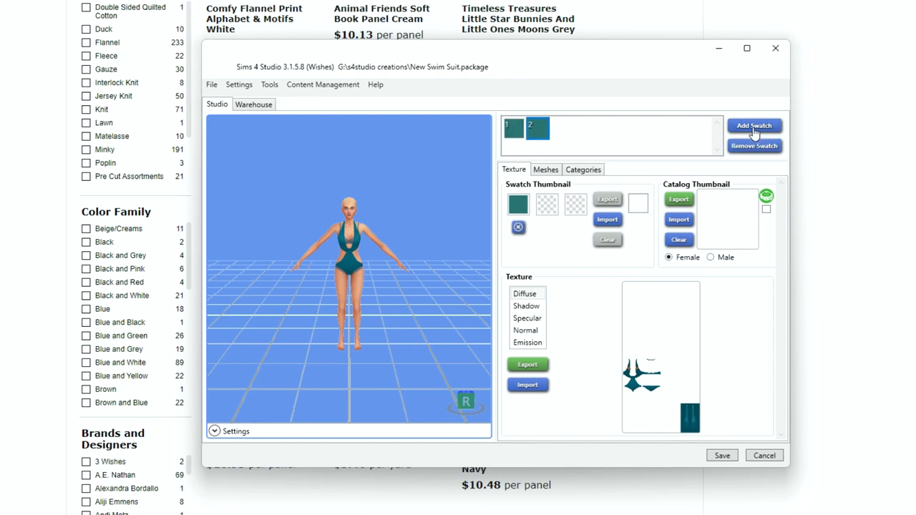
pyautogui.click(753, 126)
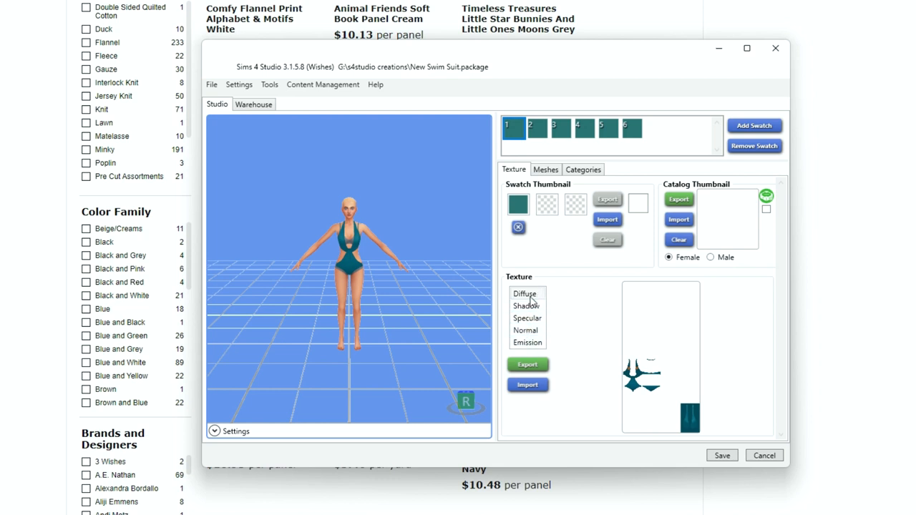
pyautogui.click(527, 294)
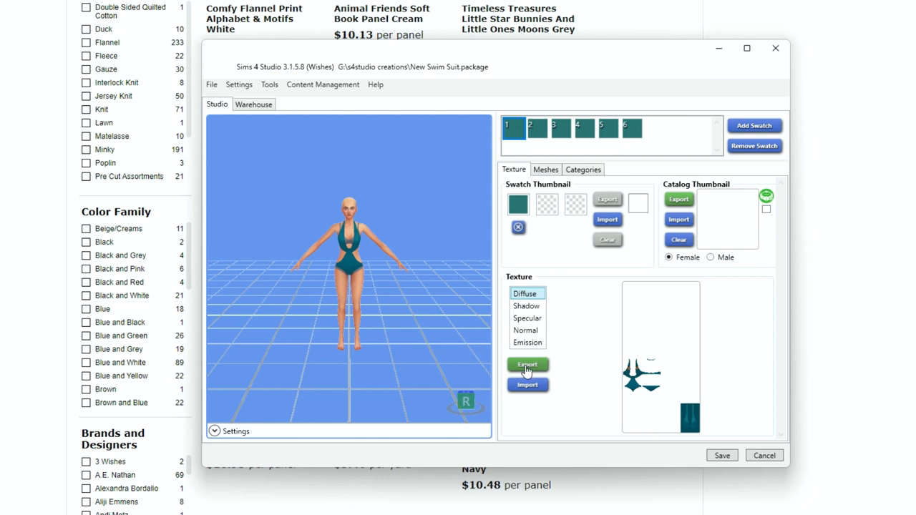
# Export the diffuse texture as 'New Swim Suit' PNG into the creations folder
pyautogui.click(526, 367)
pyautogui.write('New SWIM s')
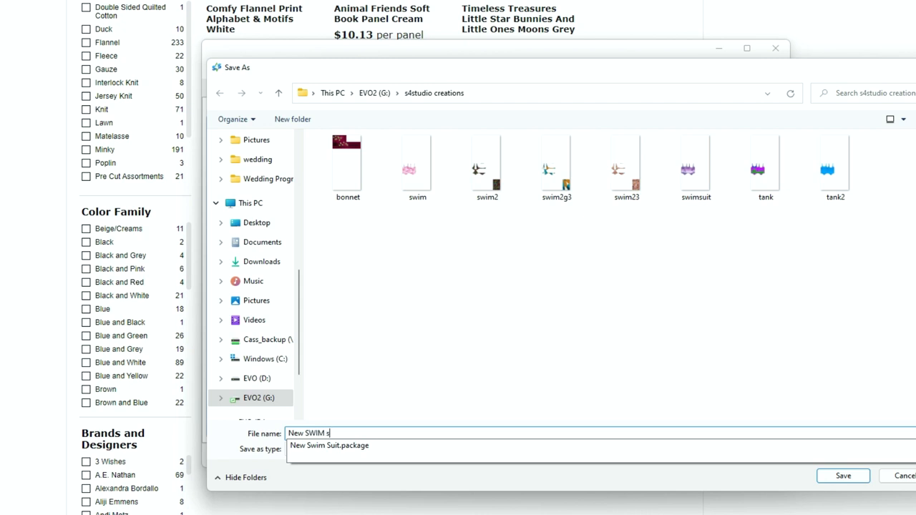
pyautogui.press('Backspace')
pyautogui.write('wim')
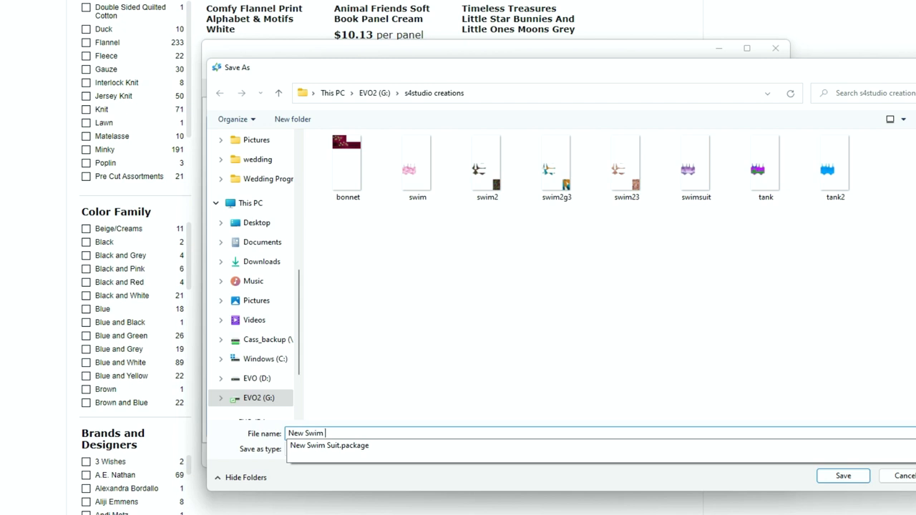
pyautogui.click(843, 475)
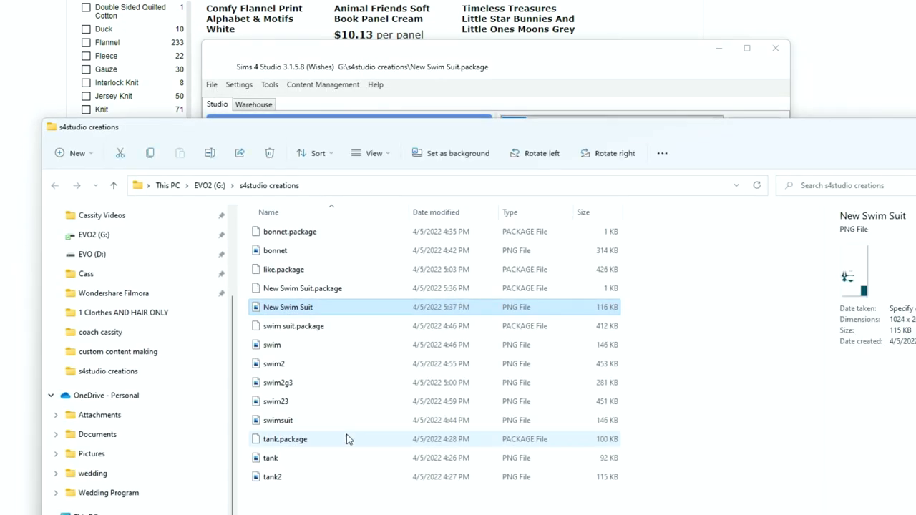
pyautogui.moveTo(304, 308)
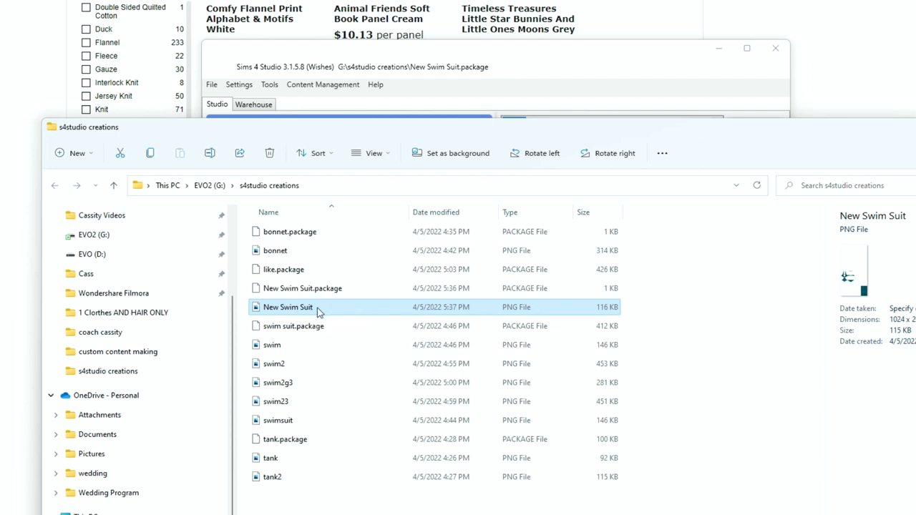
# Open the New Swim Suit PNG with another program from File Explorer
pyautogui.rightClick(288, 307)
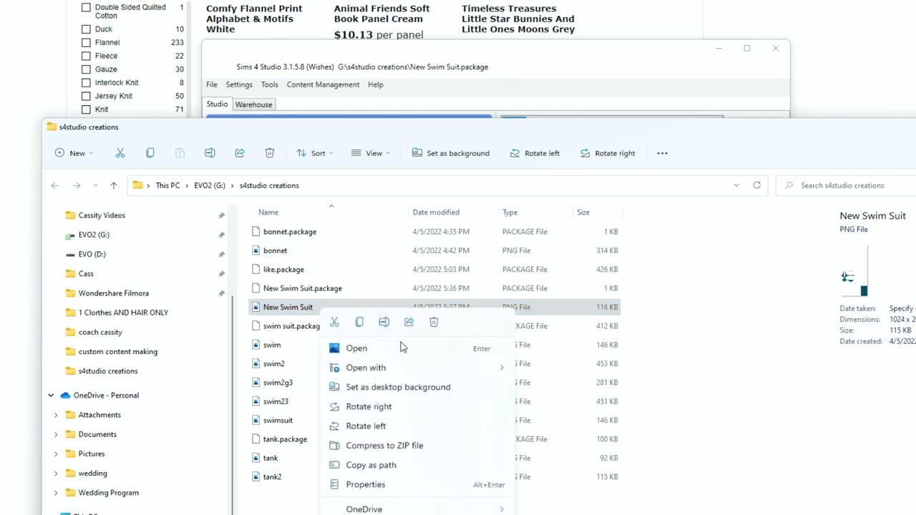
pyautogui.click(367, 366)
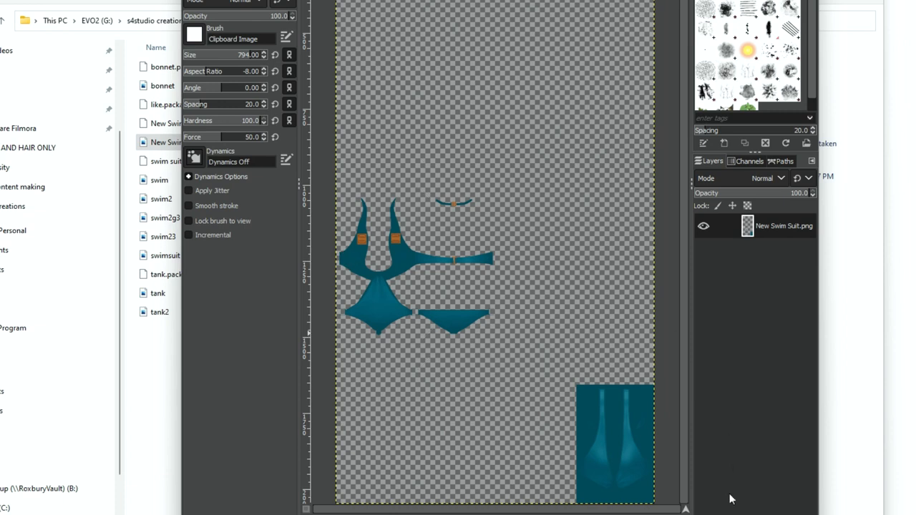
pyautogui.moveTo(684, 492)
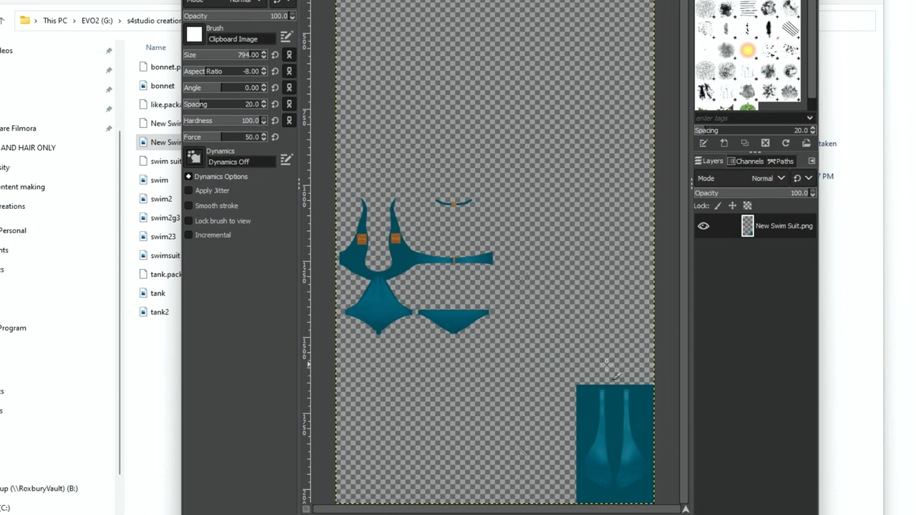
pyautogui.moveTo(502, 341)
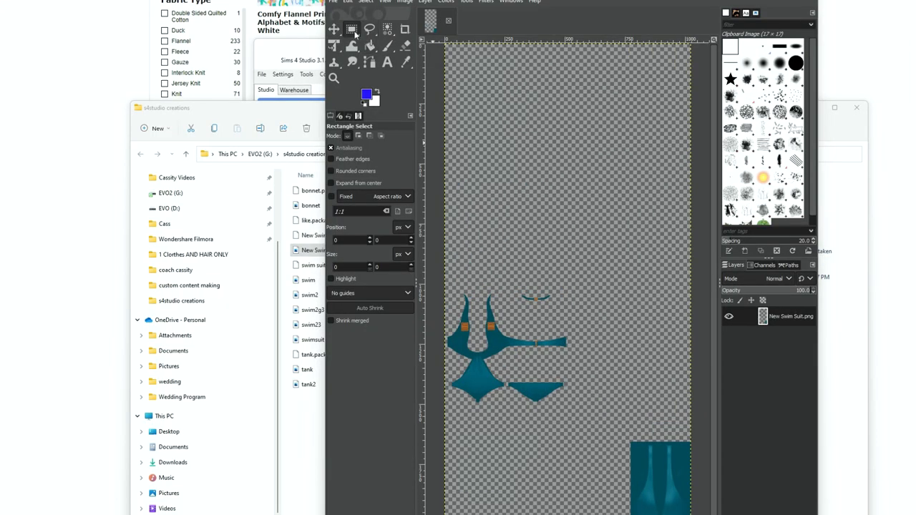
pyautogui.moveTo(352, 28)
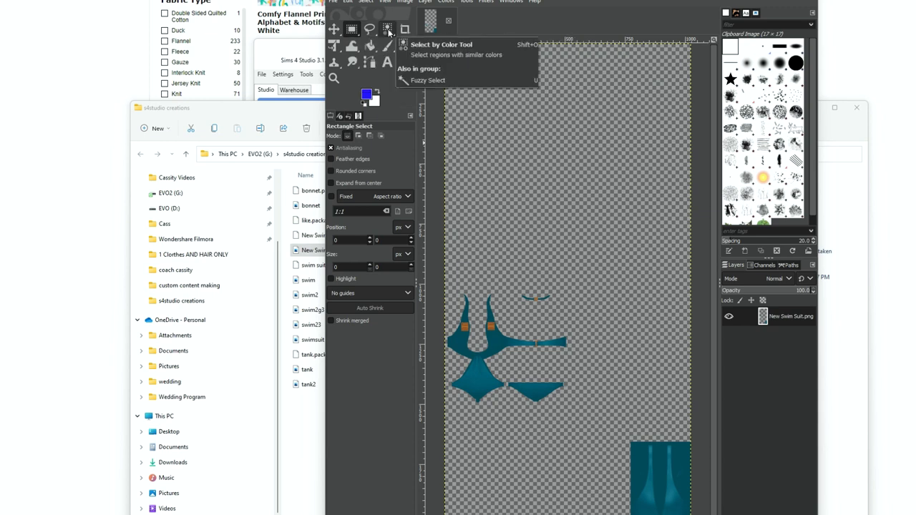
pyautogui.moveTo(407, 29)
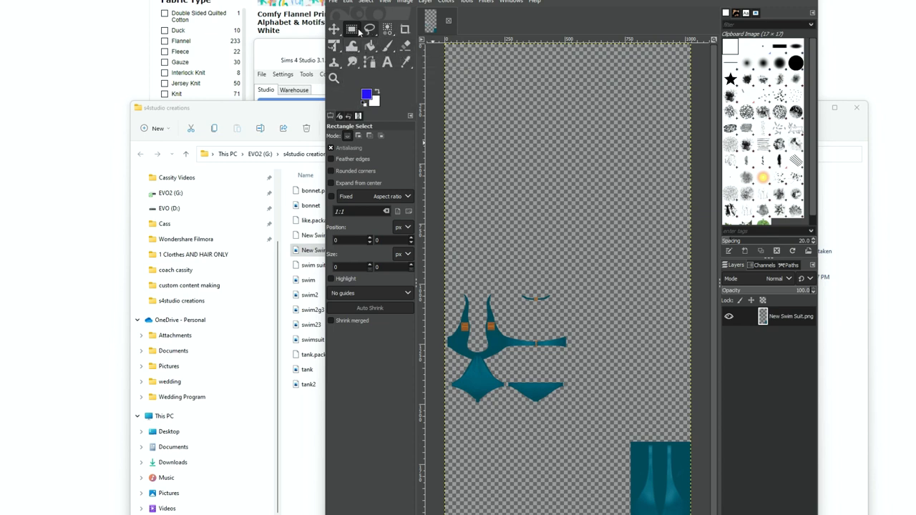
pyautogui.moveTo(352, 29)
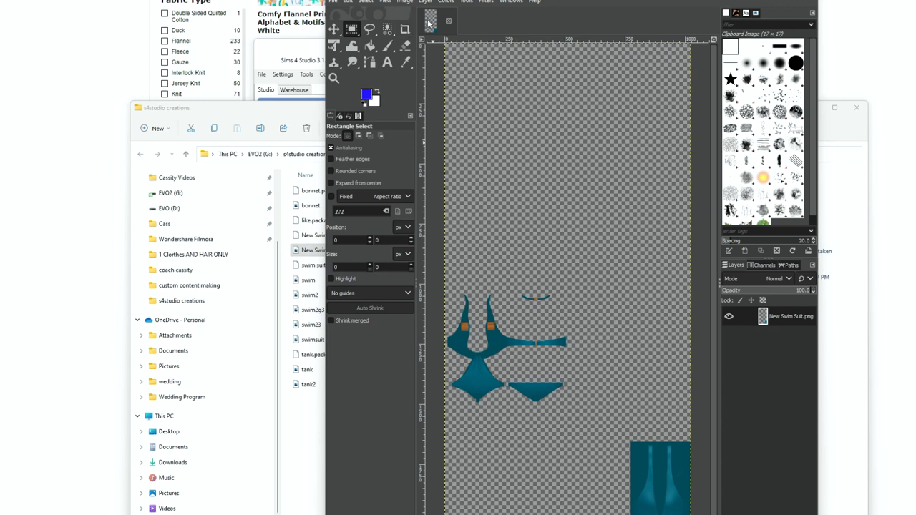
pyautogui.moveTo(369, 46)
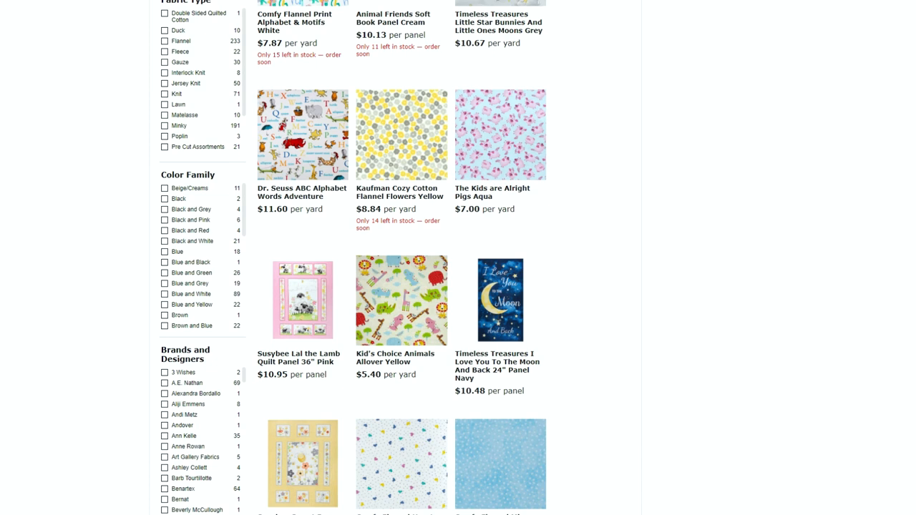
pyautogui.moveTo(83, 56)
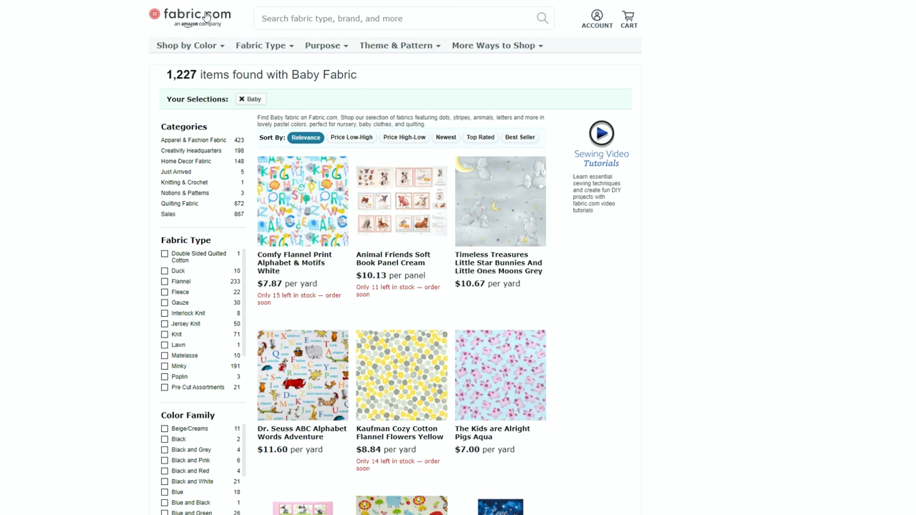
# From the fabric.com home page, bring up the Shop All theme and pattern categories
pyautogui.click(189, 16)
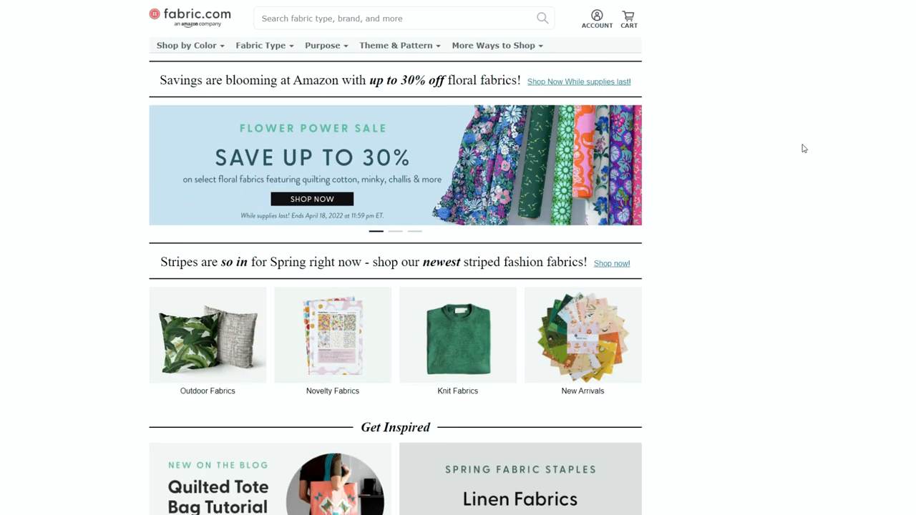
pyautogui.moveTo(713, 111)
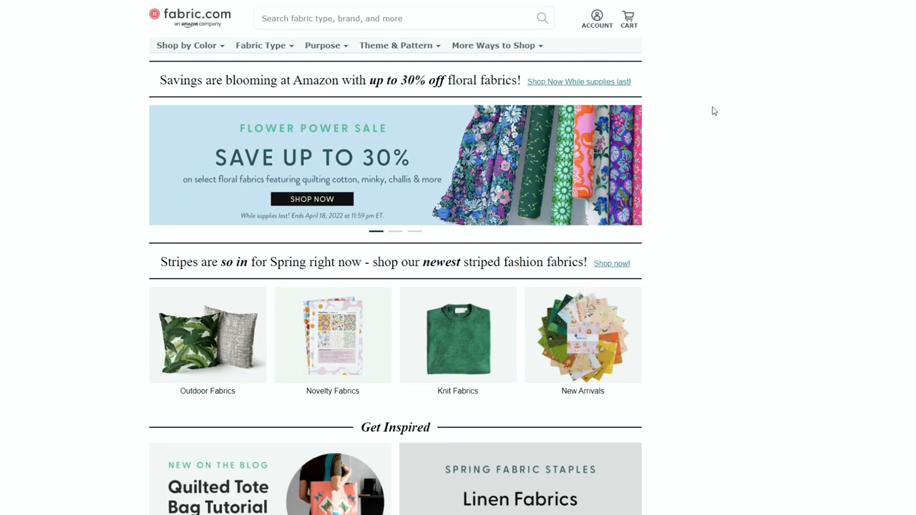
pyautogui.scroll(-3)
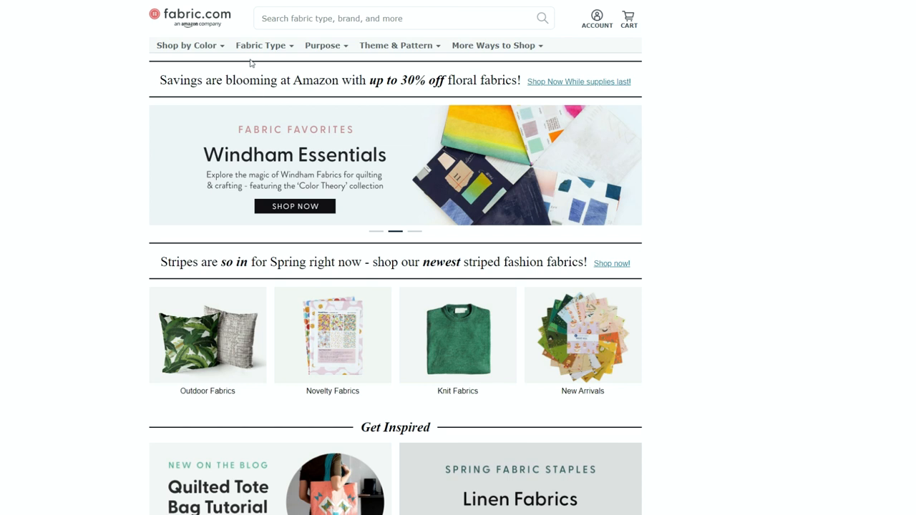
pyautogui.moveTo(379, 47)
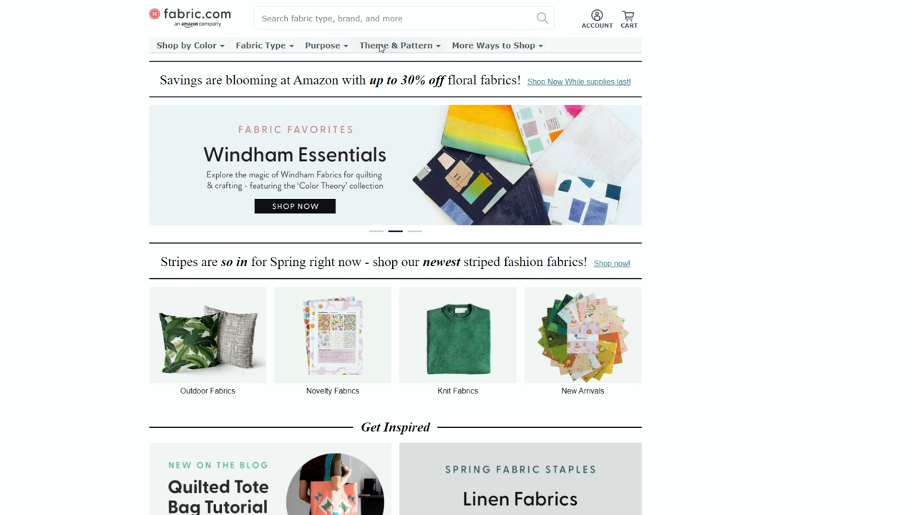
pyautogui.moveTo(226, 63)
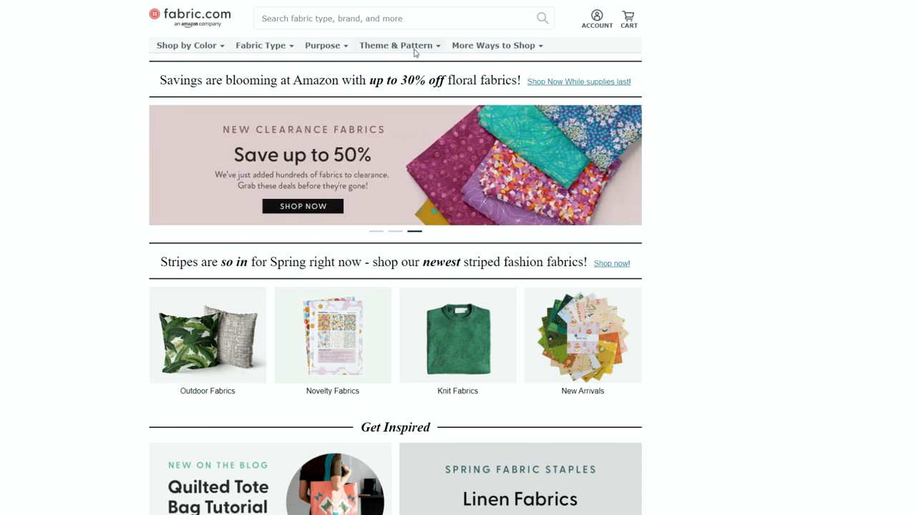
pyautogui.click(397, 44)
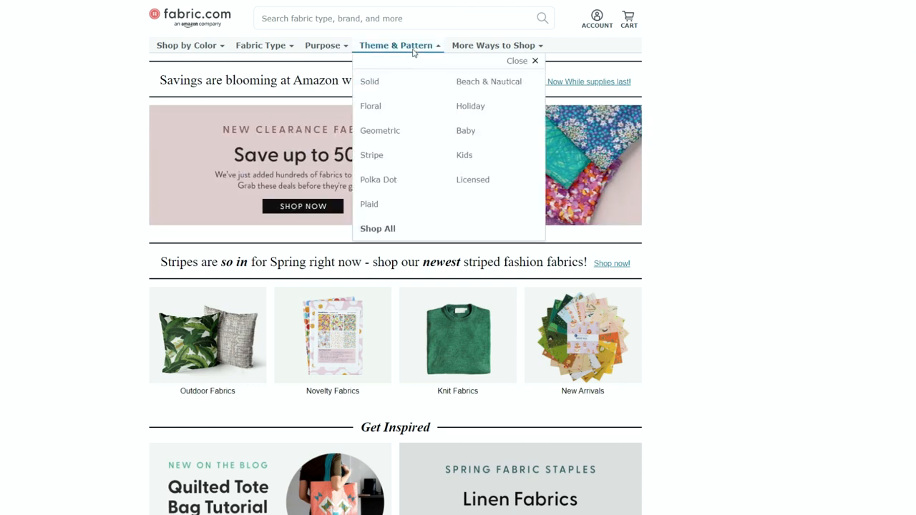
pyautogui.moveTo(378, 232)
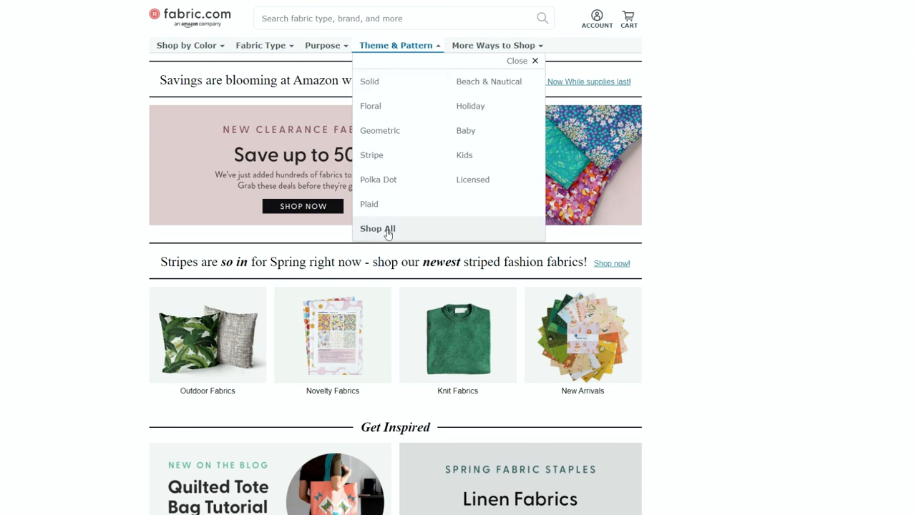
pyautogui.click(378, 229)
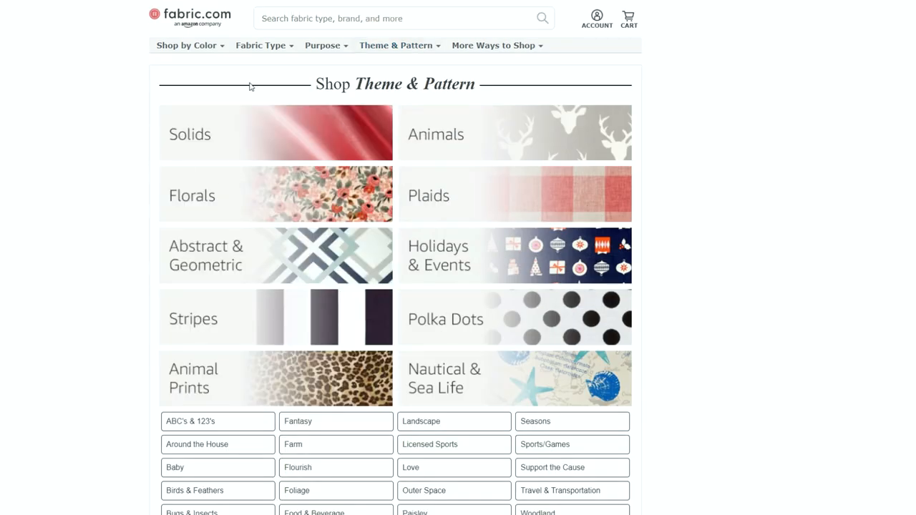
pyautogui.moveTo(284, 137)
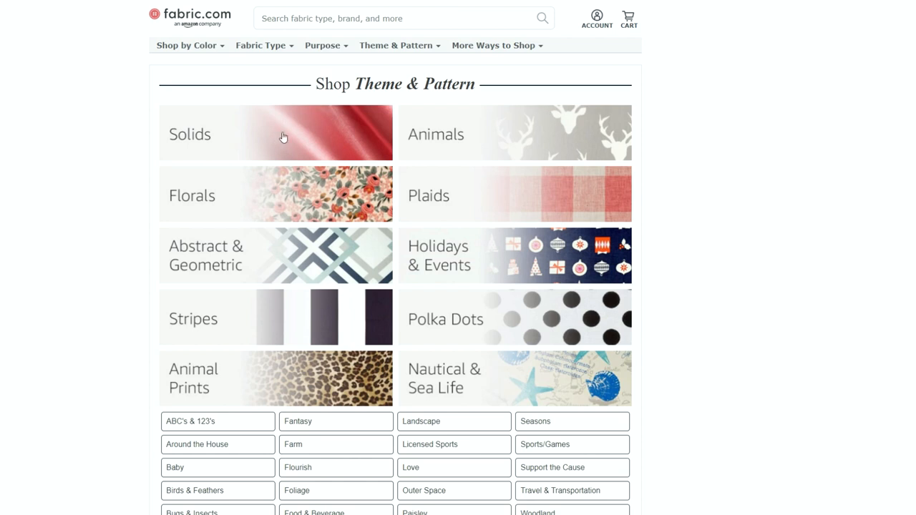
pyautogui.moveTo(238, 49)
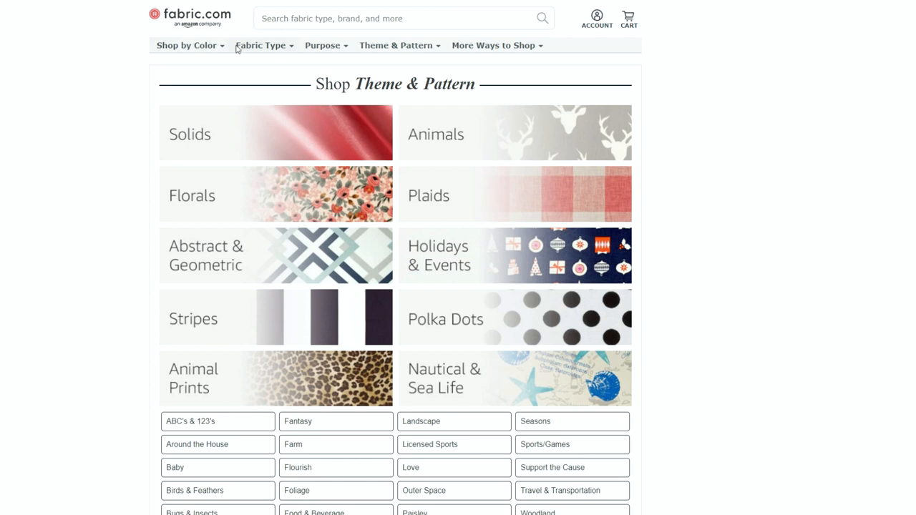
pyautogui.scroll(-3)
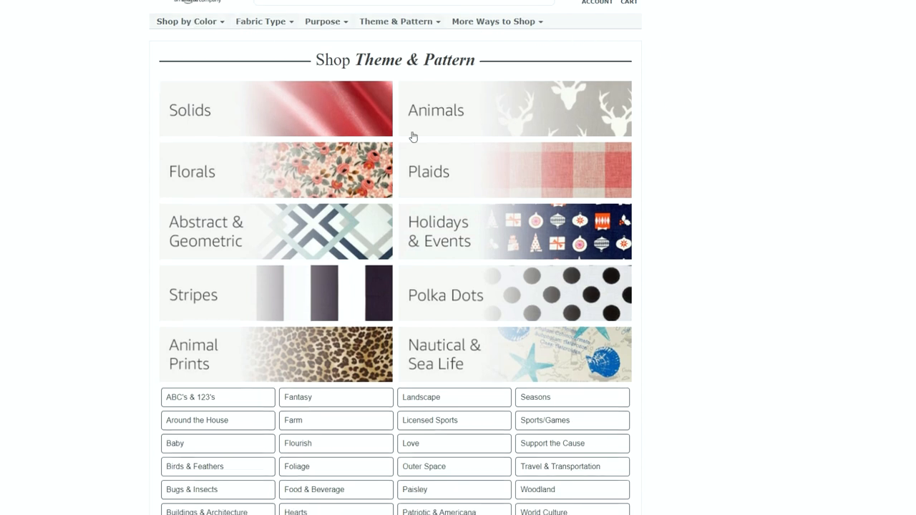
pyautogui.scroll(-3)
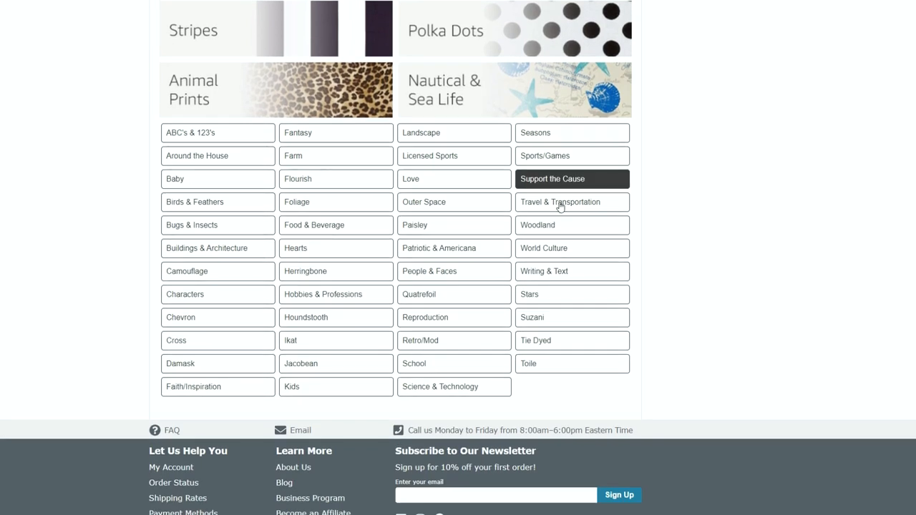
pyautogui.scroll(3)
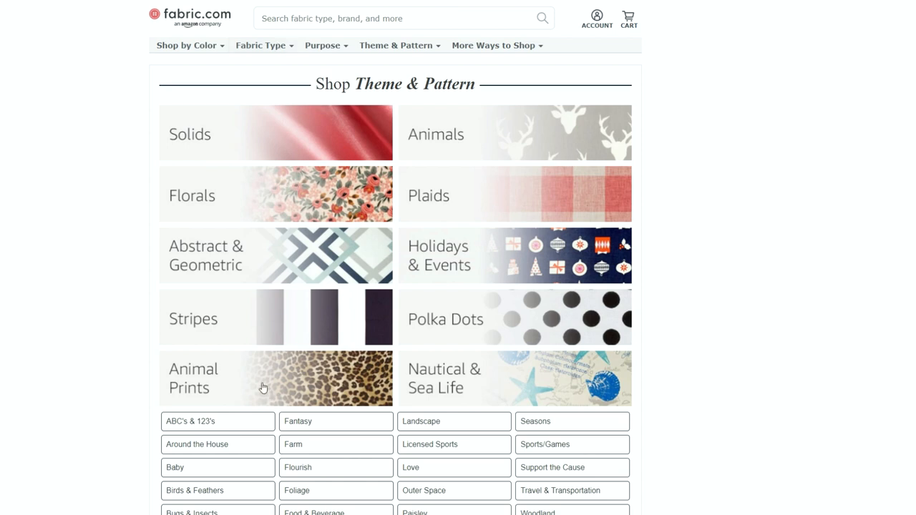
# Browse the Animal Prints fabric listings
pyautogui.click(275, 378)
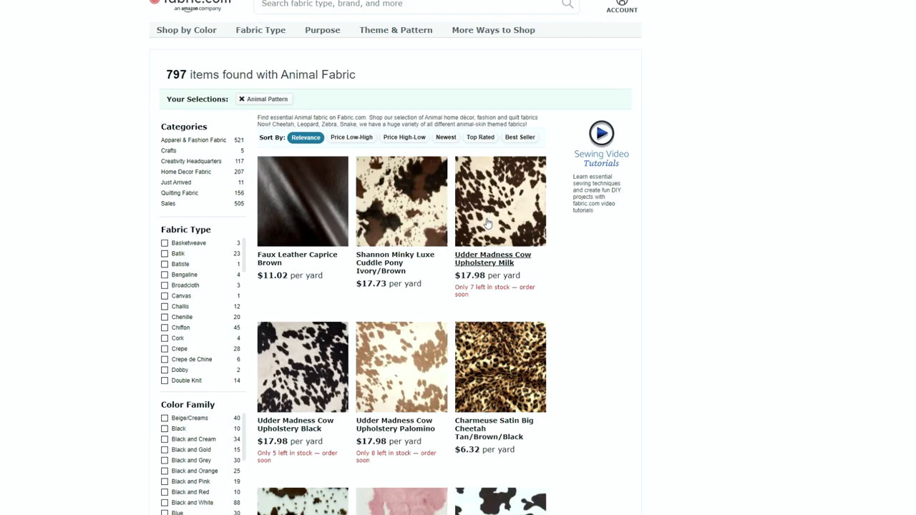
pyautogui.scroll(-3)
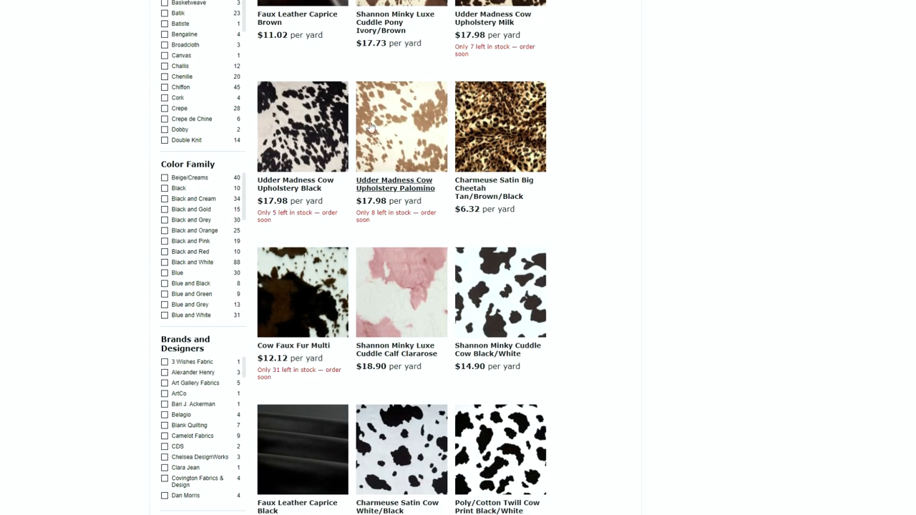
pyautogui.scroll(-3)
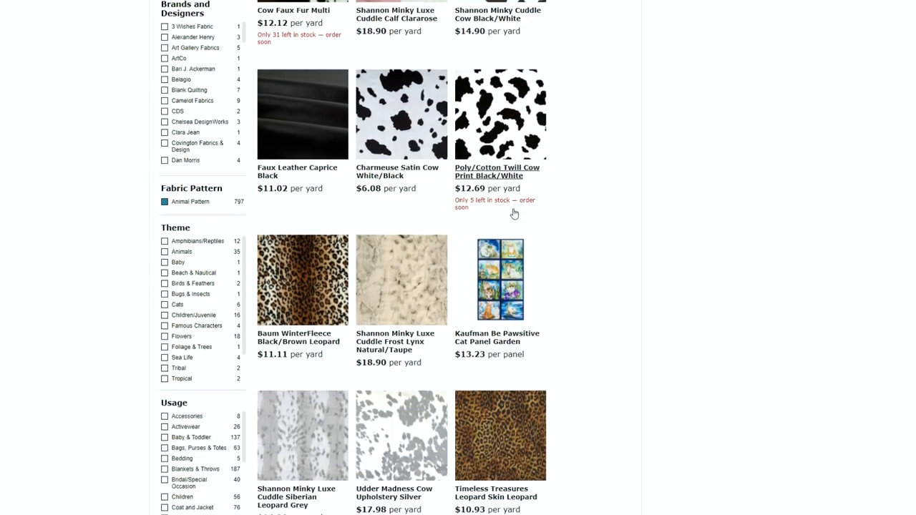
pyautogui.scroll(-3)
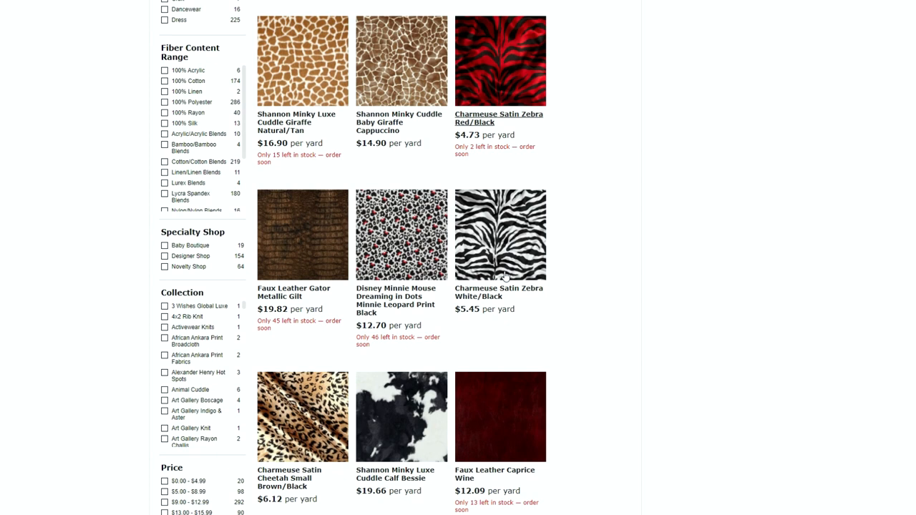
pyautogui.scroll(-3)
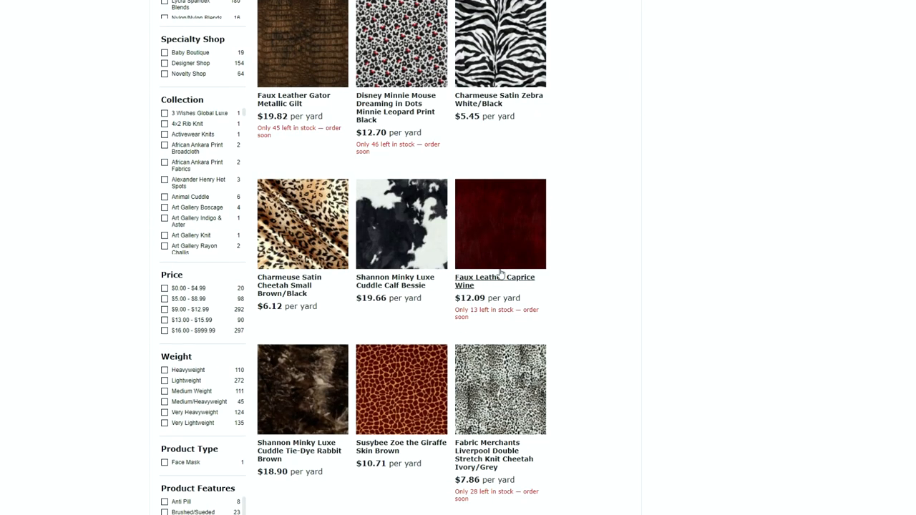
pyautogui.scroll(-3)
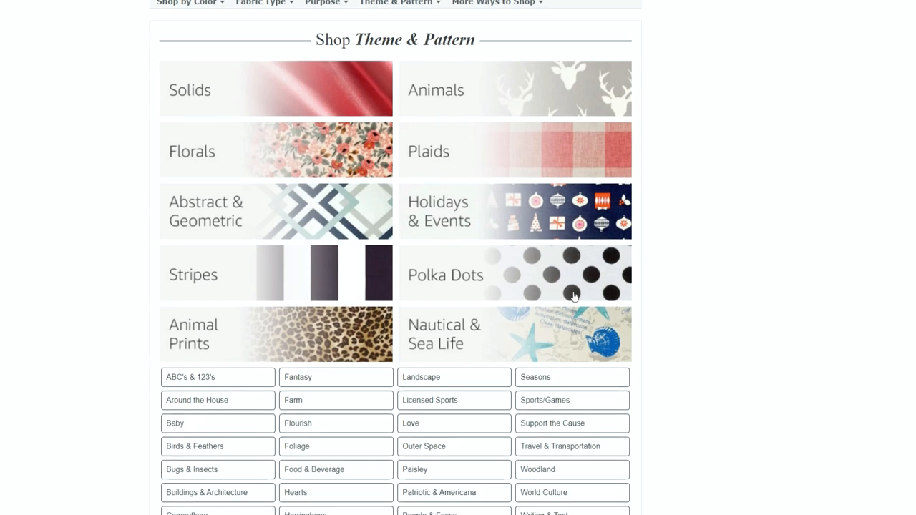
# Scroll through the Retro/Mod fabric results looking for a swatch pattern
pyautogui.scroll(-3)
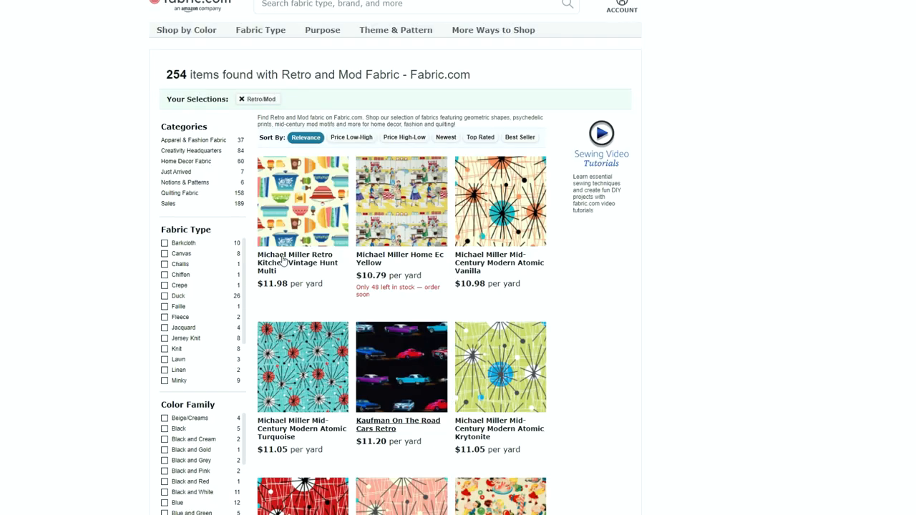
pyautogui.scroll(-3)
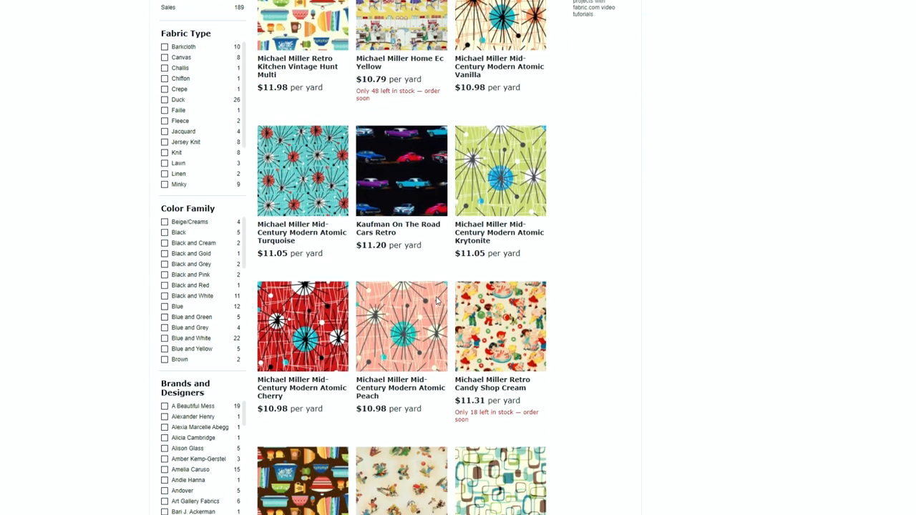
pyautogui.scroll(-3)
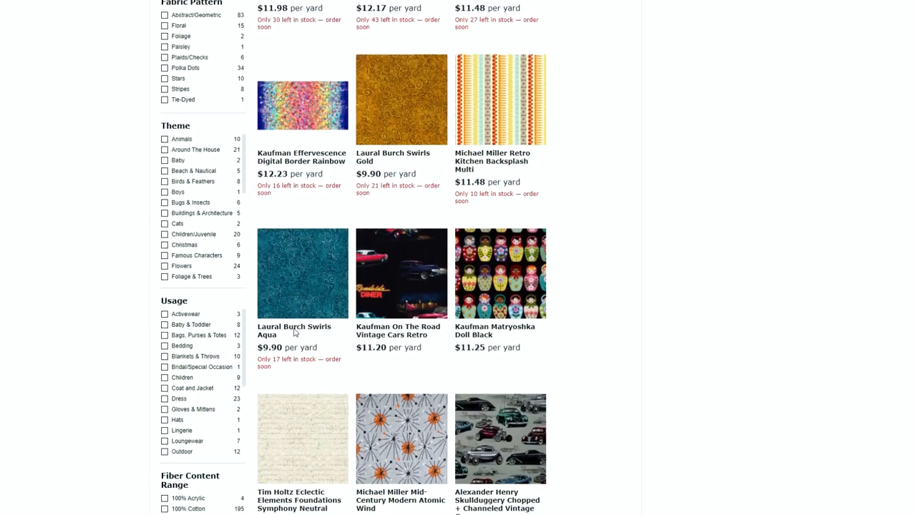
pyautogui.scroll(-3)
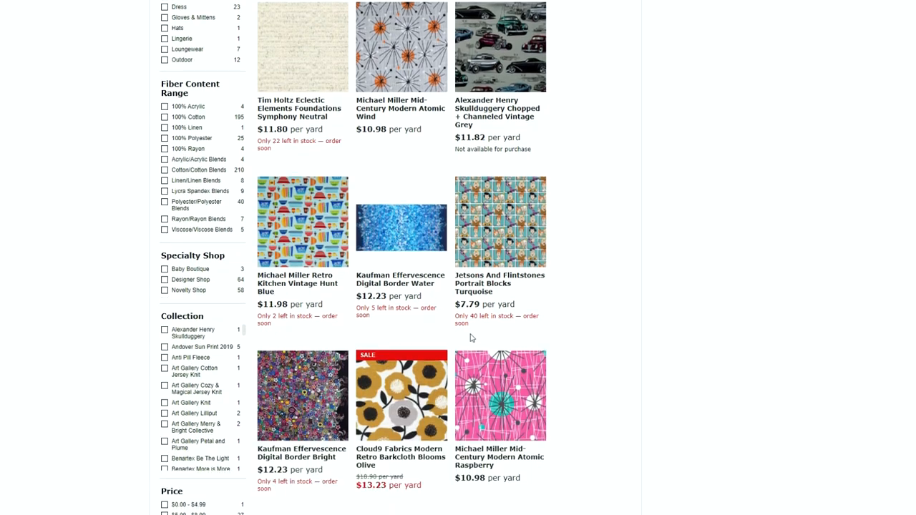
pyautogui.scroll(-3)
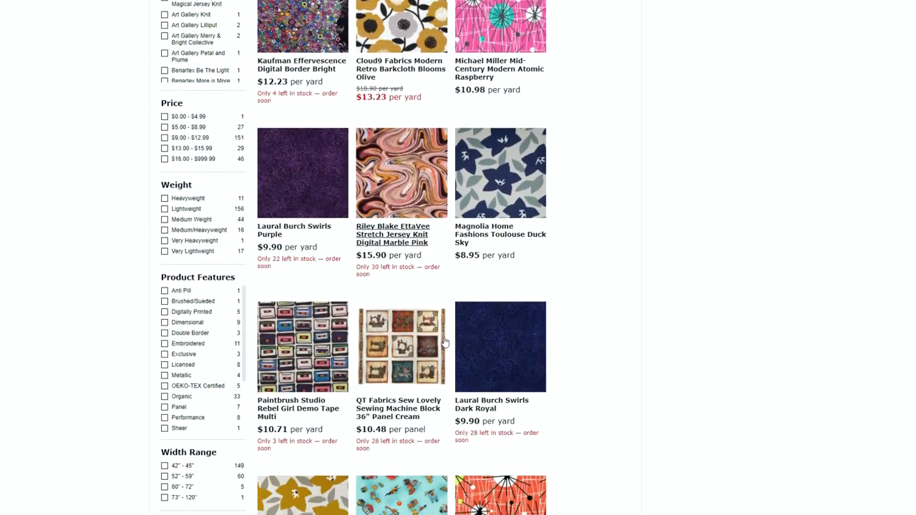
pyautogui.scroll(-3)
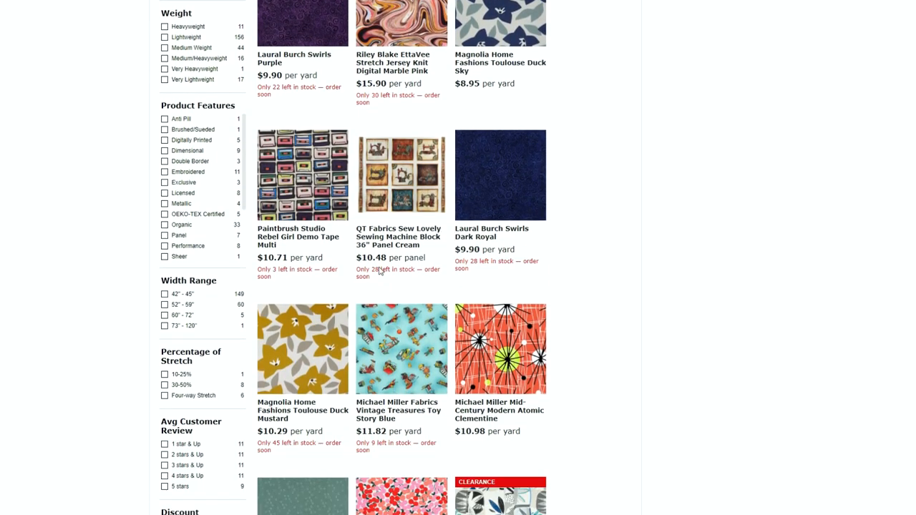
pyautogui.scroll(-3)
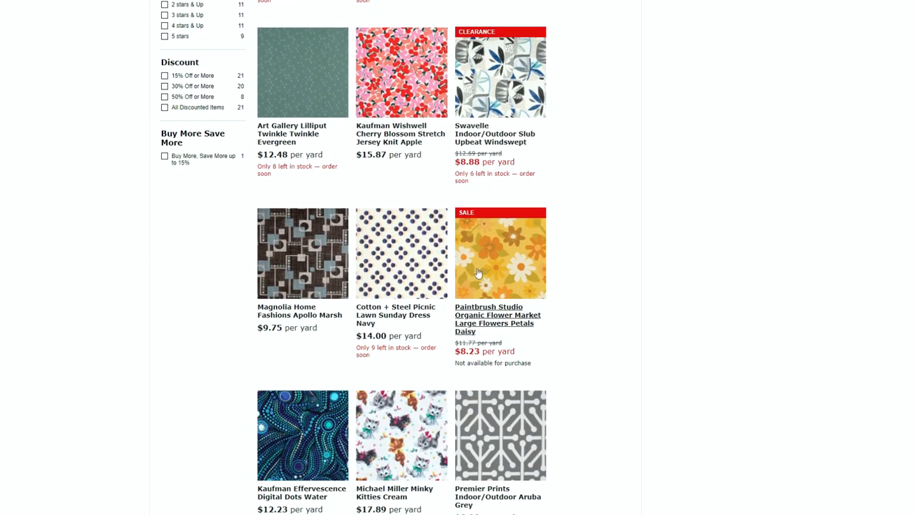
pyautogui.scroll(-3)
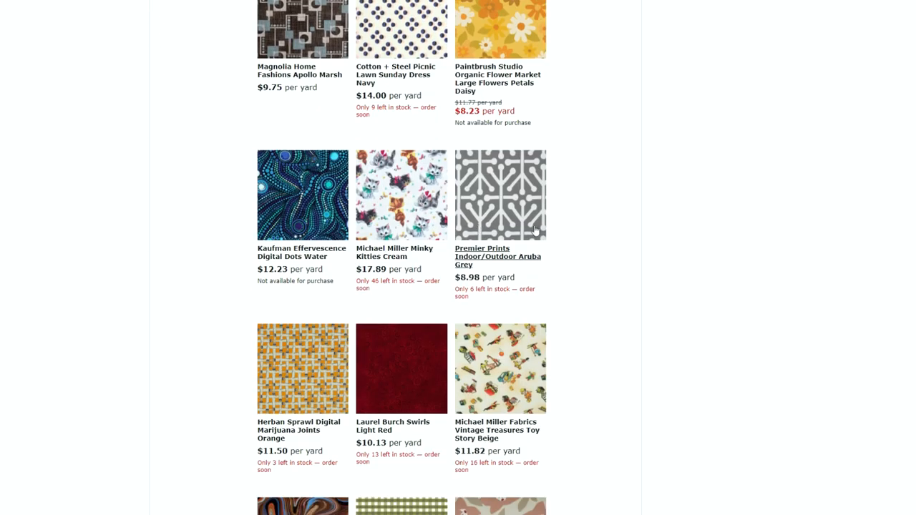
pyautogui.scroll(-3)
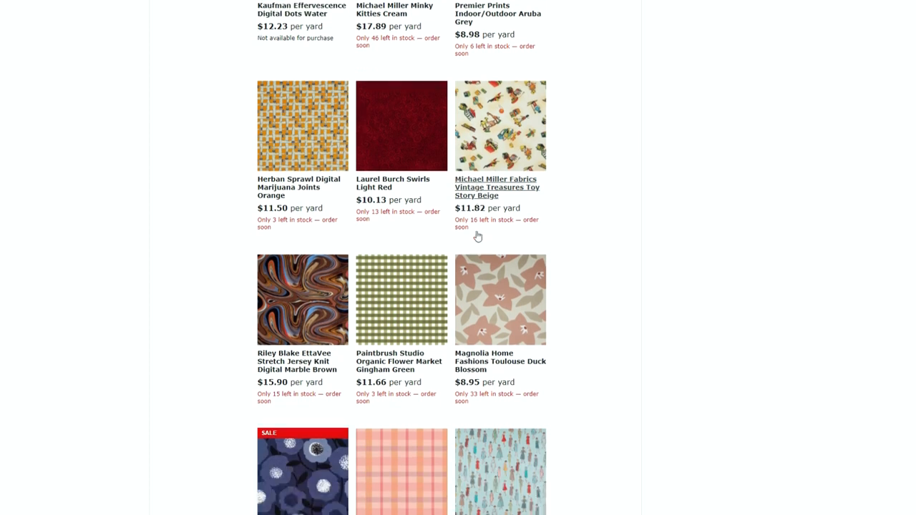
pyautogui.scroll(-3)
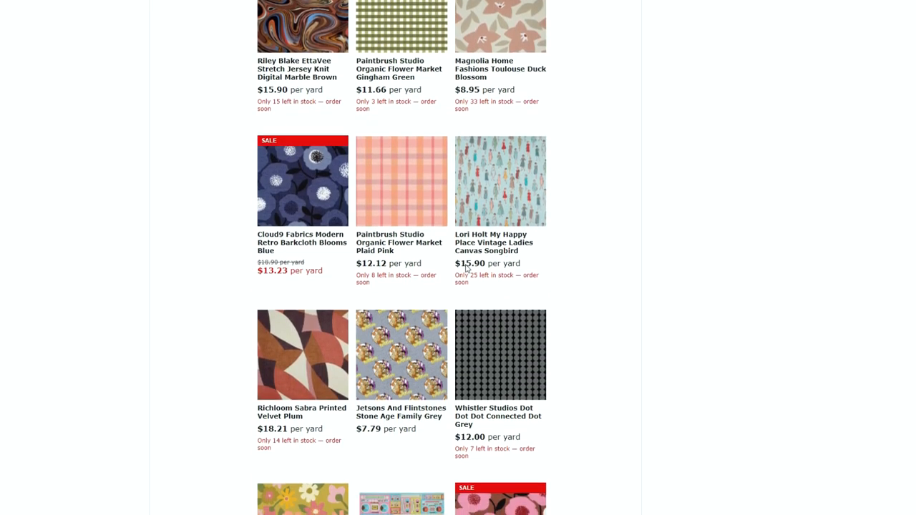
pyautogui.scroll(-3)
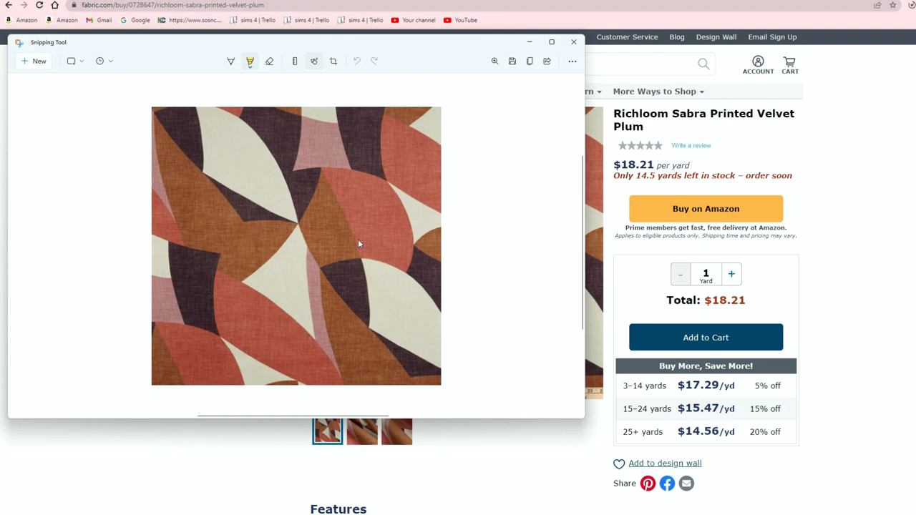
# Snip the Richloom Sabra Printed Velvet Plum fabric image with Snipping Tool
pyautogui.click(513, 60)
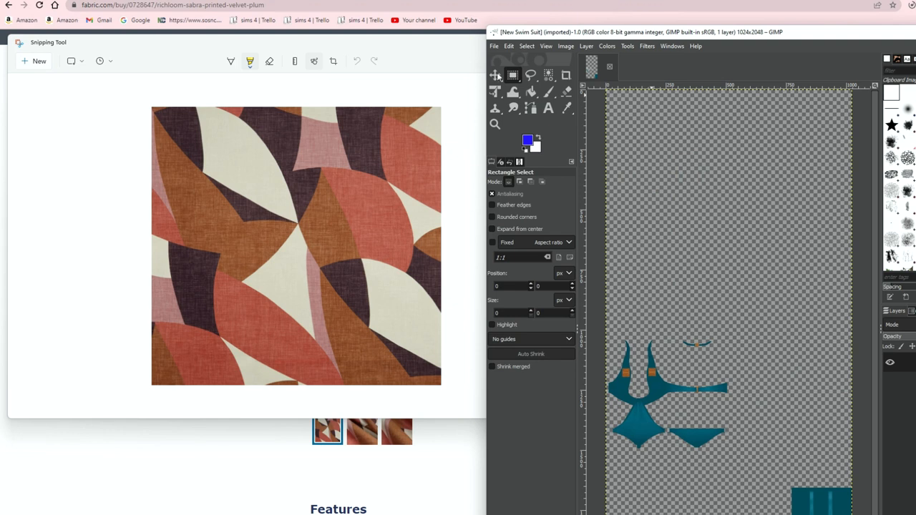
# Open the latest Screenshot 2022-04-05 PNG from Pictures as a new image
pyautogui.click(494, 46)
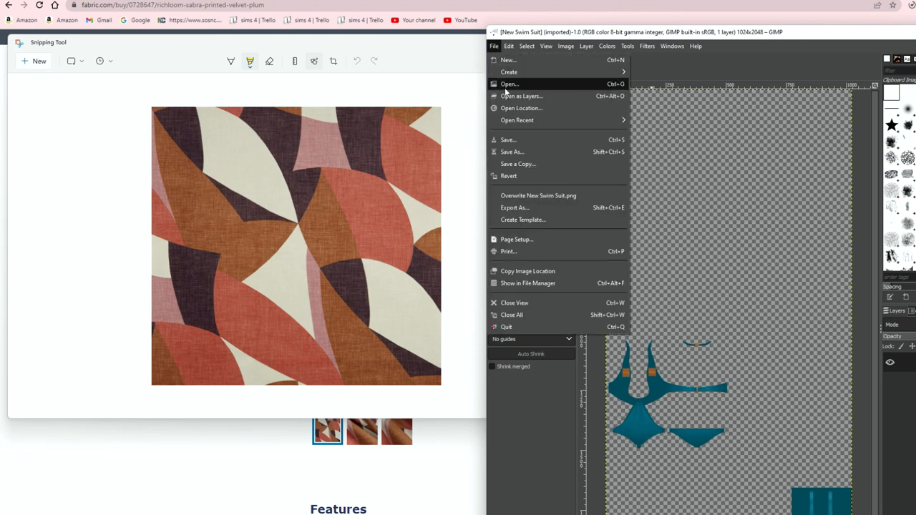
pyautogui.click(510, 83)
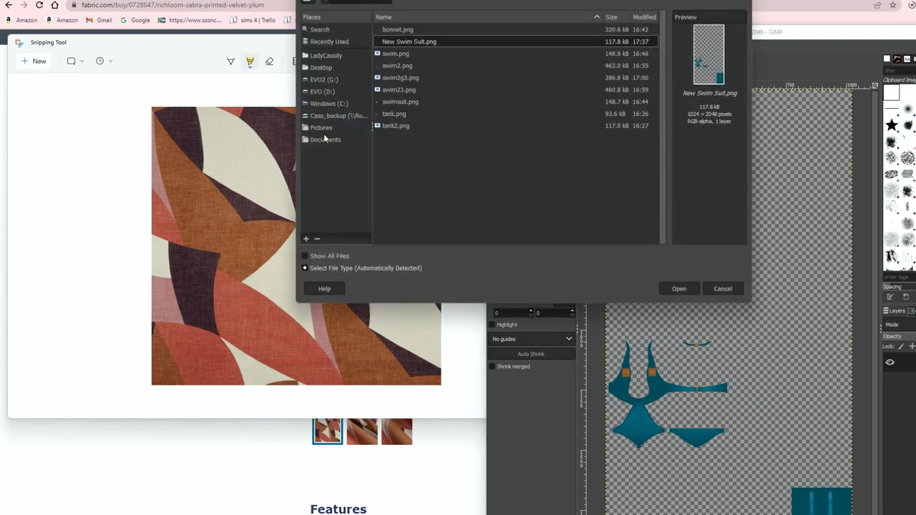
pyautogui.click(321, 127)
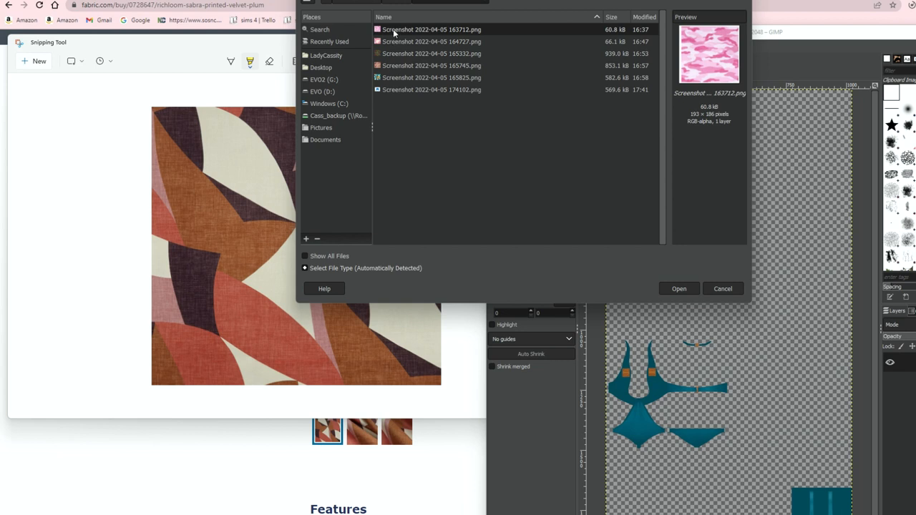
pyautogui.click(432, 89)
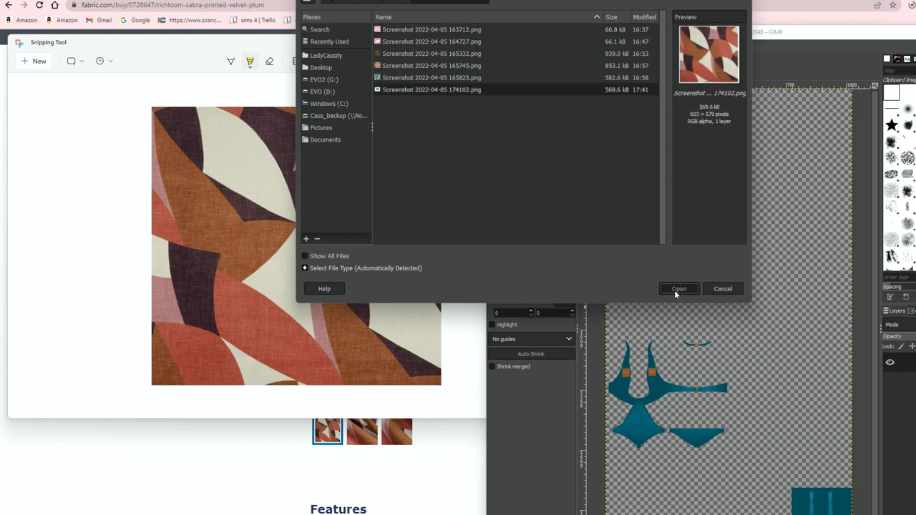
pyautogui.click(679, 289)
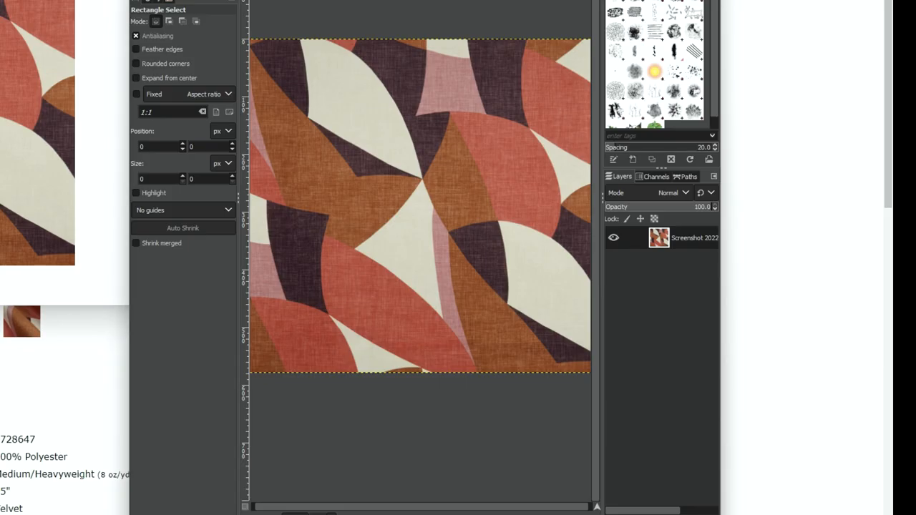
# Select a large rectangle over the velvet pattern and Copy Visible for a clipboard brush
pyautogui.moveTo(257, 45); pyautogui.dragTo(265, 79)
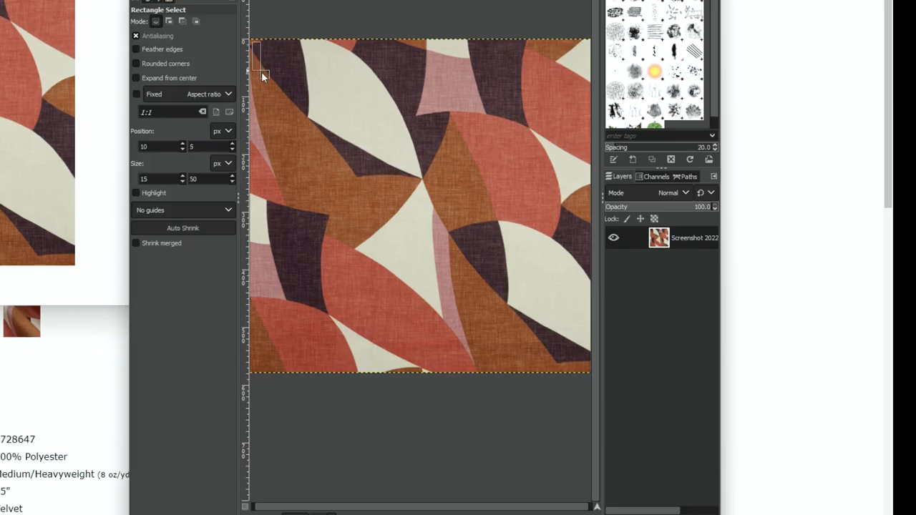
pyautogui.moveTo(257, 55); pyautogui.dragTo(590, 371)
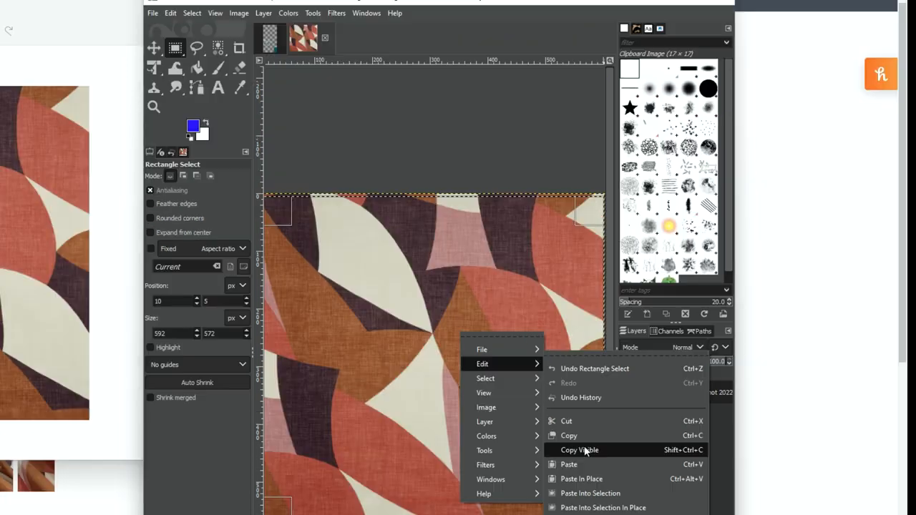
pyautogui.click(580, 450)
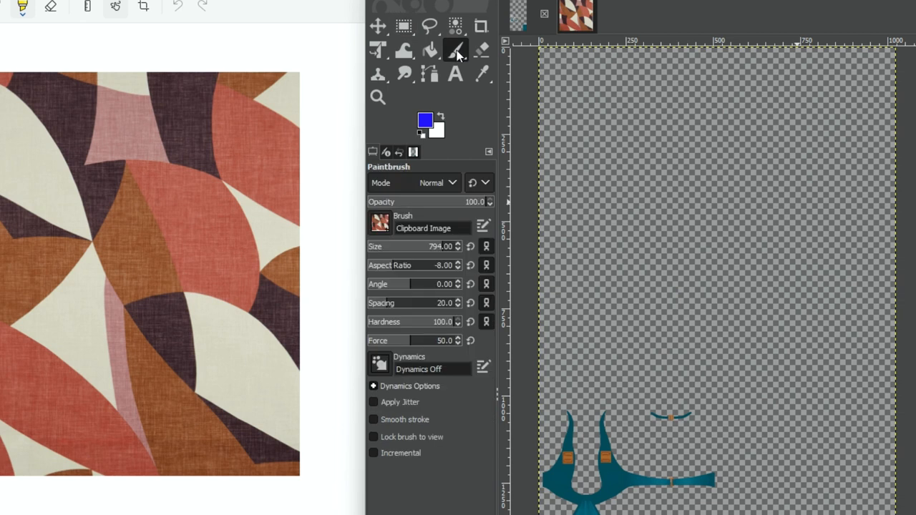
pyautogui.moveTo(455, 52)
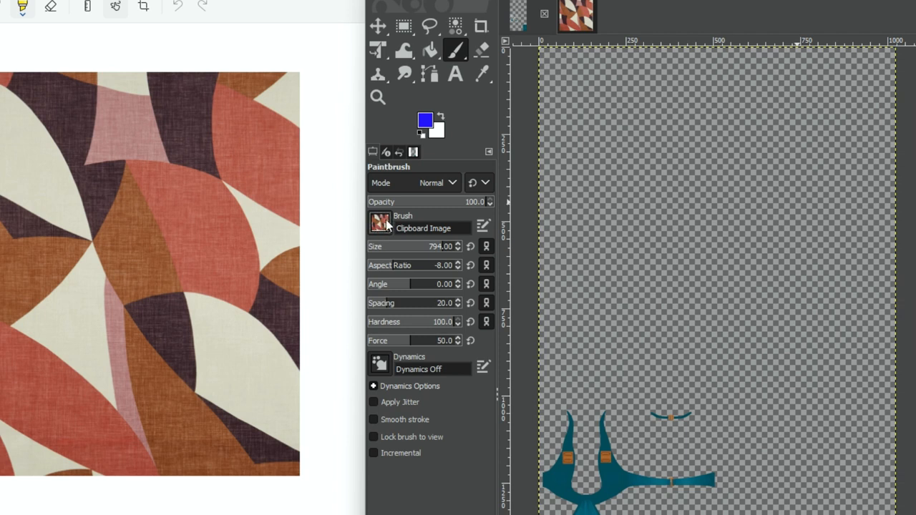
pyautogui.moveTo(389, 303)
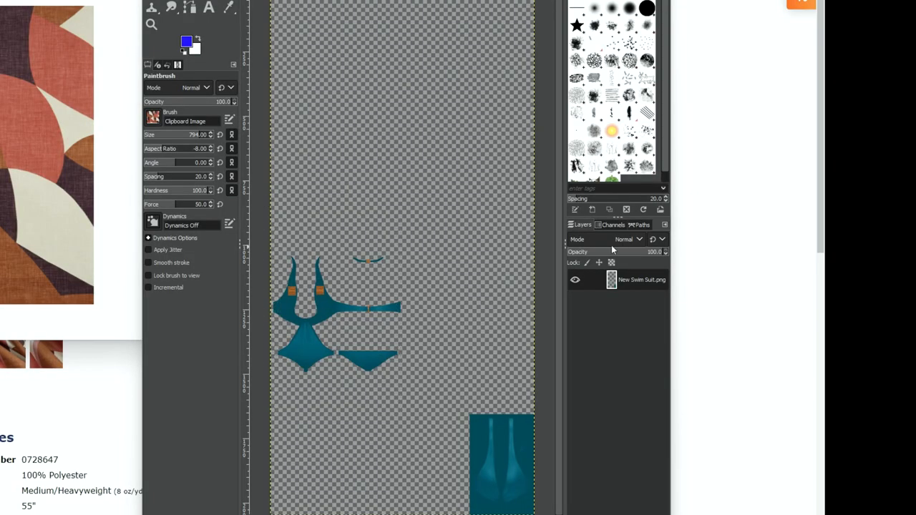
pyautogui.moveTo(613, 263)
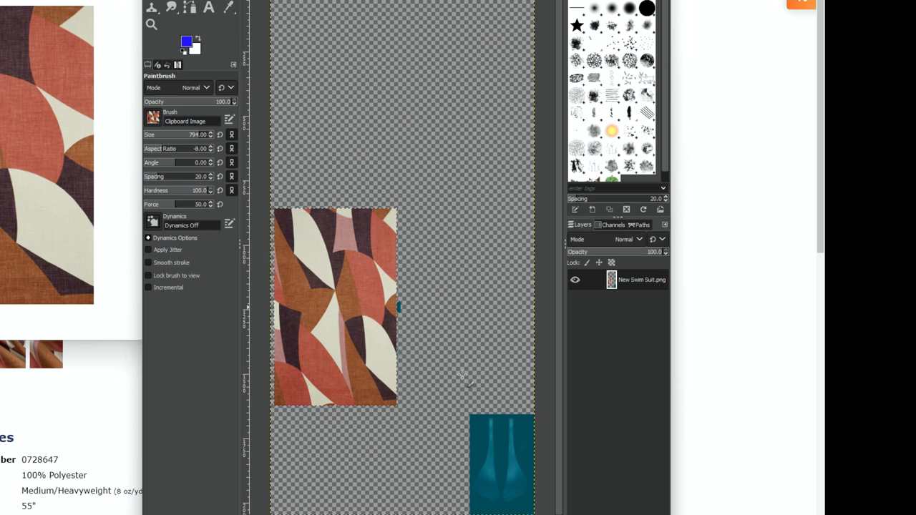
pyautogui.moveTo(370, 286)
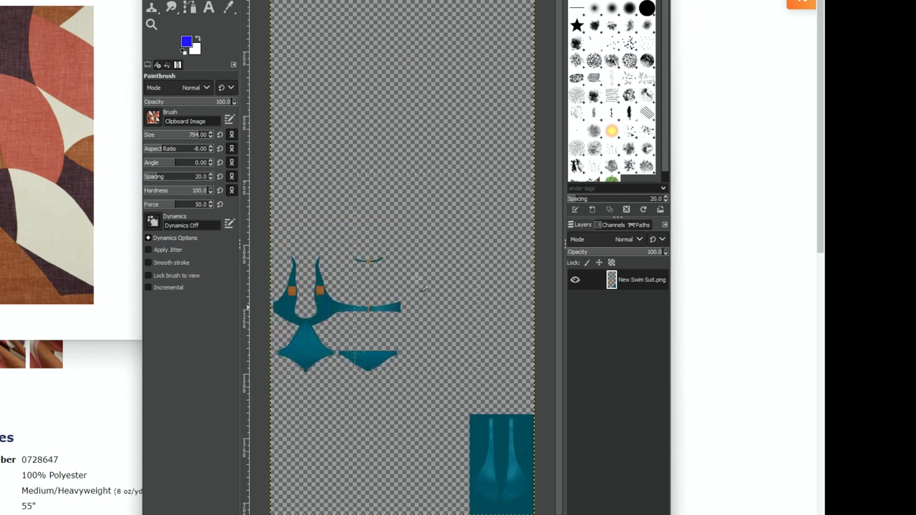
pyautogui.moveTo(418, 280)
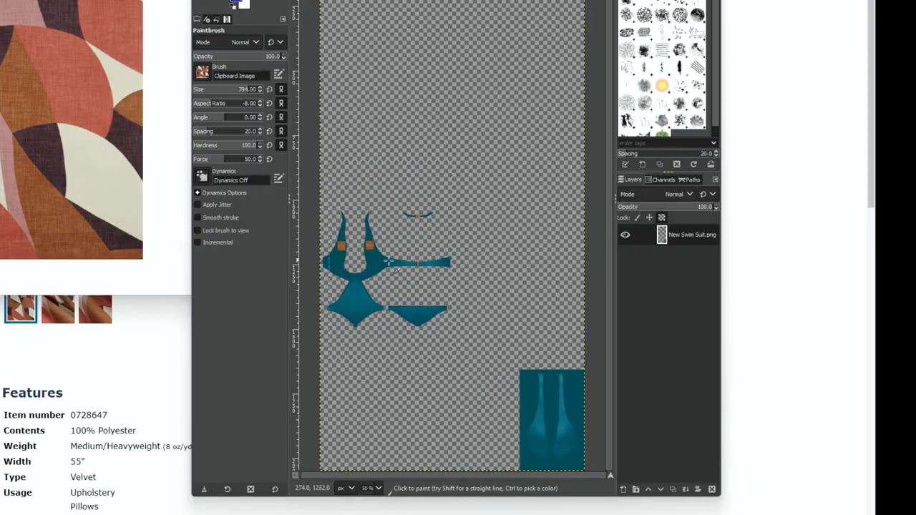
# Paint the plum geometric Clipboard Image brush pattern over the teal swimsuit pieces
pyautogui.click(387, 272)
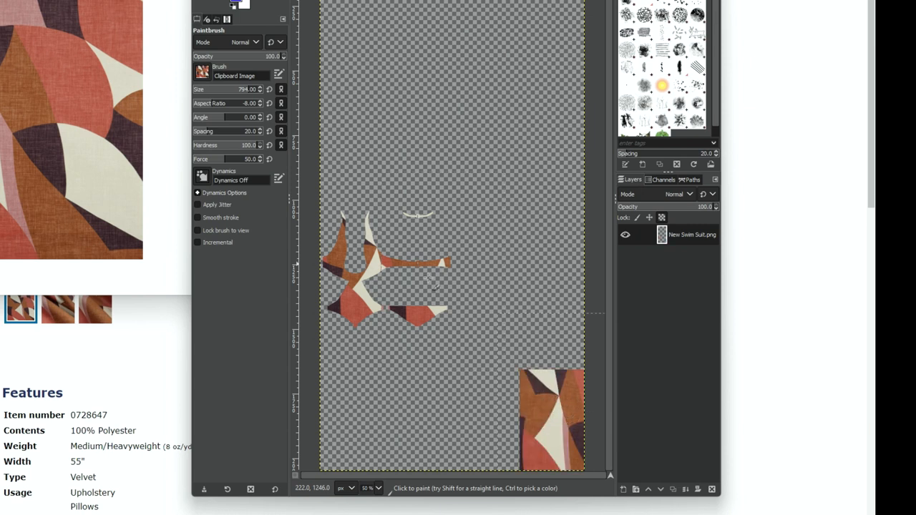
pyautogui.moveTo(501, 343)
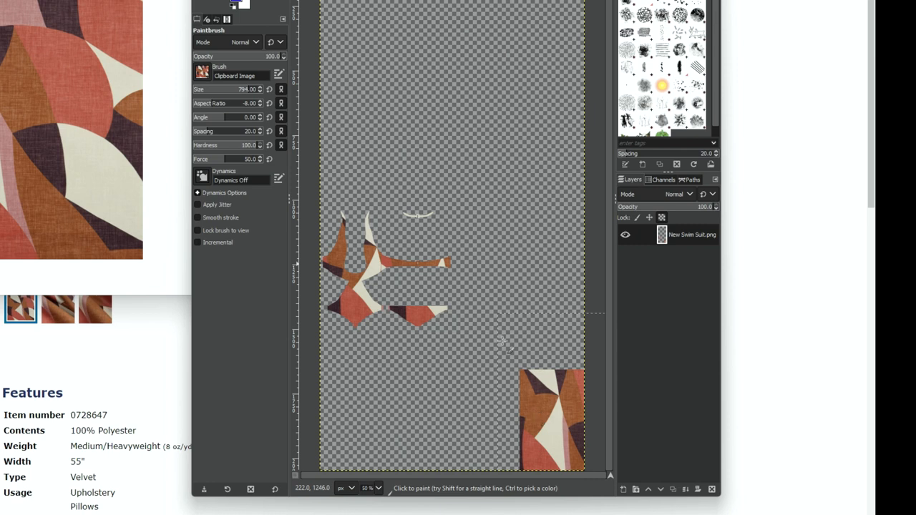
pyautogui.moveTo(338, 254)
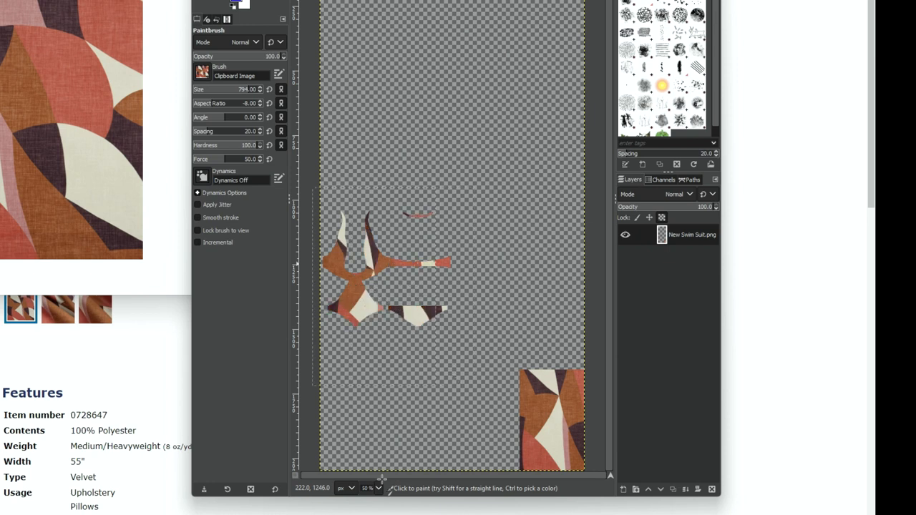
pyautogui.click(372, 264)
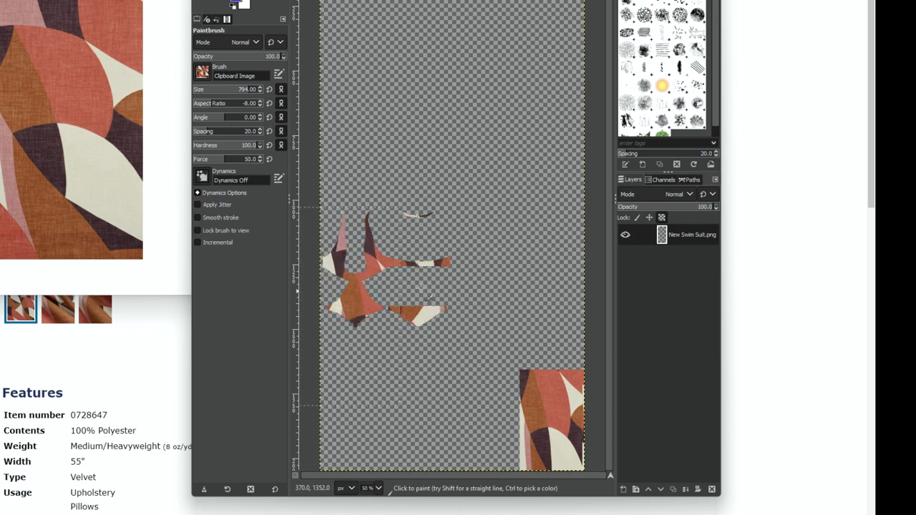
pyautogui.click(384, 295)
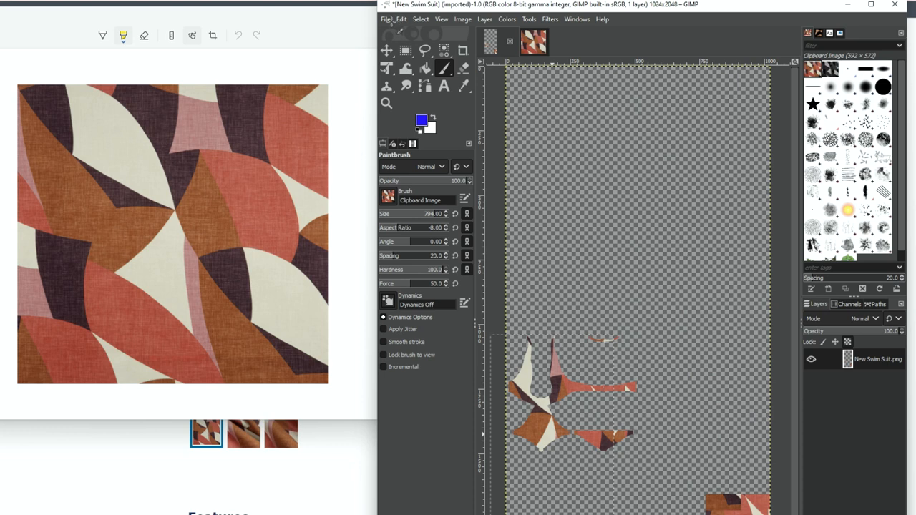
# Export the patterned texture as New Swim Suit.png, replacing the existing file with default PNG settings
pyautogui.click(387, 20)
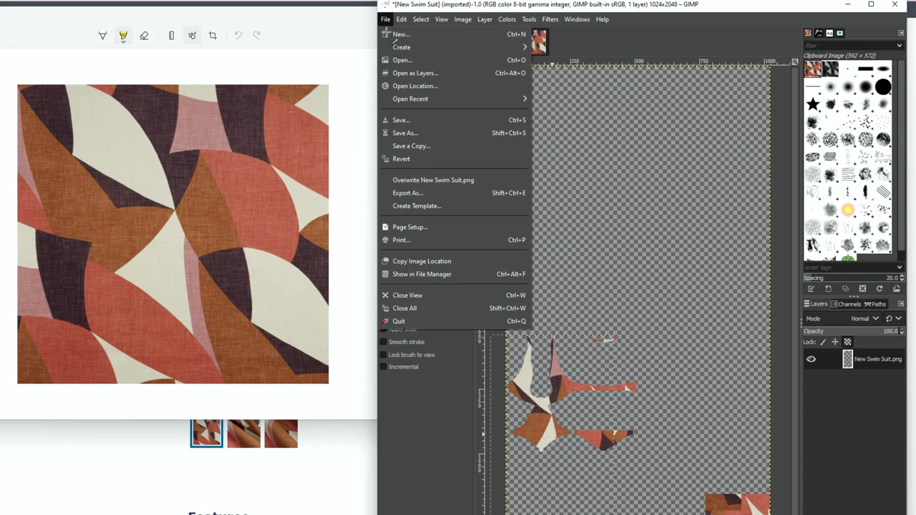
pyautogui.click(407, 192)
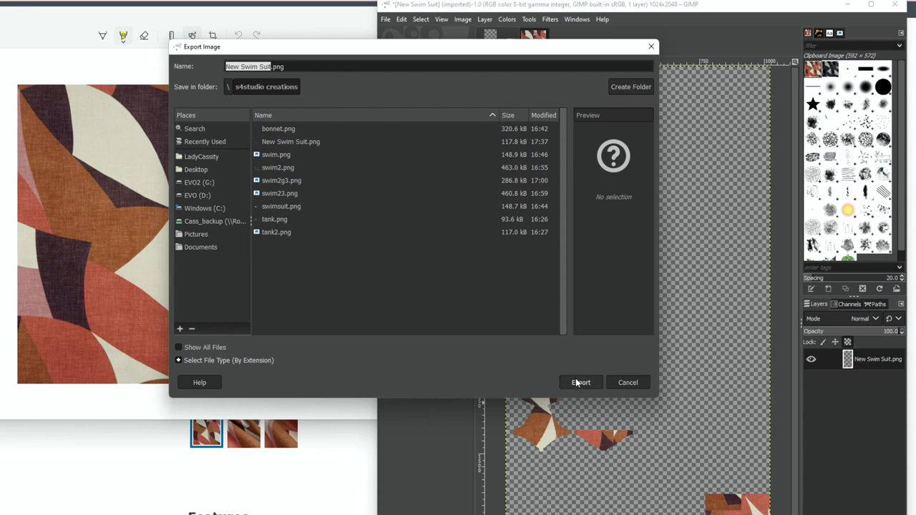
pyautogui.click(581, 382)
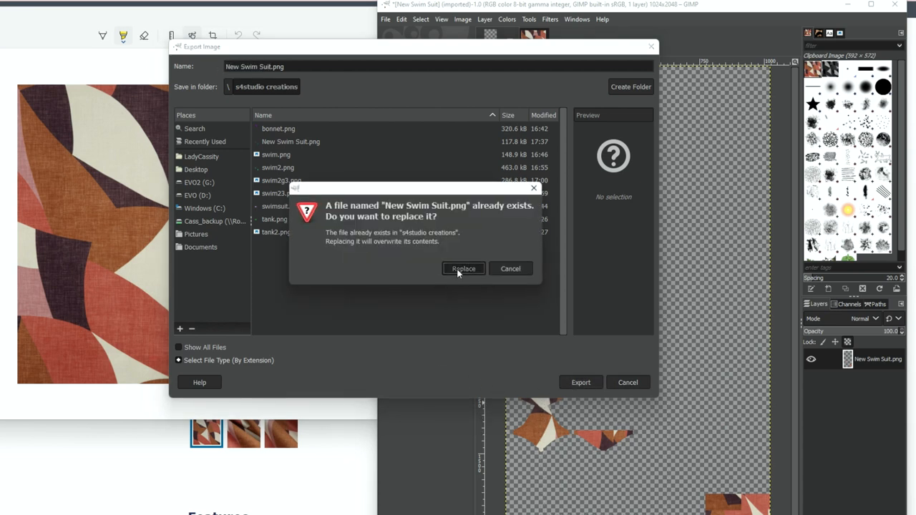
pyautogui.click(464, 269)
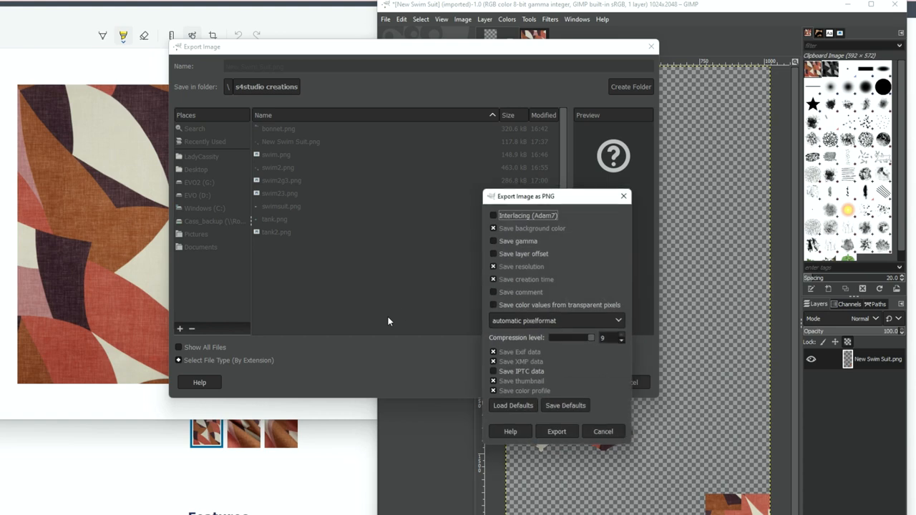
pyautogui.click(556, 431)
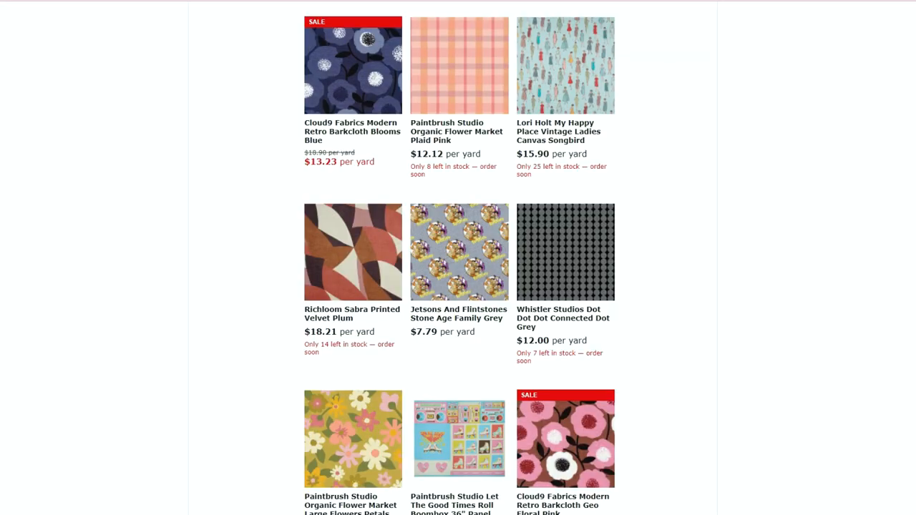
# Scroll the Retro and Mod results and open the Whistler Studios Scattered Dot Yellow fabric page
pyautogui.scroll(-3)
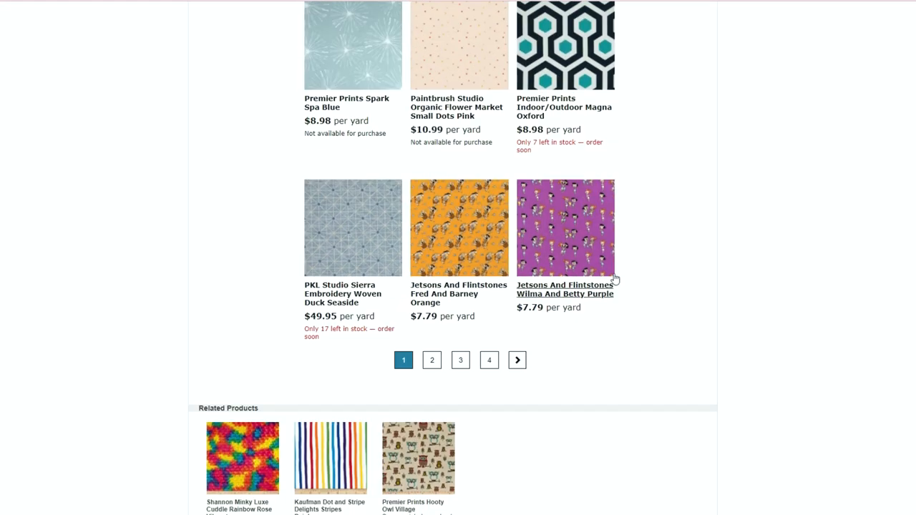
pyautogui.moveTo(567, 70)
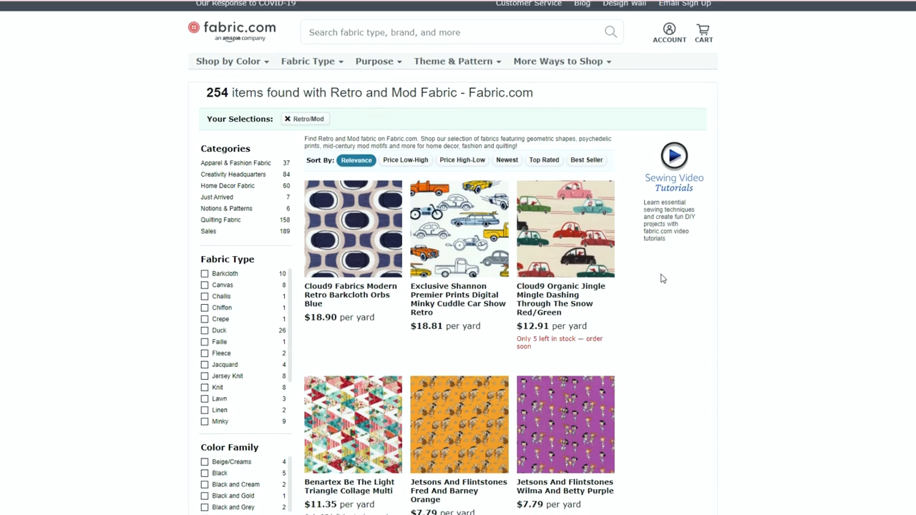
pyautogui.scroll(-3)
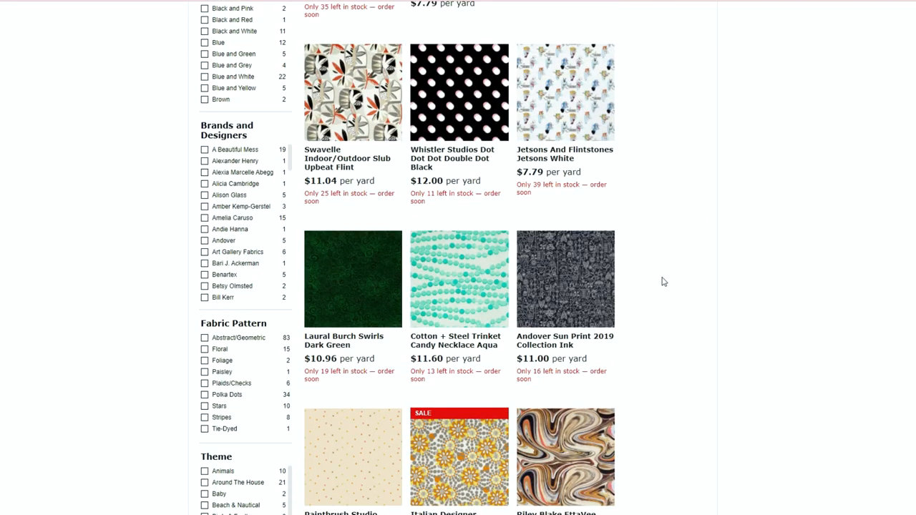
pyautogui.scroll(-3)
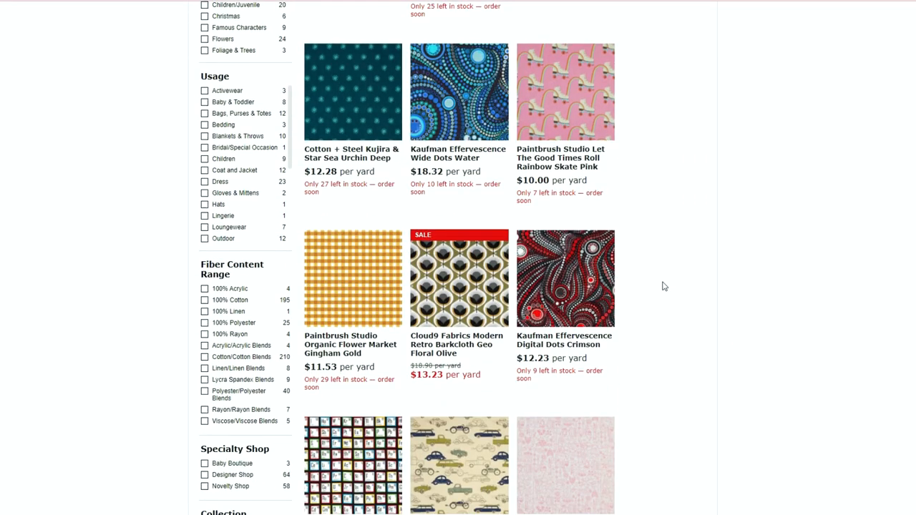
pyautogui.scroll(-3)
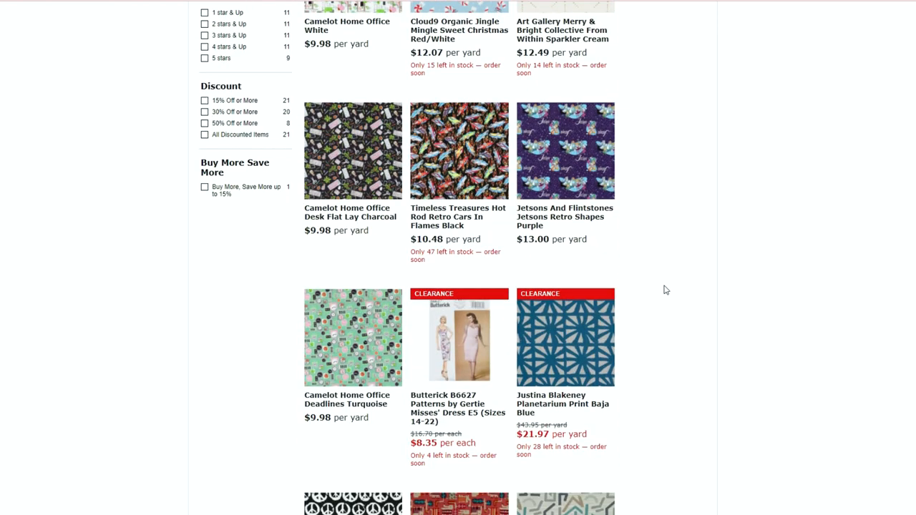
pyautogui.scroll(-3)
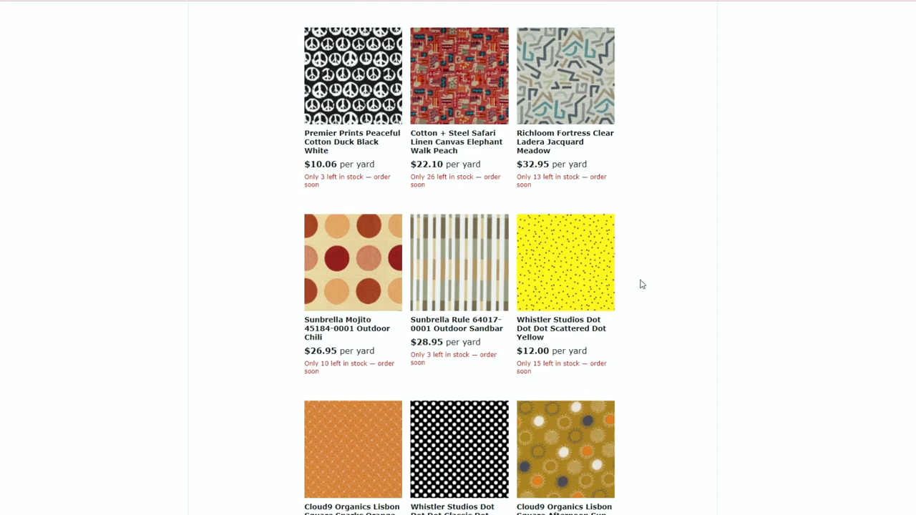
pyautogui.click(564, 264)
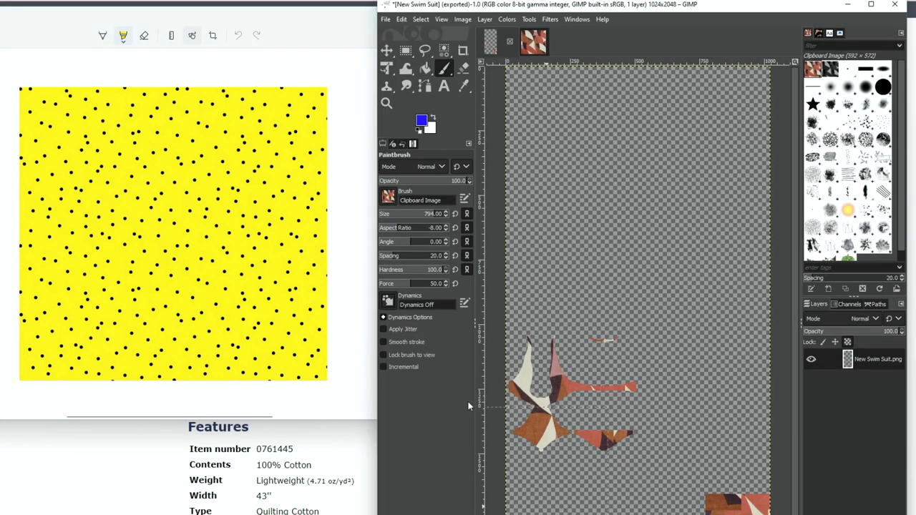
# Open the yellow dotted fabric screenshot in GIMP, select all of it and copy it as a clipboard brush
pyautogui.click(385, 20)
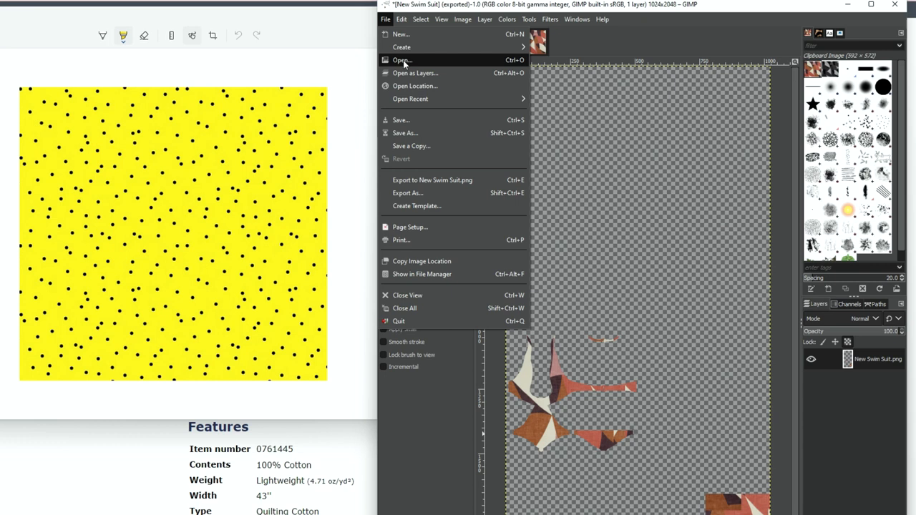
pyautogui.click(401, 60)
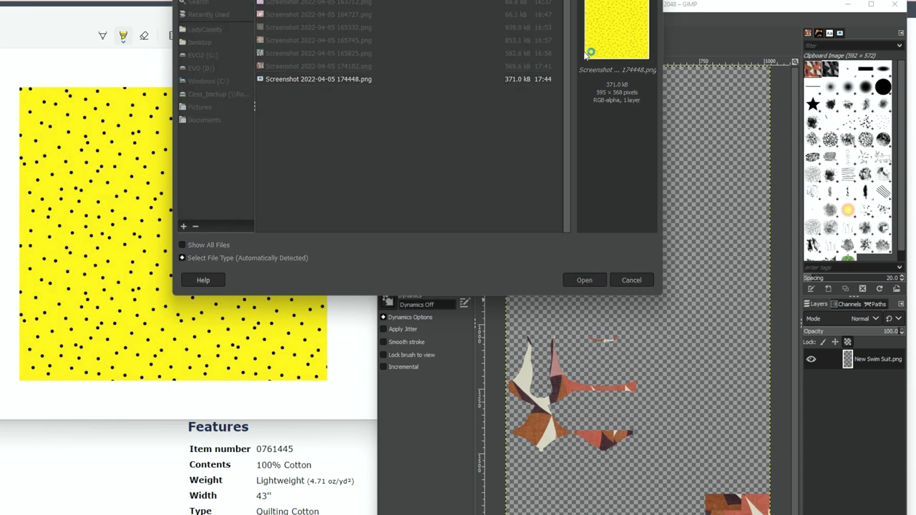
pyautogui.click(585, 279)
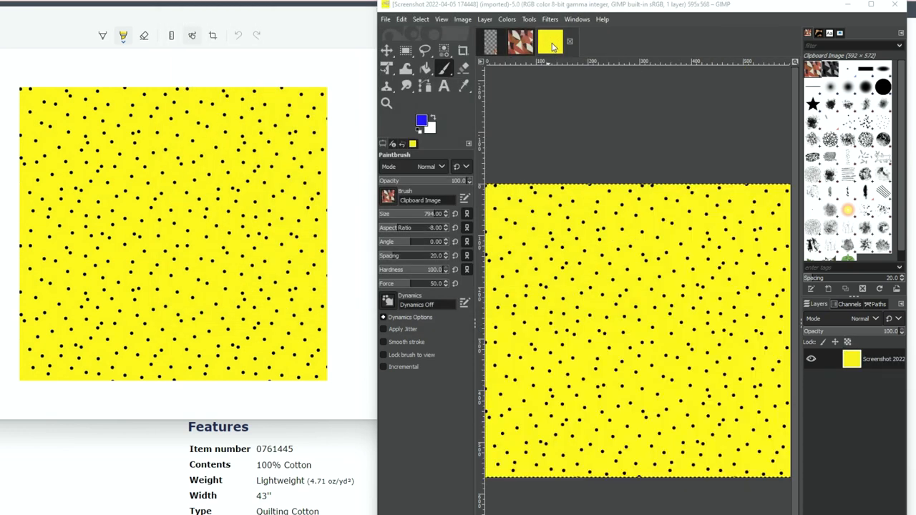
pyautogui.click(405, 50)
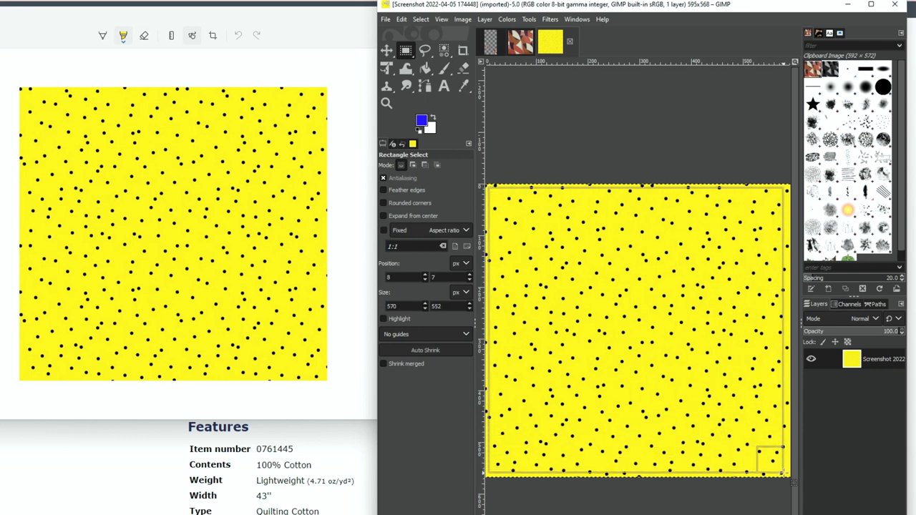
pyautogui.rightClick(633, 330)
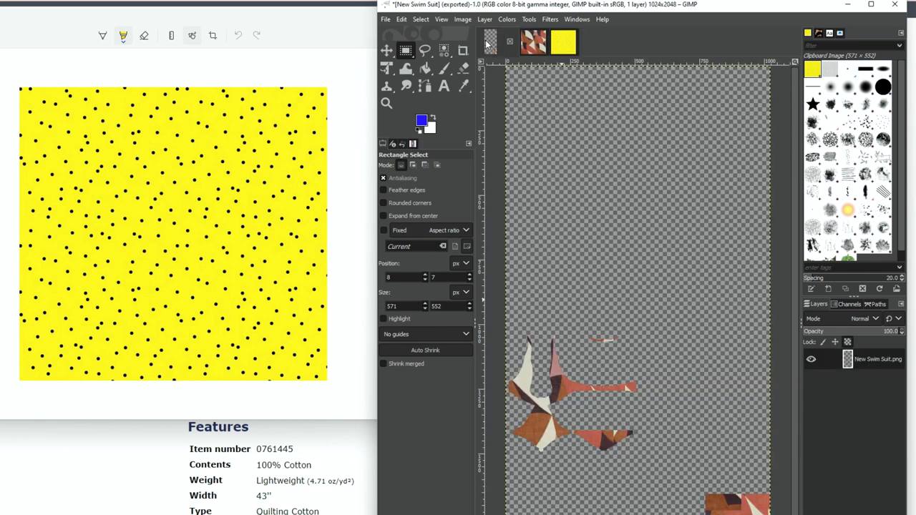
pyautogui.moveTo(458, 82)
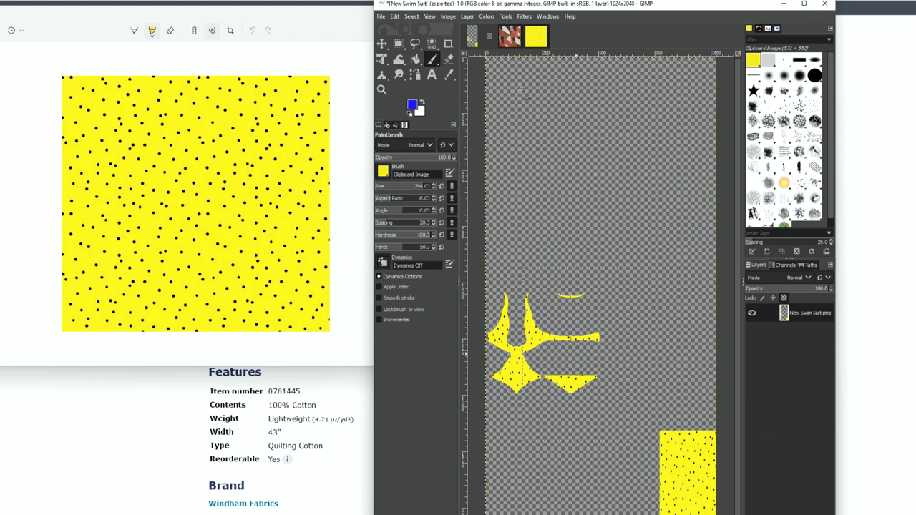
# Export the yellow dotted swimsuit texture to the s4studio creations folder
pyautogui.click(381, 16)
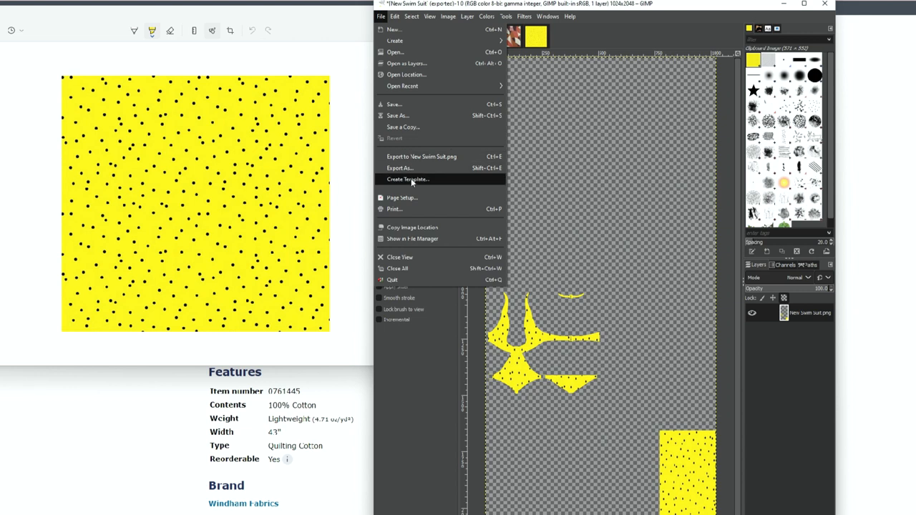
pyautogui.click(400, 167)
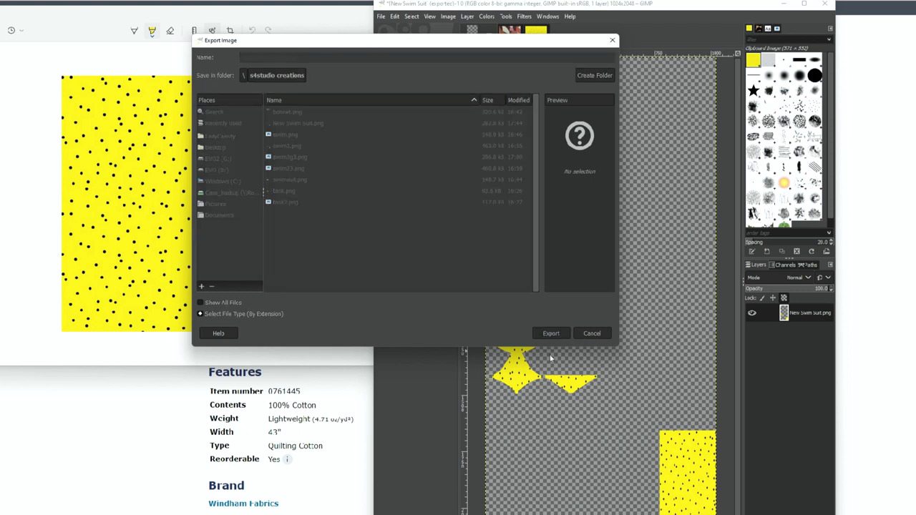
pyautogui.click(551, 332)
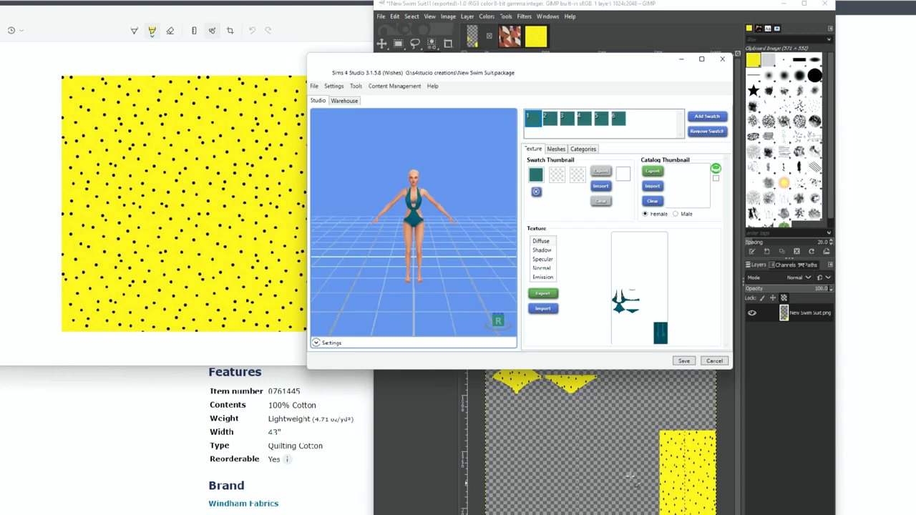
pyautogui.moveTo(533, 134)
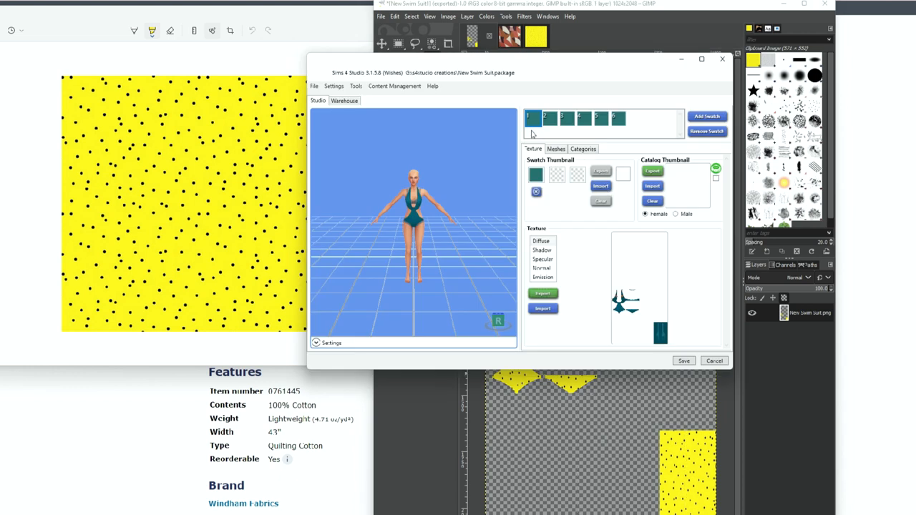
# Import New Swim Suit.png as the first swatch's texture and zoom the model preview closer
pyautogui.click(595, 118)
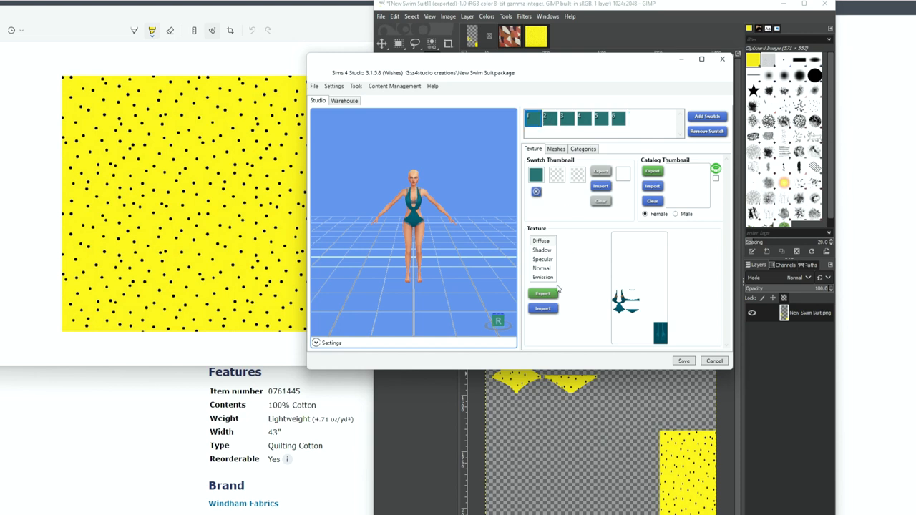
pyautogui.click(542, 294)
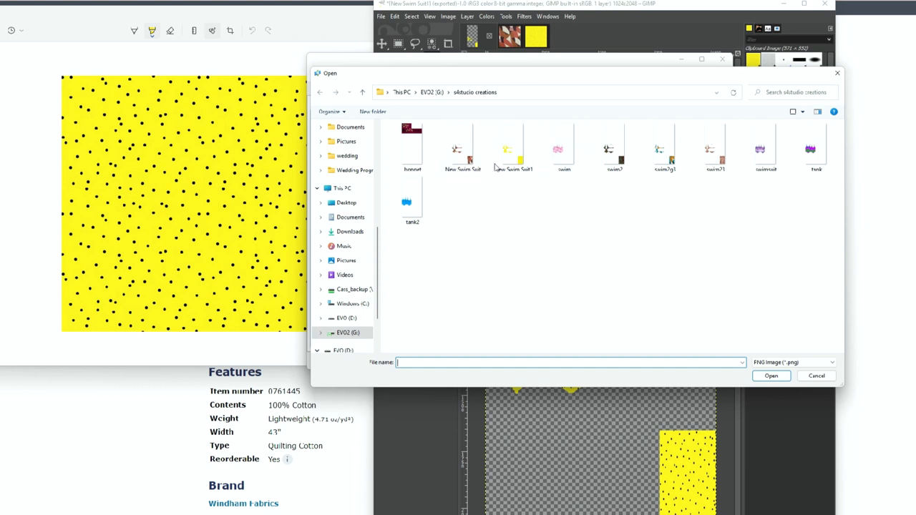
pyautogui.click(462, 148)
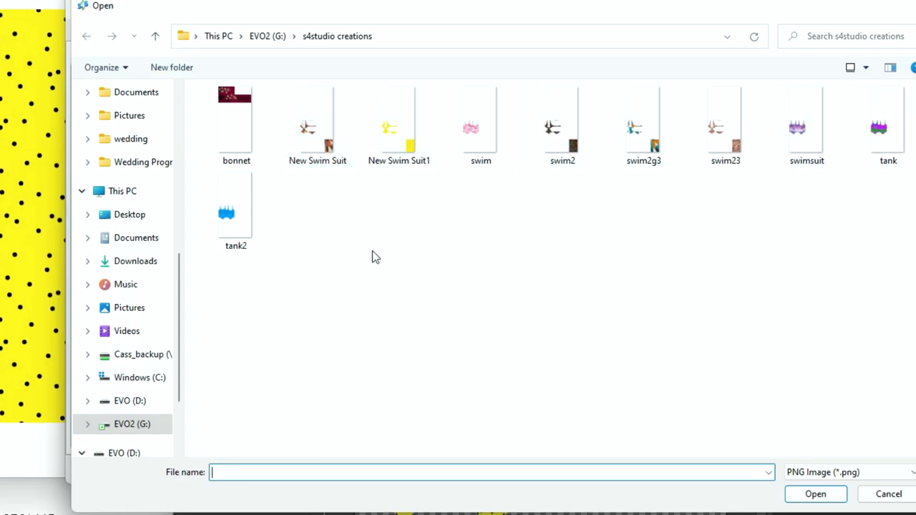
pyautogui.click(318, 126)
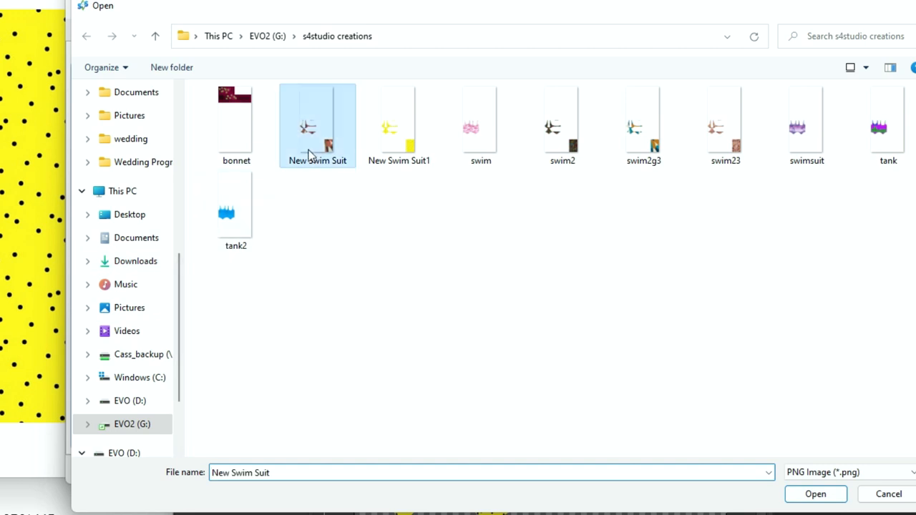
pyautogui.click(816, 494)
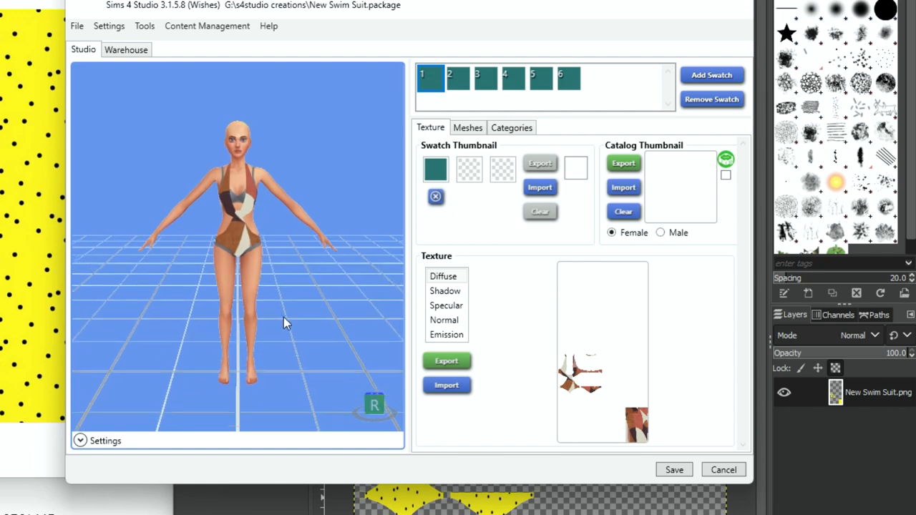
pyautogui.moveTo(285, 323); pyautogui.dragTo(240, 292)
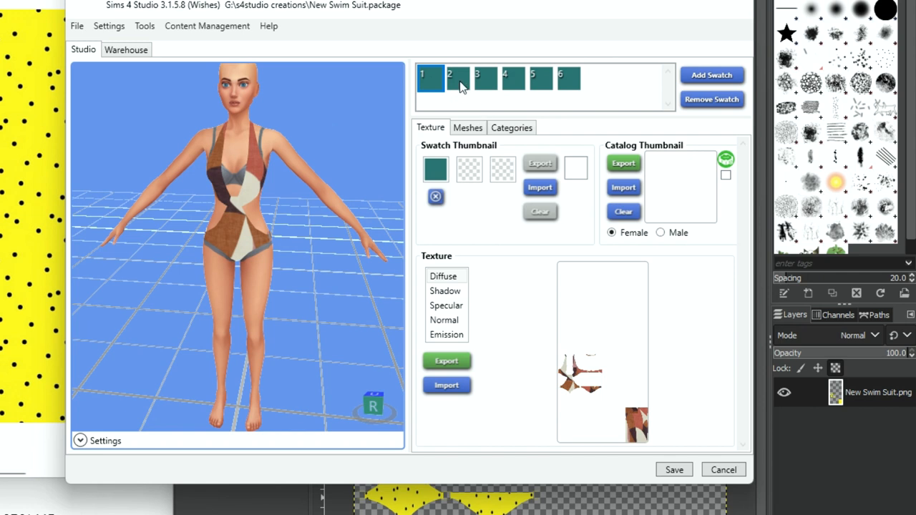
# Import the yellow dotted New Swim Suit1.png texture onto the second swatch
pyautogui.click(458, 78)
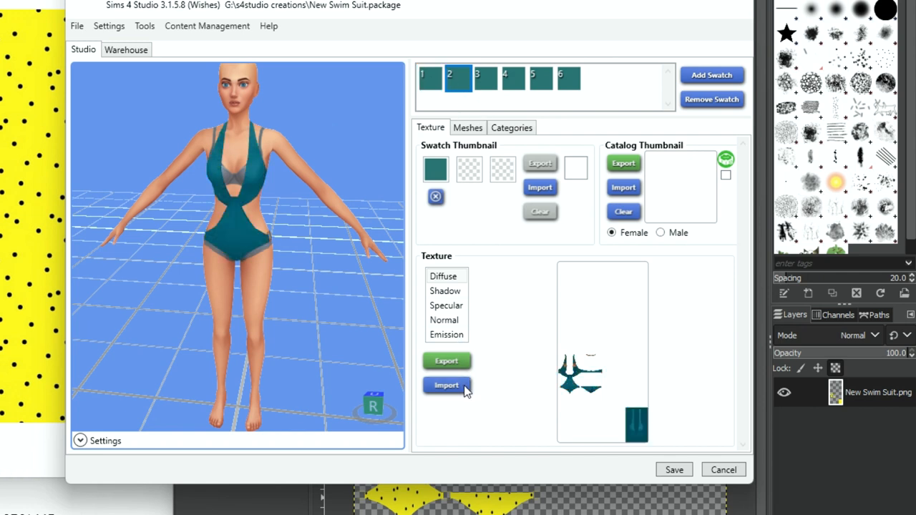
pyautogui.click(446, 386)
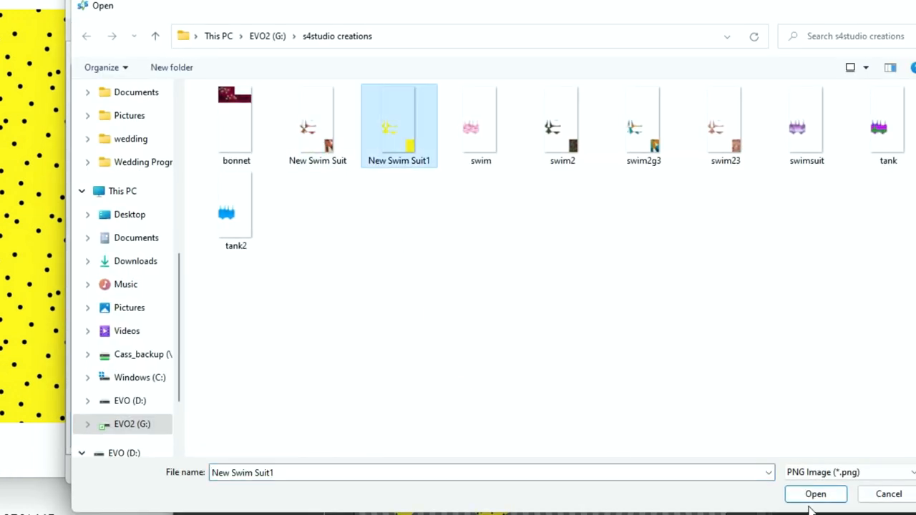
pyautogui.click(816, 494)
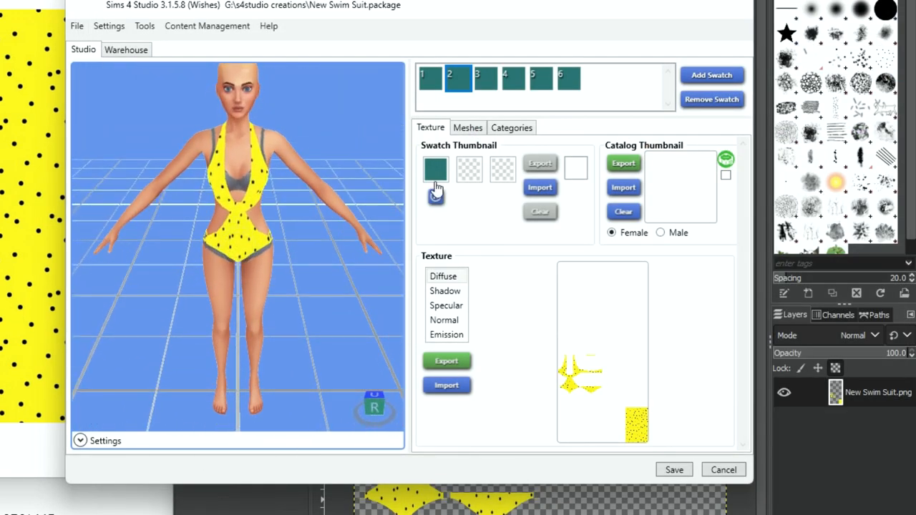
# Import the swim2 texture file onto the third swatch
pyautogui.click(477, 79)
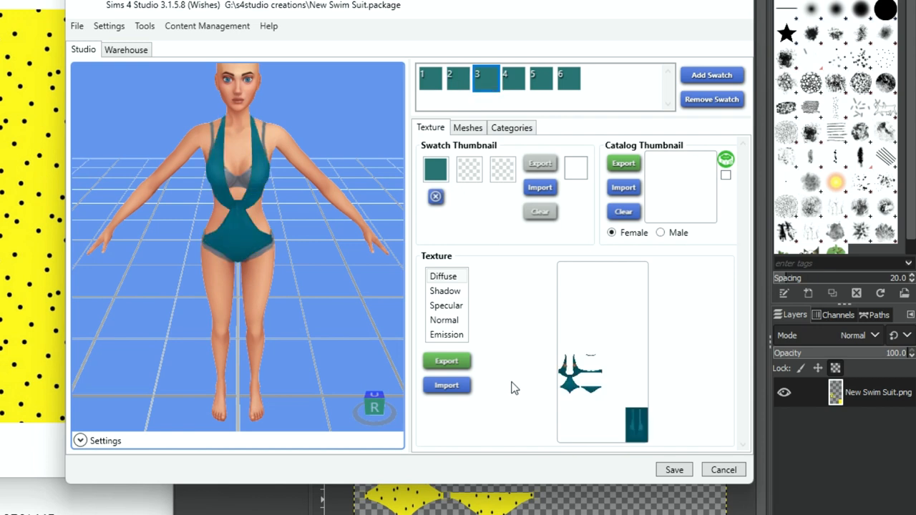
pyautogui.click(446, 385)
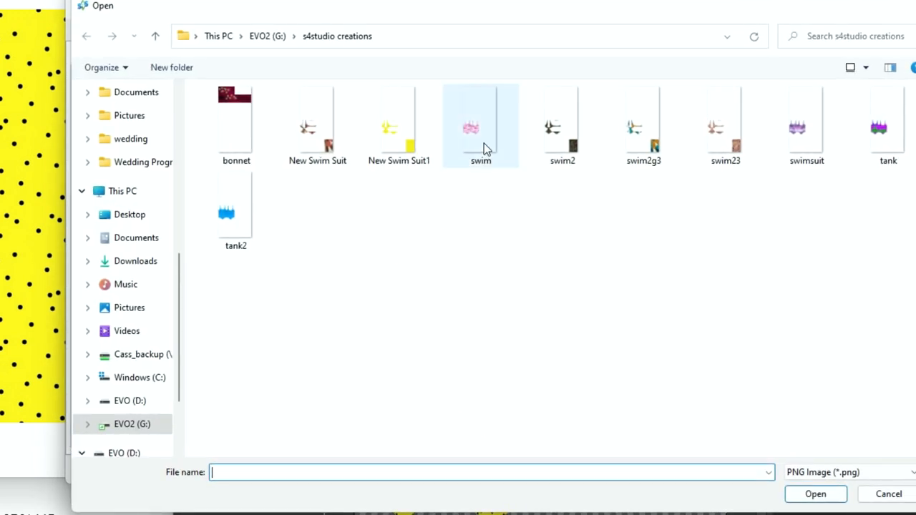
pyautogui.click(561, 129)
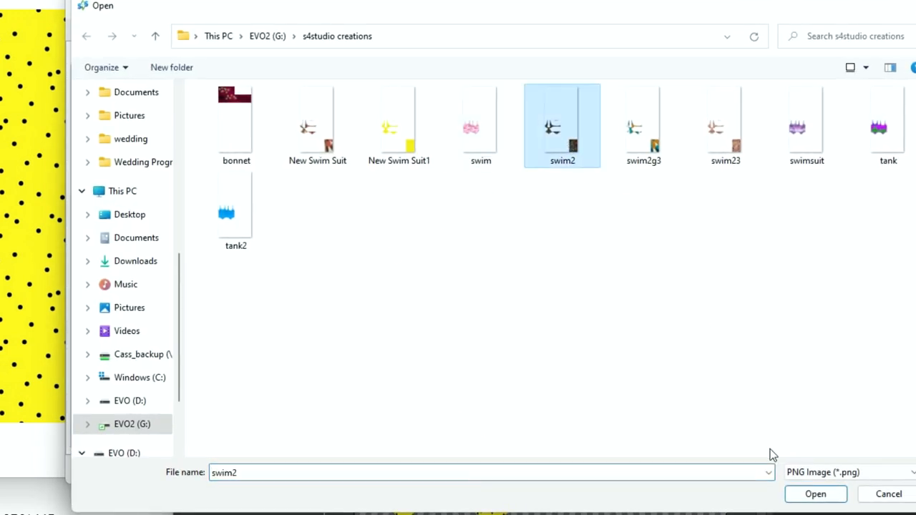
pyautogui.click(816, 494)
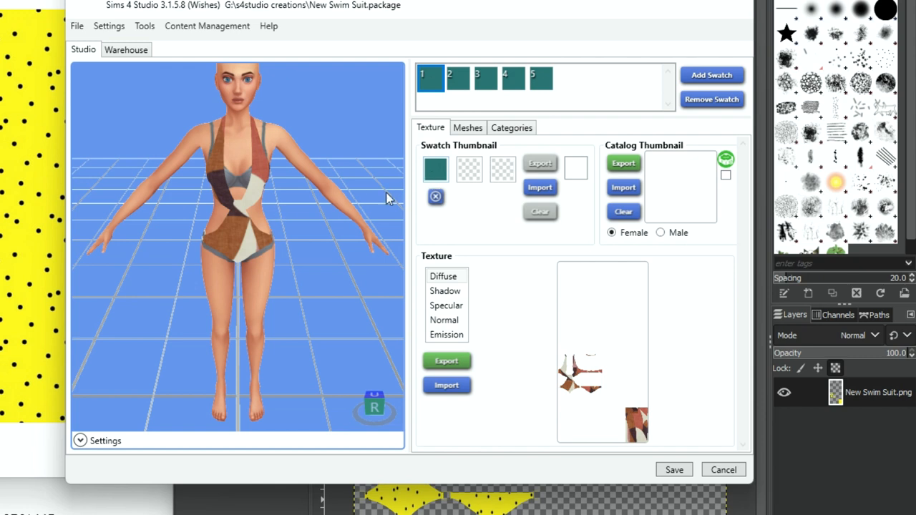
# Import the brown geometric fabric screenshot from Pictures' custom content folder as the swatch thumbnail
pyautogui.click(435, 169)
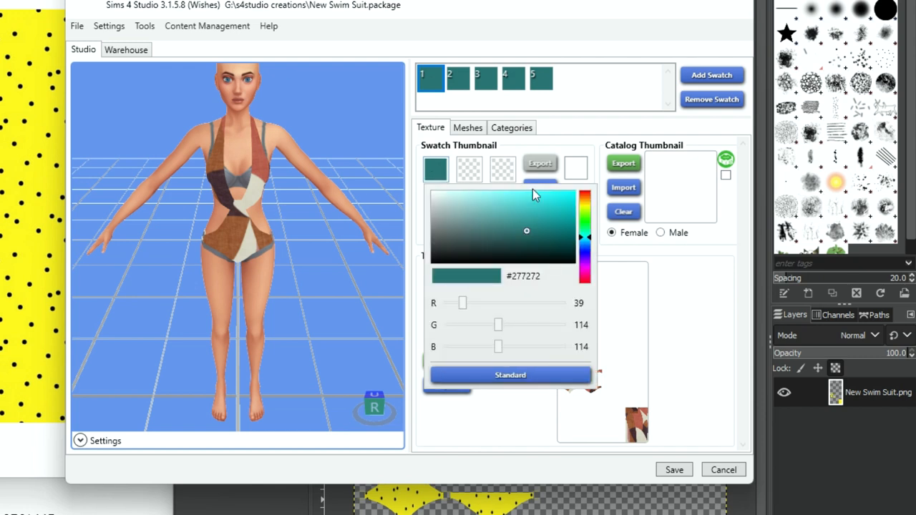
pyautogui.moveTo(589, 211)
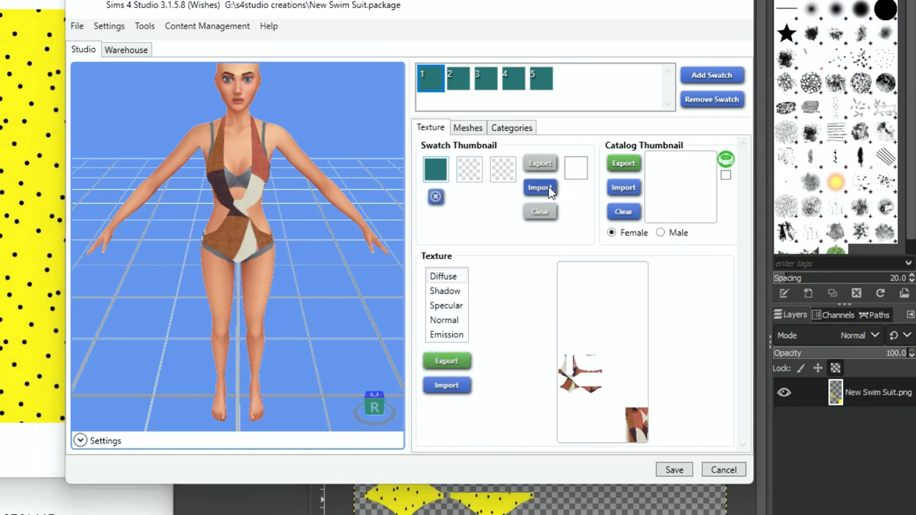
pyautogui.click(540, 188)
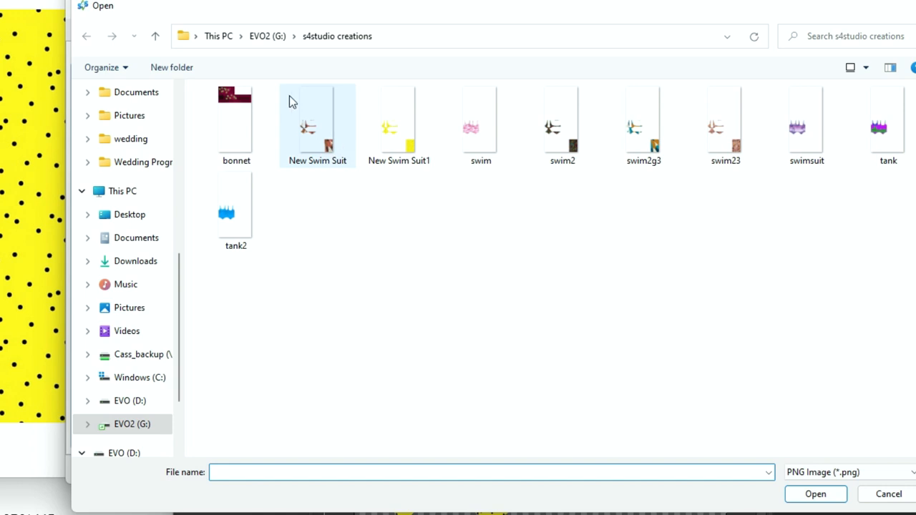
pyautogui.click(129, 307)
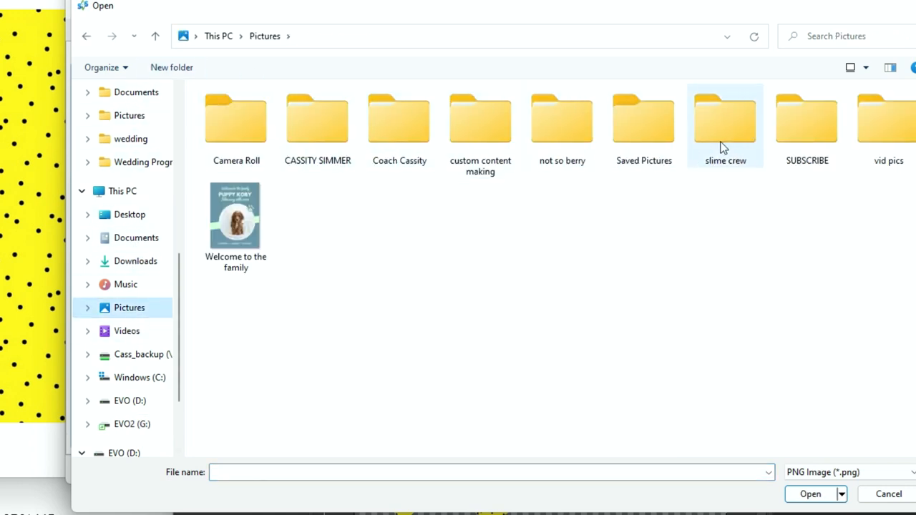
pyautogui.doubleClick(481, 120)
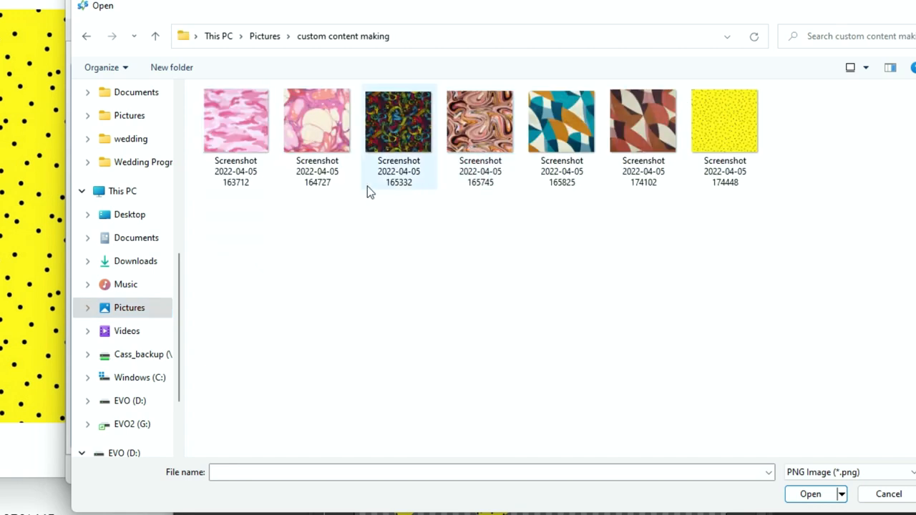
pyautogui.click(643, 120)
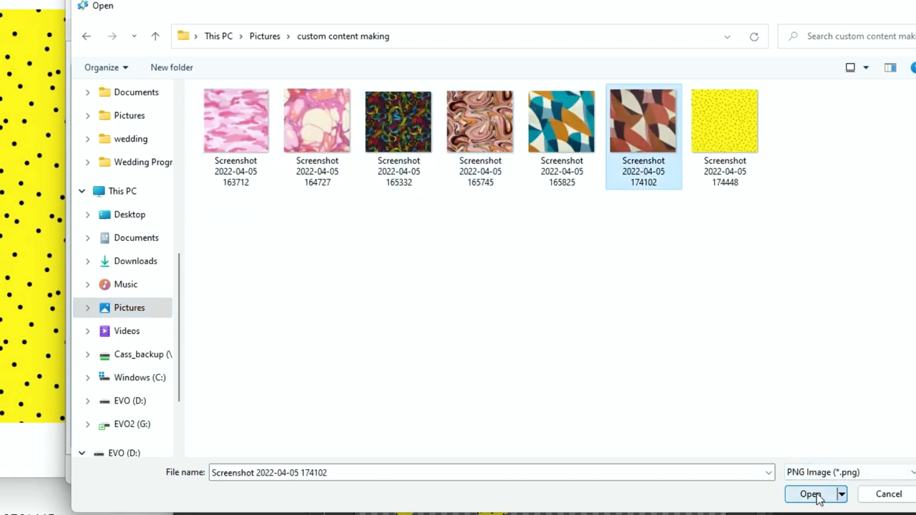
pyautogui.click(810, 494)
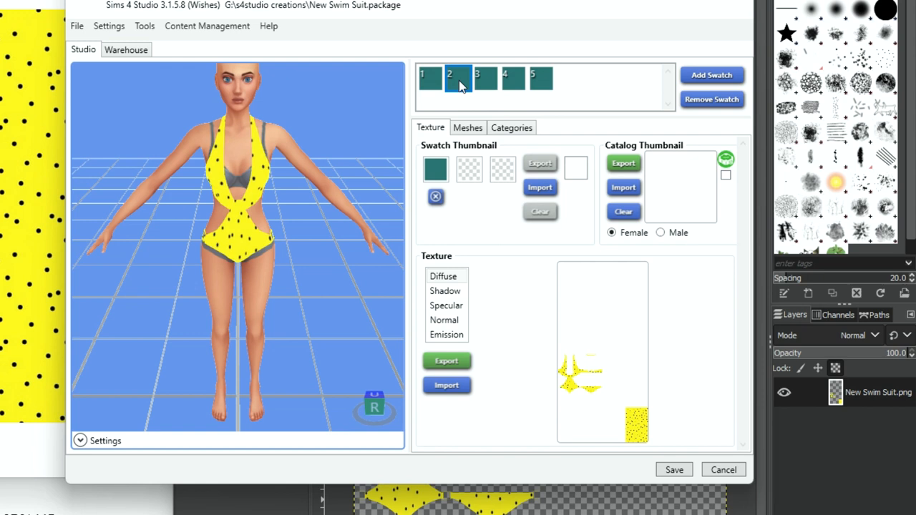
# Review the first recolor, then clear the yellow dotted recolor's solid swatch colour
pyautogui.click(421, 77)
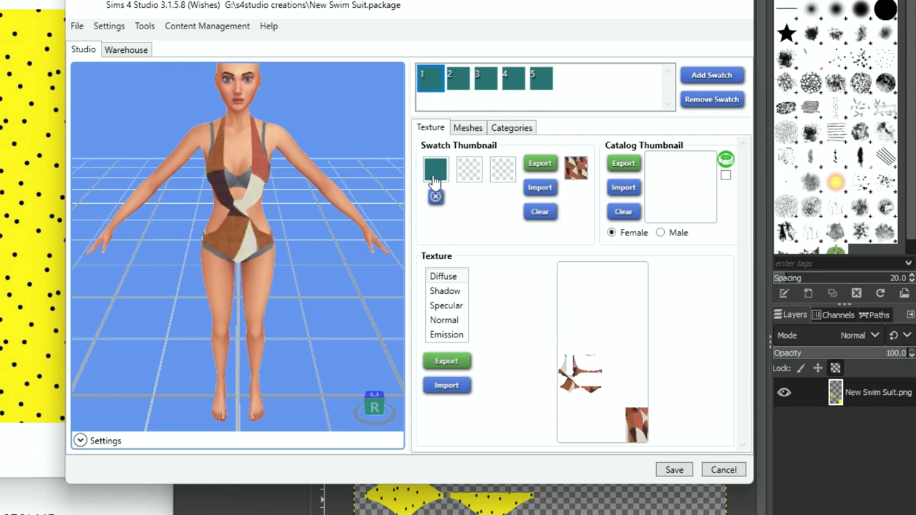
pyautogui.moveTo(421, 134)
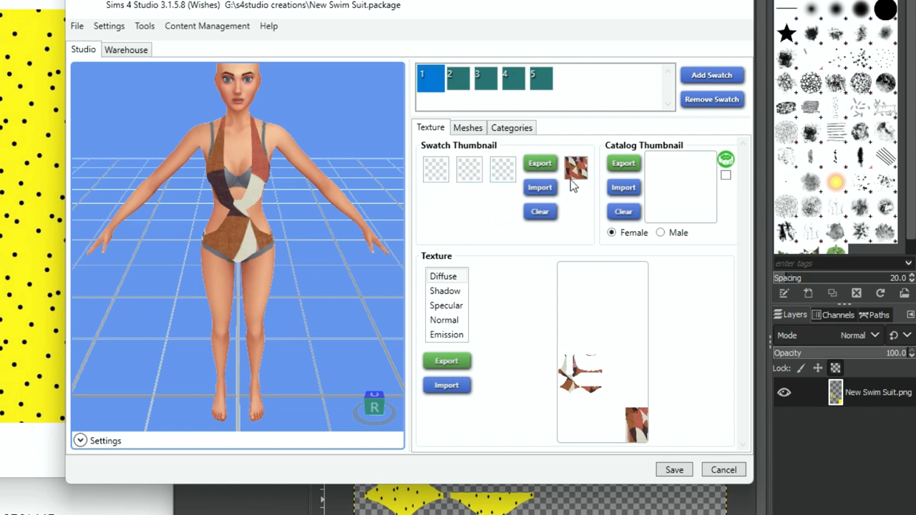
pyautogui.click(458, 78)
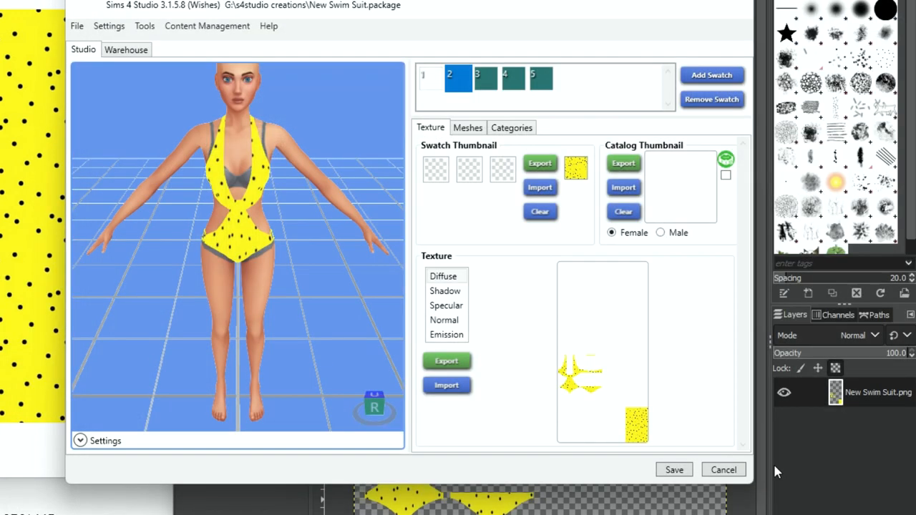
pyautogui.moveTo(532, 203)
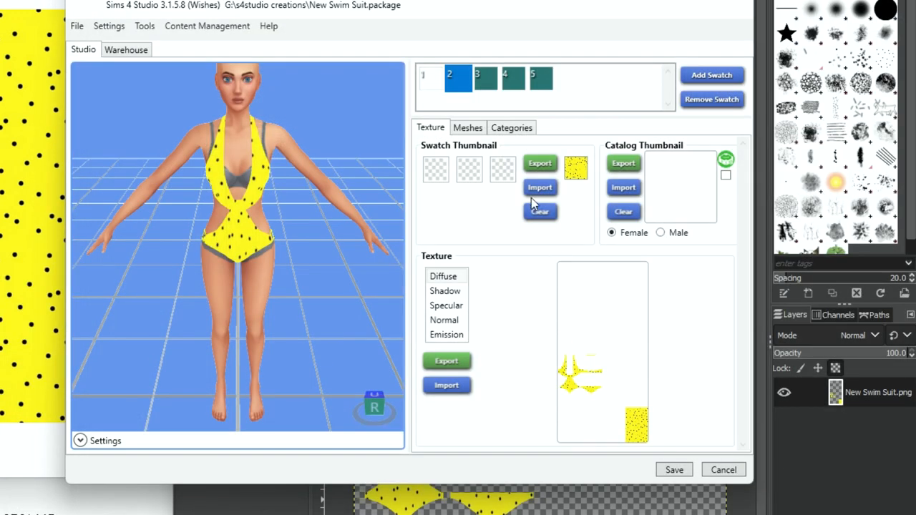
pyautogui.click(486, 77)
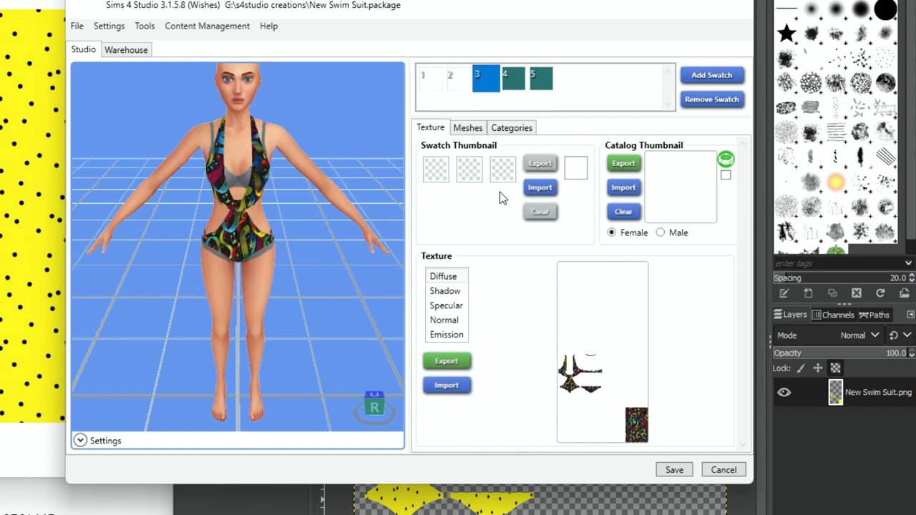
# Give the third recolor the teal geometric pattern screenshot as its swatch thumbnail
pyautogui.click(575, 168)
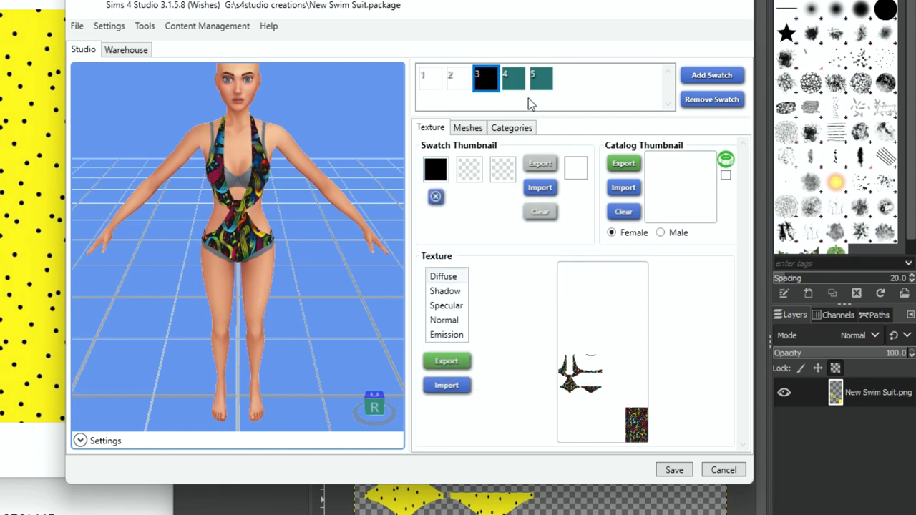
pyautogui.click(513, 77)
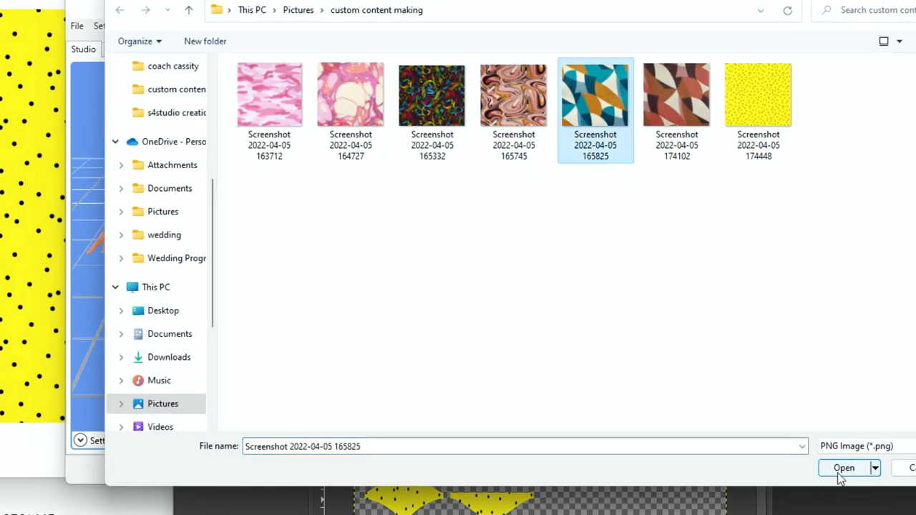
pyautogui.click(843, 467)
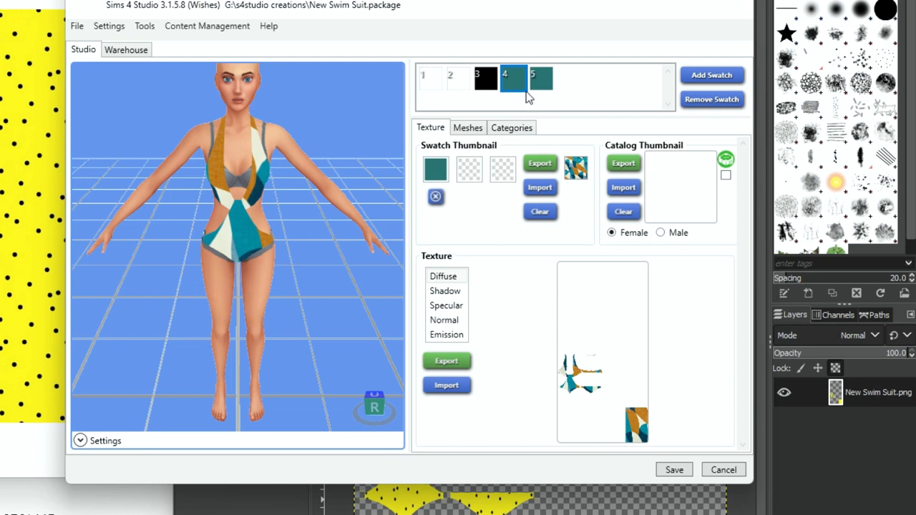
# Clear the fifth recolor's solid swatch colour and review an earlier recolor
pyautogui.click(540, 188)
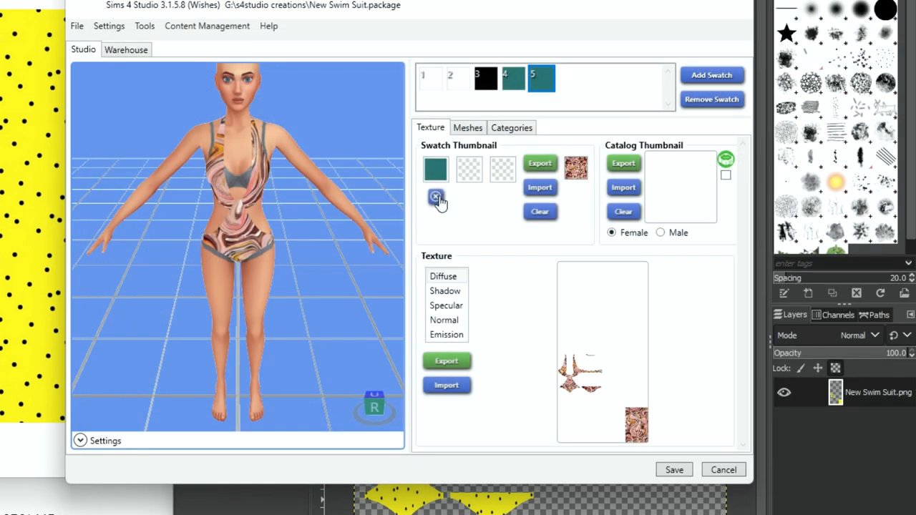
pyautogui.click(435, 196)
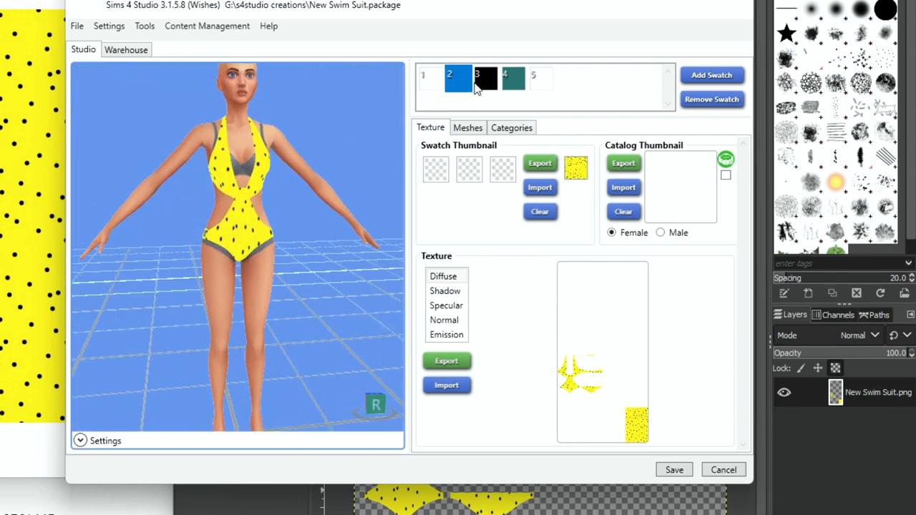
pyautogui.click(532, 77)
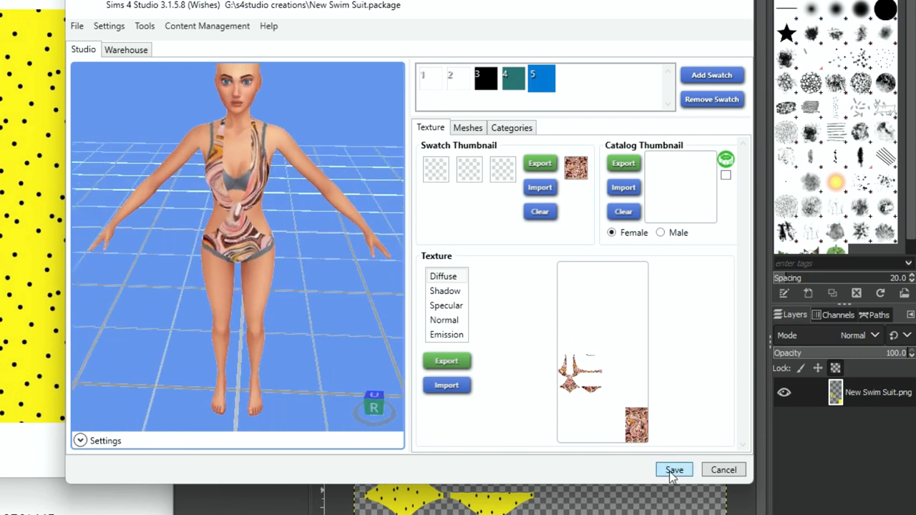
# Save the recoloured swimsuit package in Sims 4 Studio and dismiss the saved confirmation
pyautogui.click(673, 470)
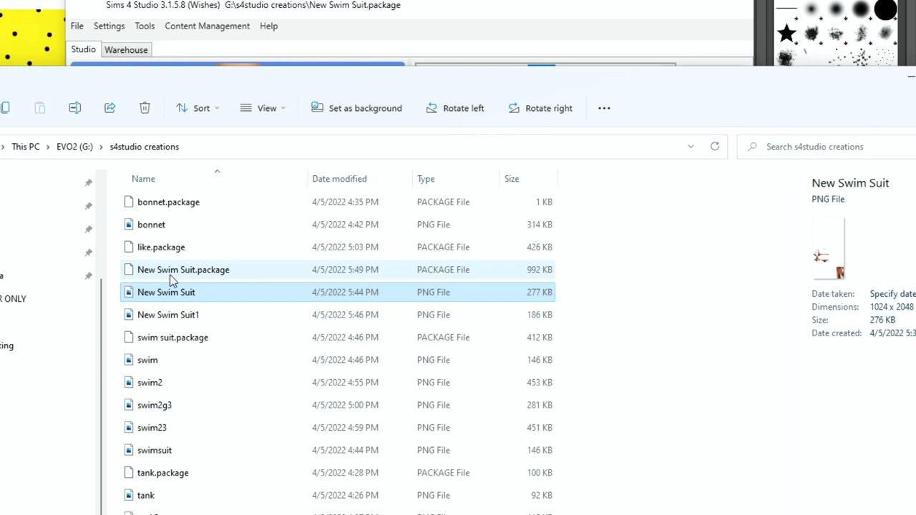
pyautogui.click(184, 269)
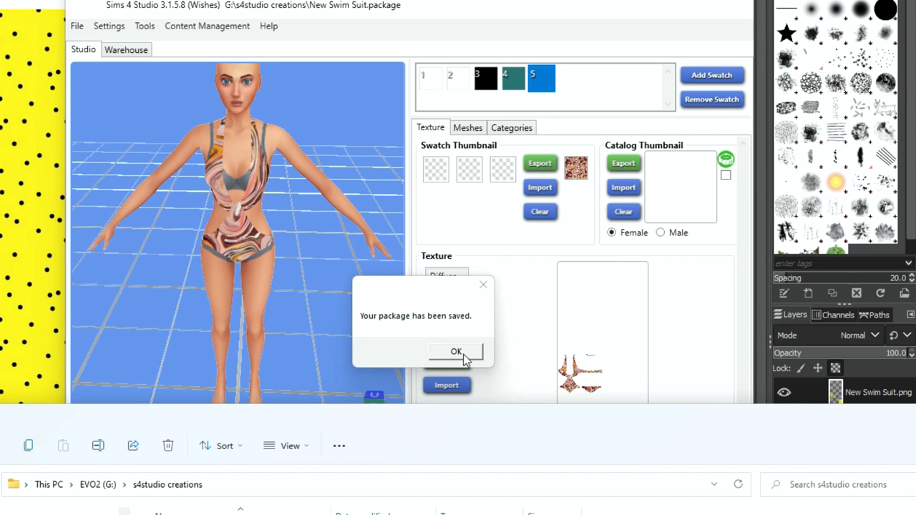
pyautogui.click(455, 353)
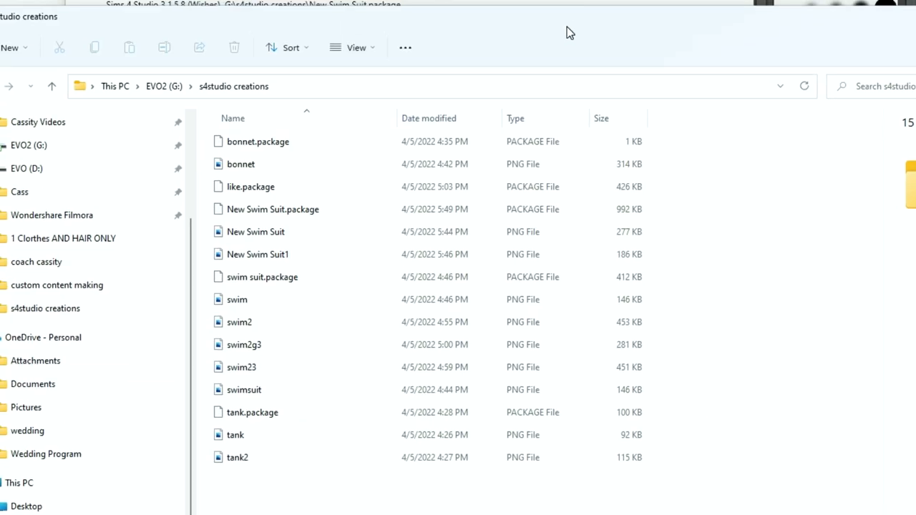
# Locate and open New Swim Suit.package in the s4studio creations folder in File Explorer
pyautogui.click(258, 255)
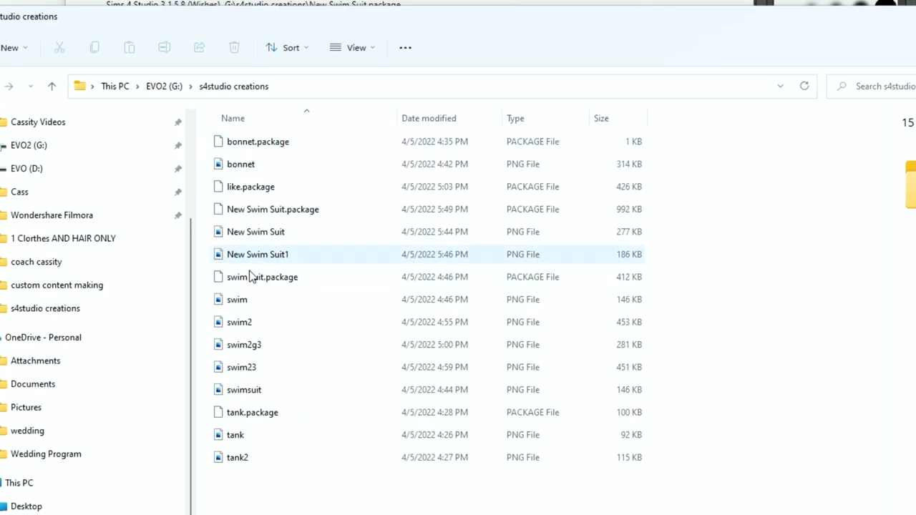
pyautogui.click(272, 209)
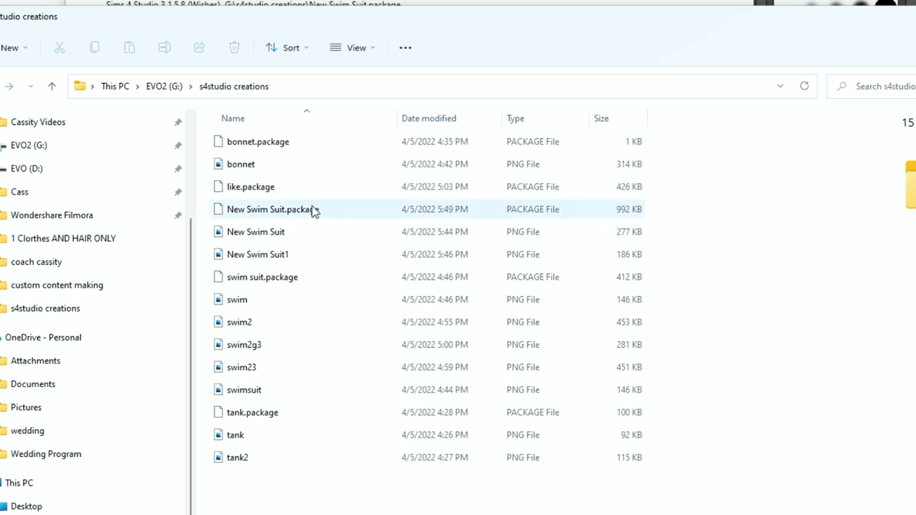
pyautogui.click(272, 209)
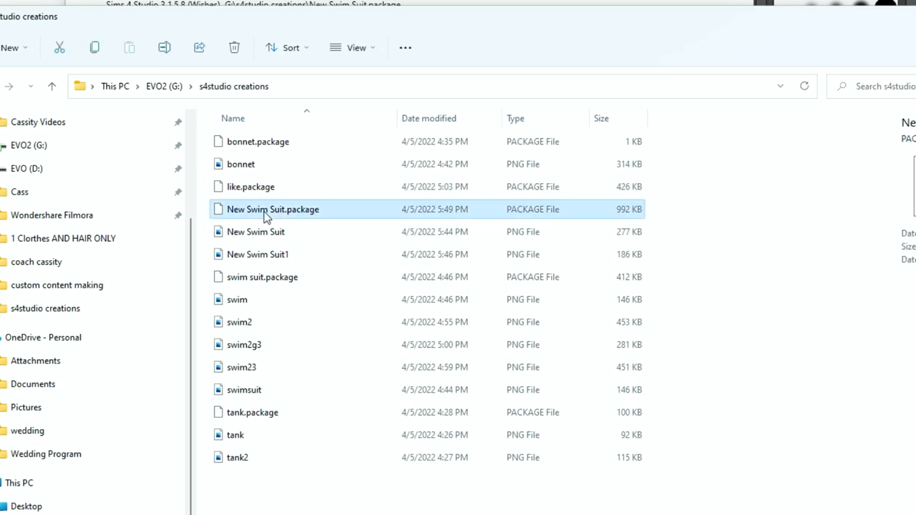
pyautogui.moveTo(269, 218)
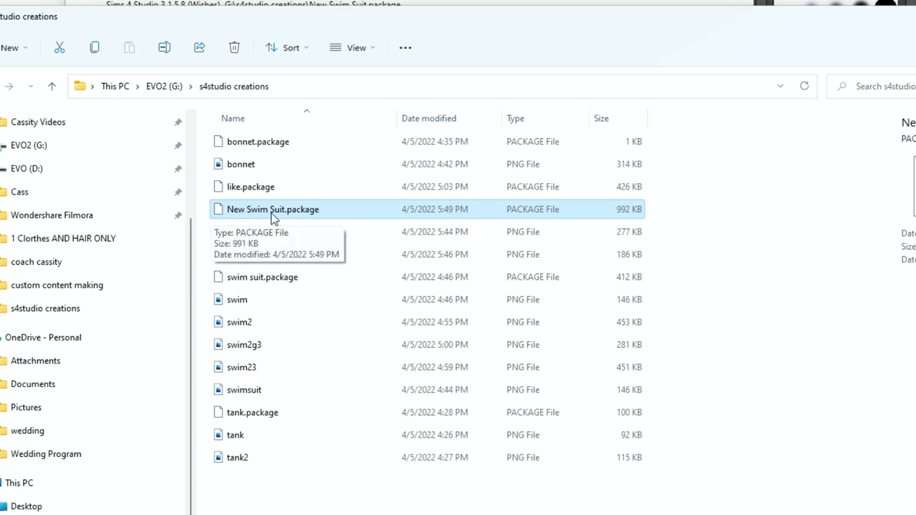
pyautogui.doubleClick(273, 209)
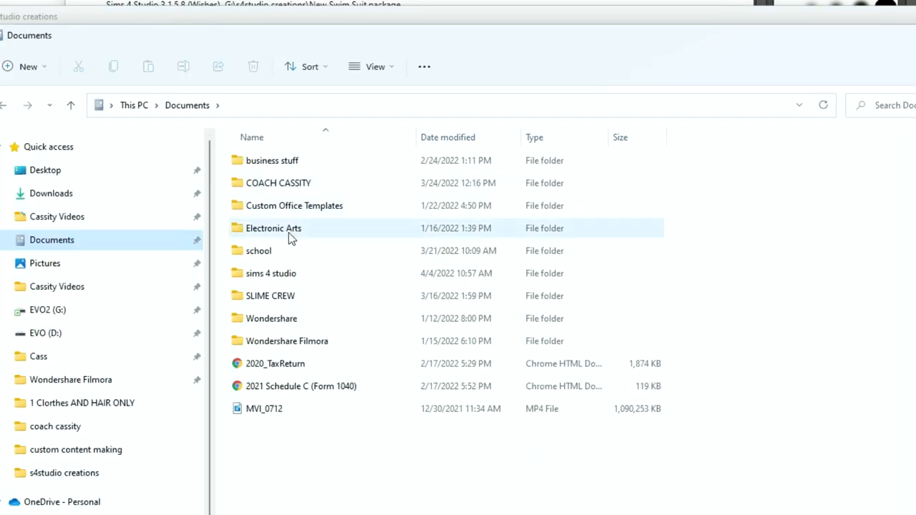
# Go into the Electronic Arts folder under Documents
pyautogui.doubleClick(273, 228)
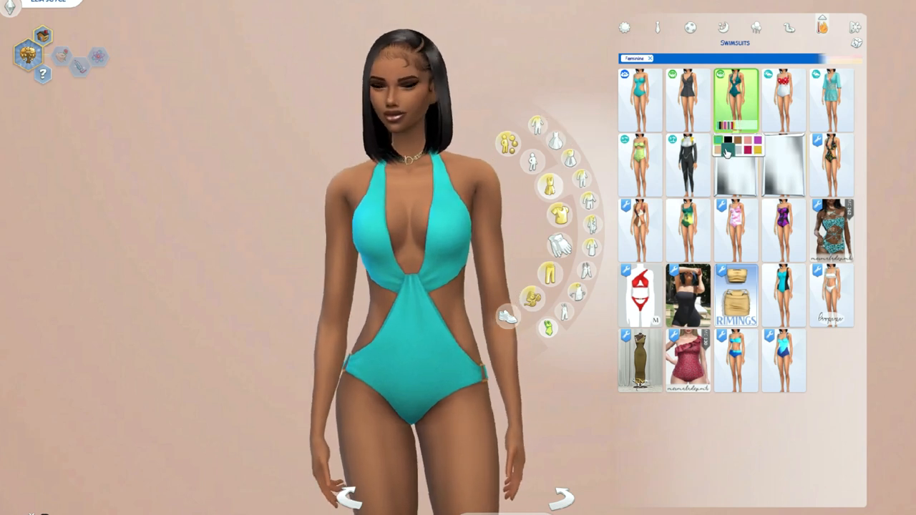
# Switch the cutout swimsuit between its coral and teal colour swatches
pyautogui.click(757, 150)
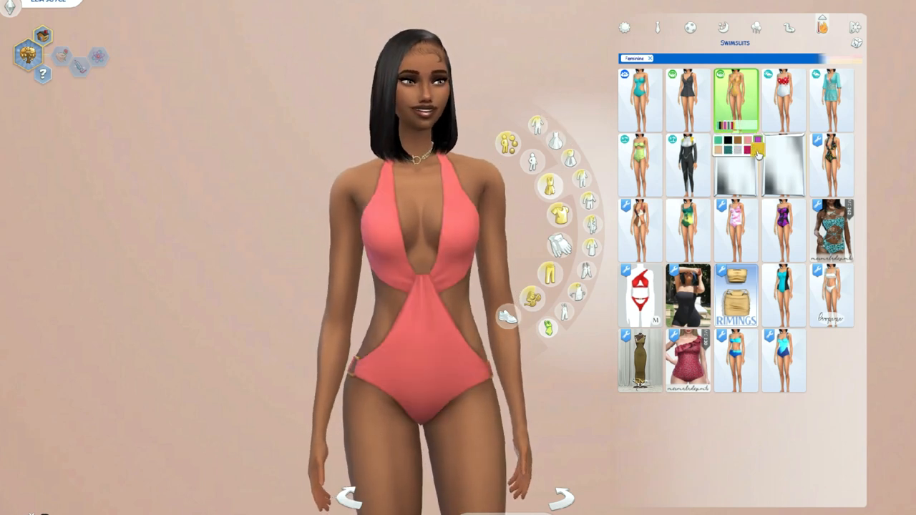
pyautogui.click(747, 151)
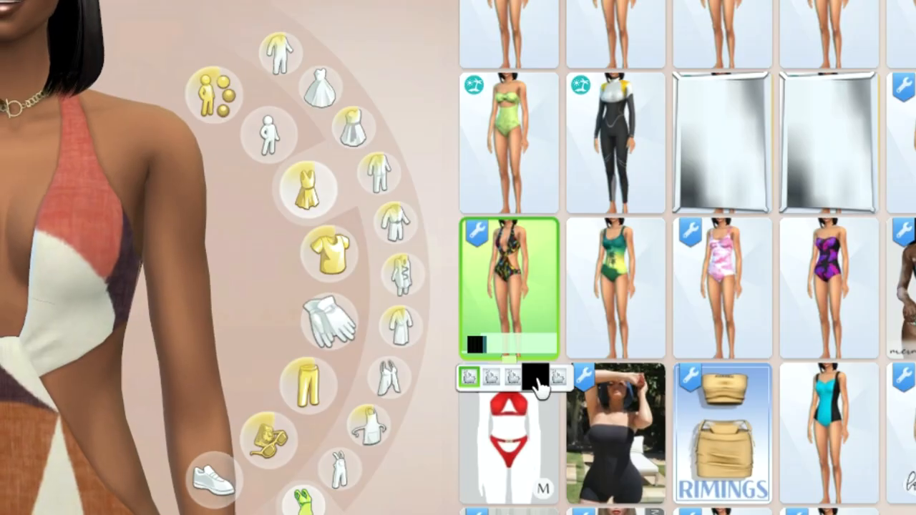
# Try the custom swimsuit's pattern recolors, then dress the Sim in the pink swirl recolor
pyautogui.click(469, 378)
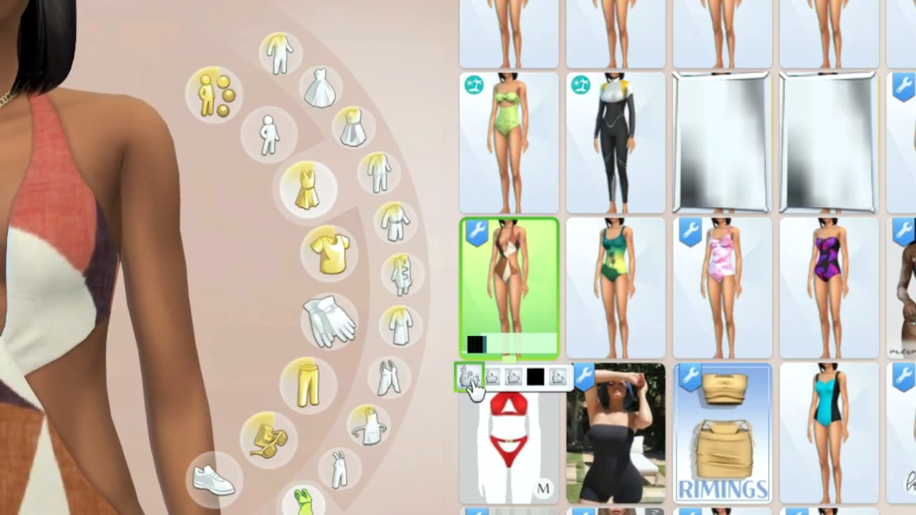
pyautogui.click(470, 378)
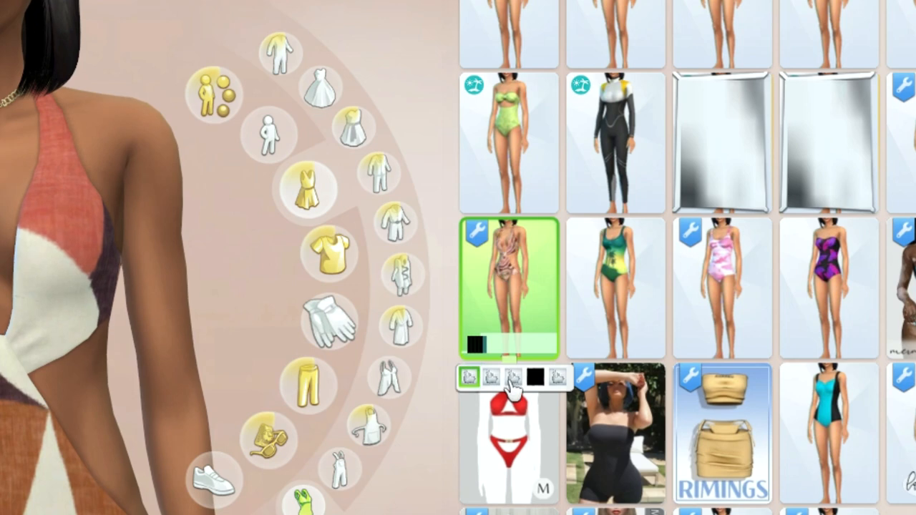
pyautogui.click(491, 378)
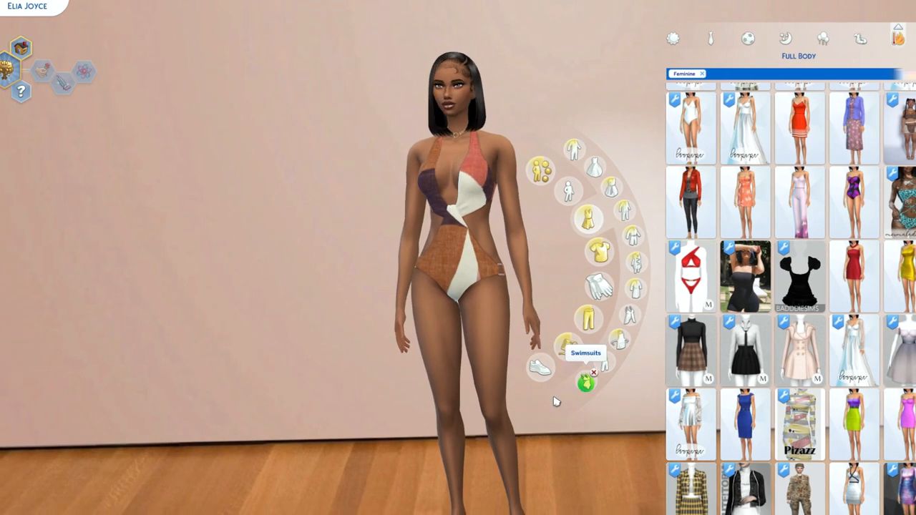
pyautogui.click(584, 383)
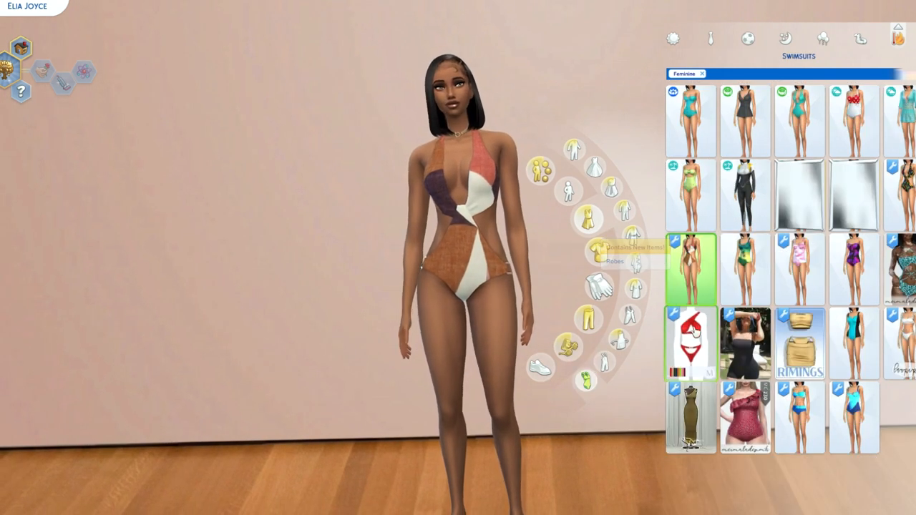
pyautogui.click(690, 269)
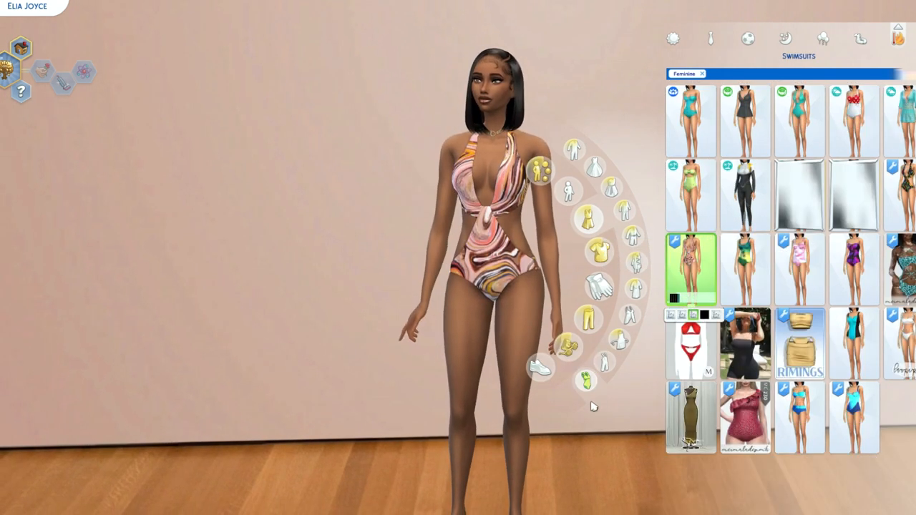